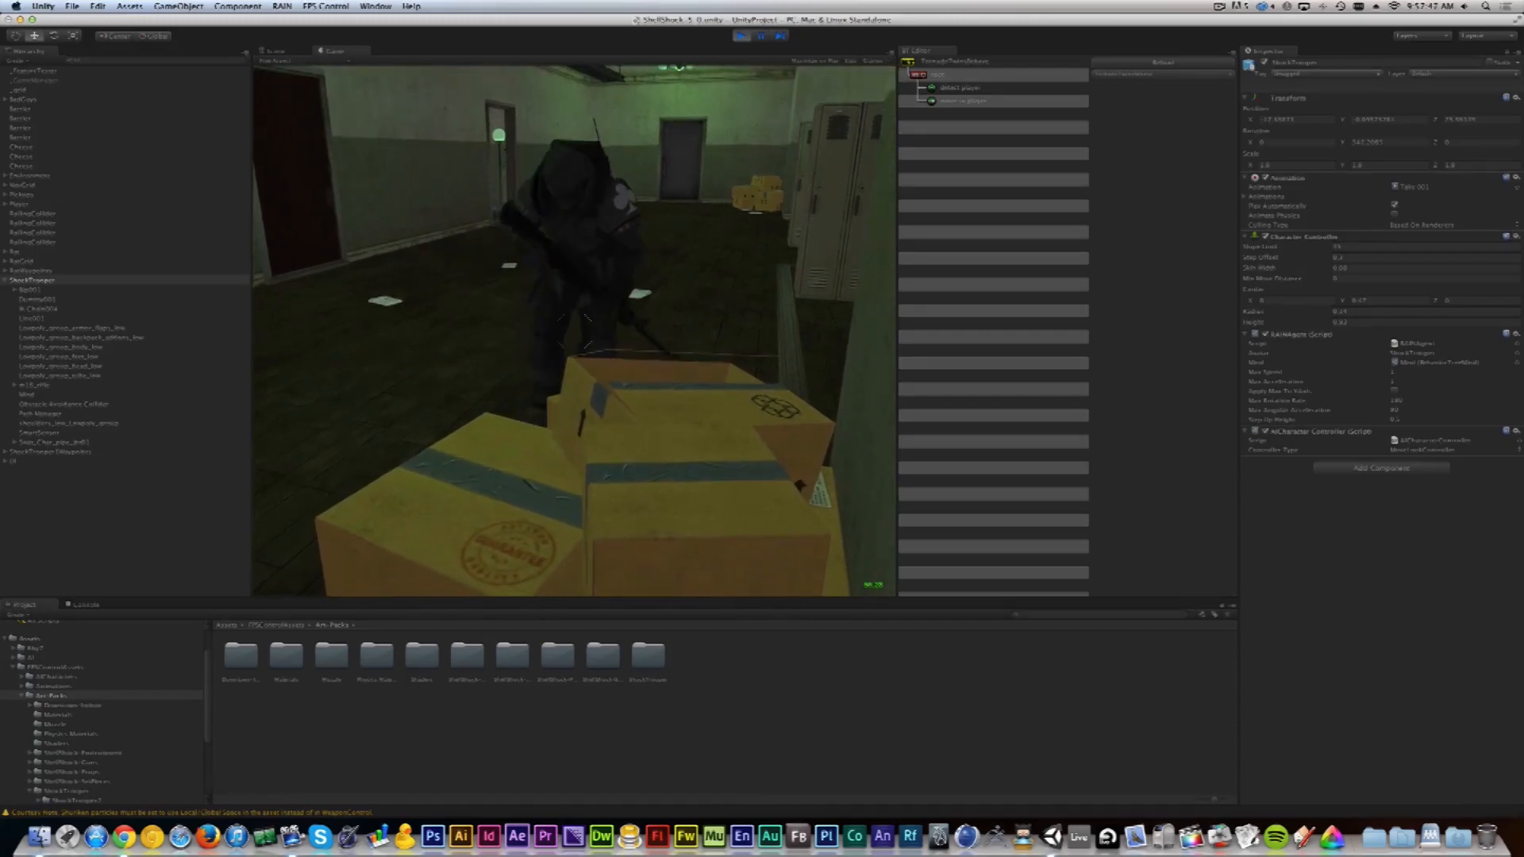
Enable Use Navigation Grid on the ShockTrooper's Path Manager with grid filename NavGrid
click(741, 37)
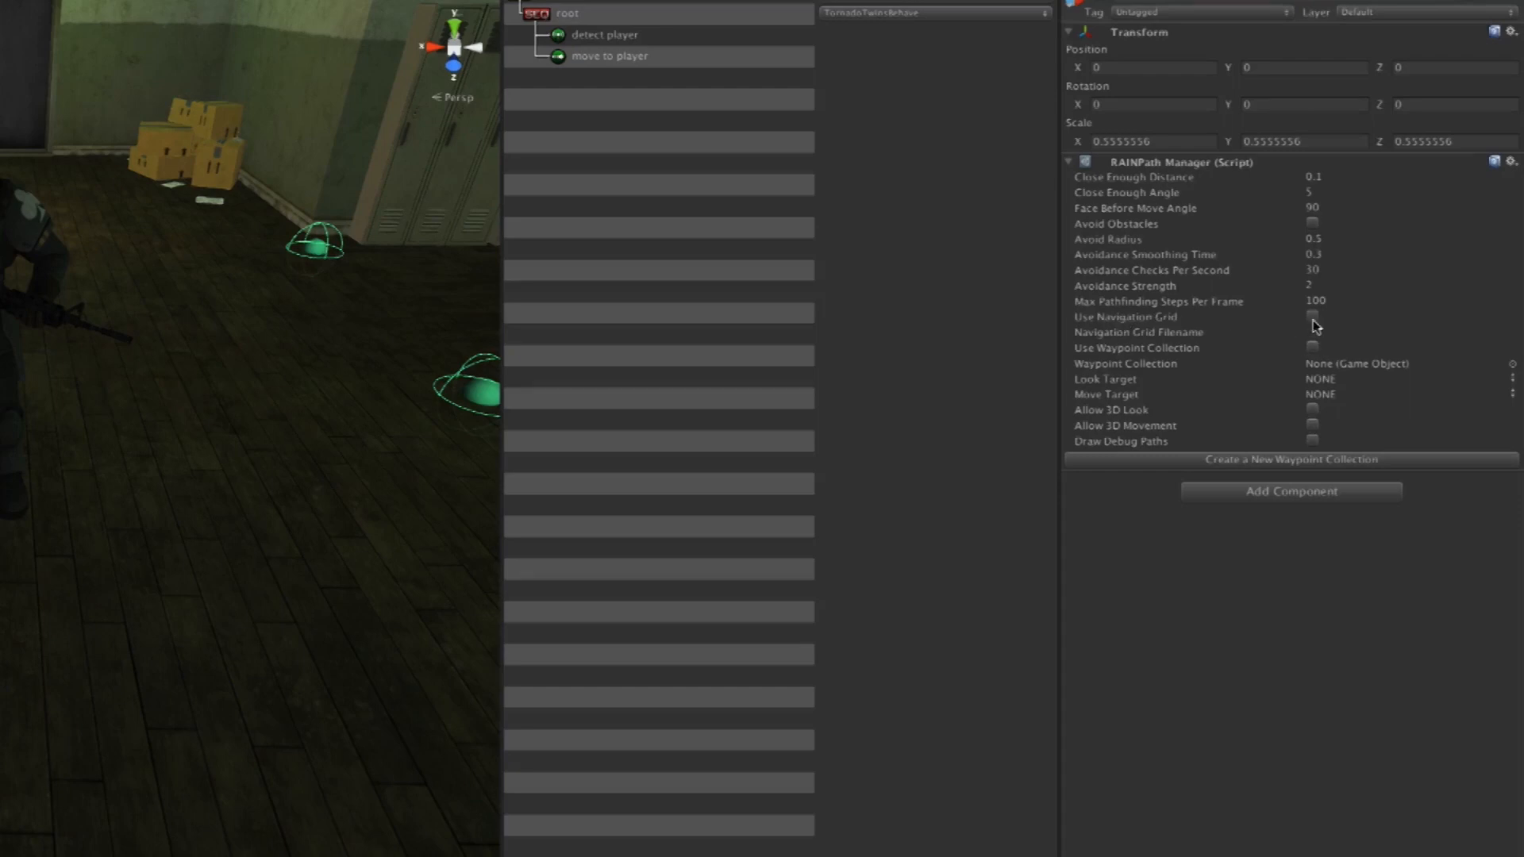
click(1313, 317)
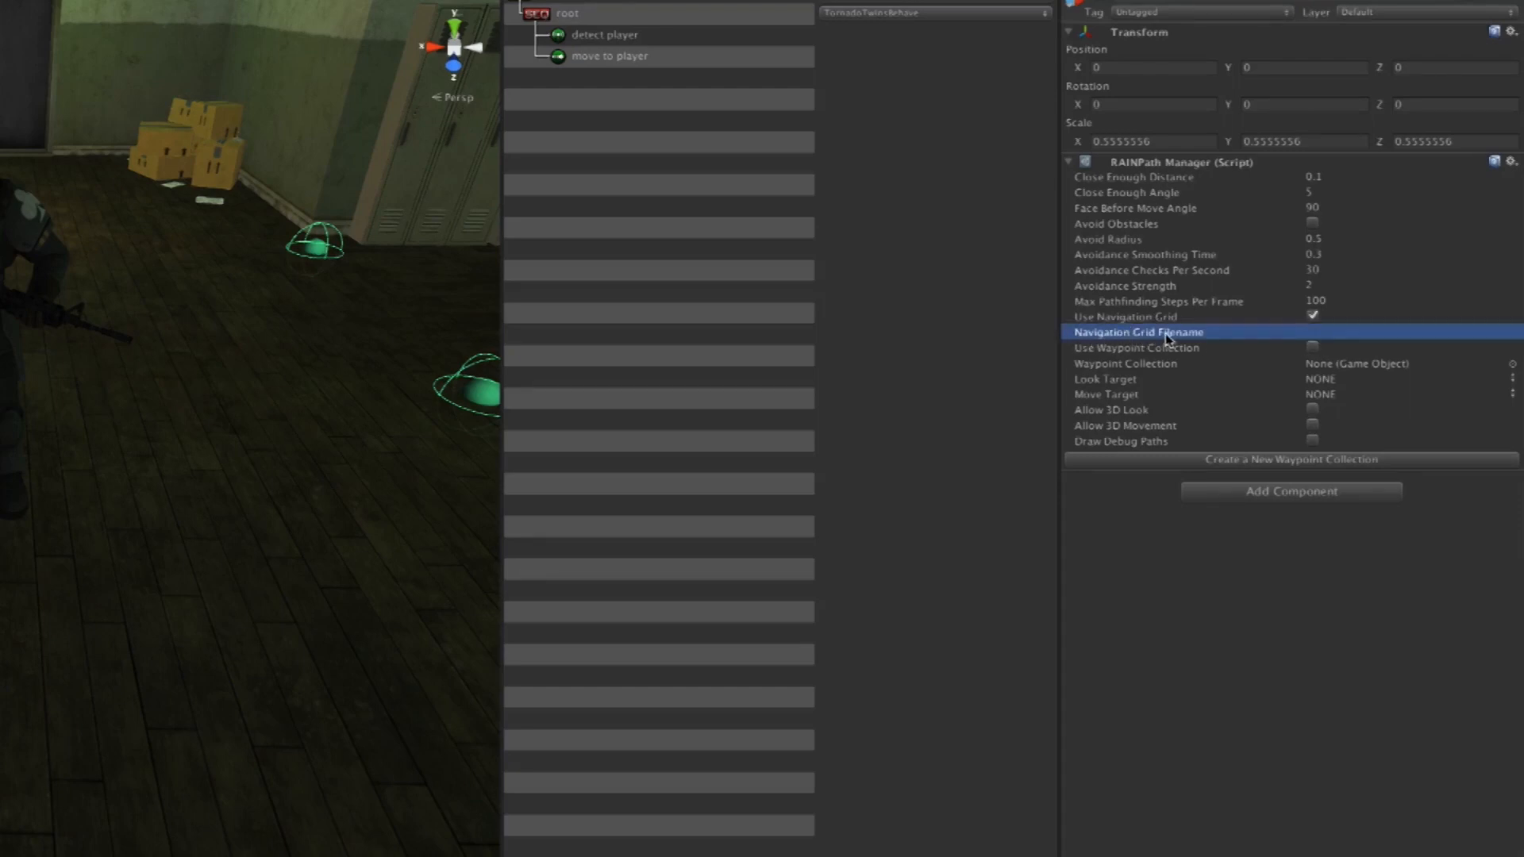
click(1409, 332)
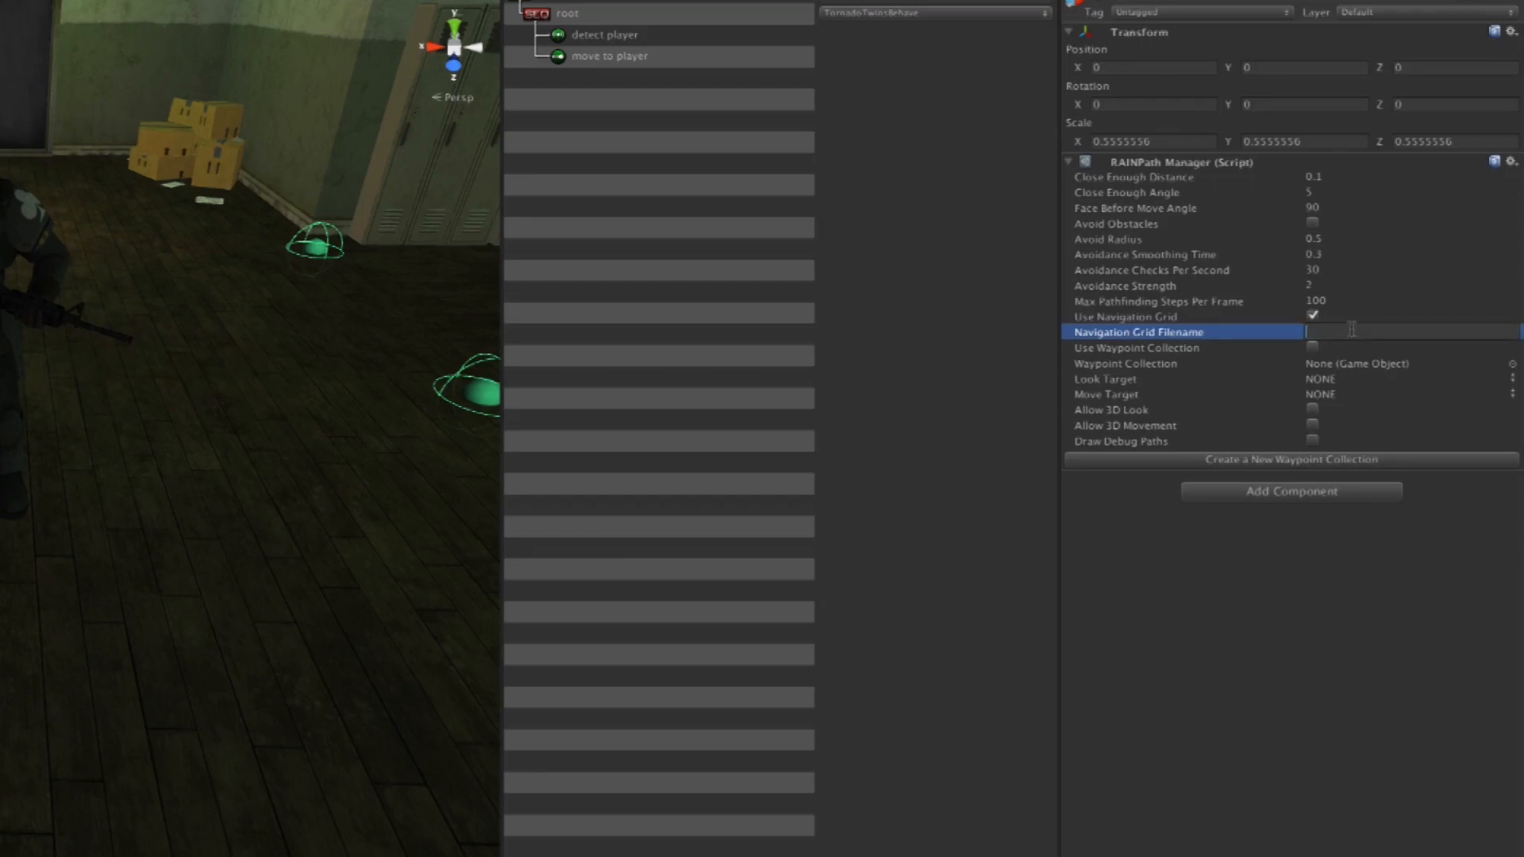
text(NavGrid)
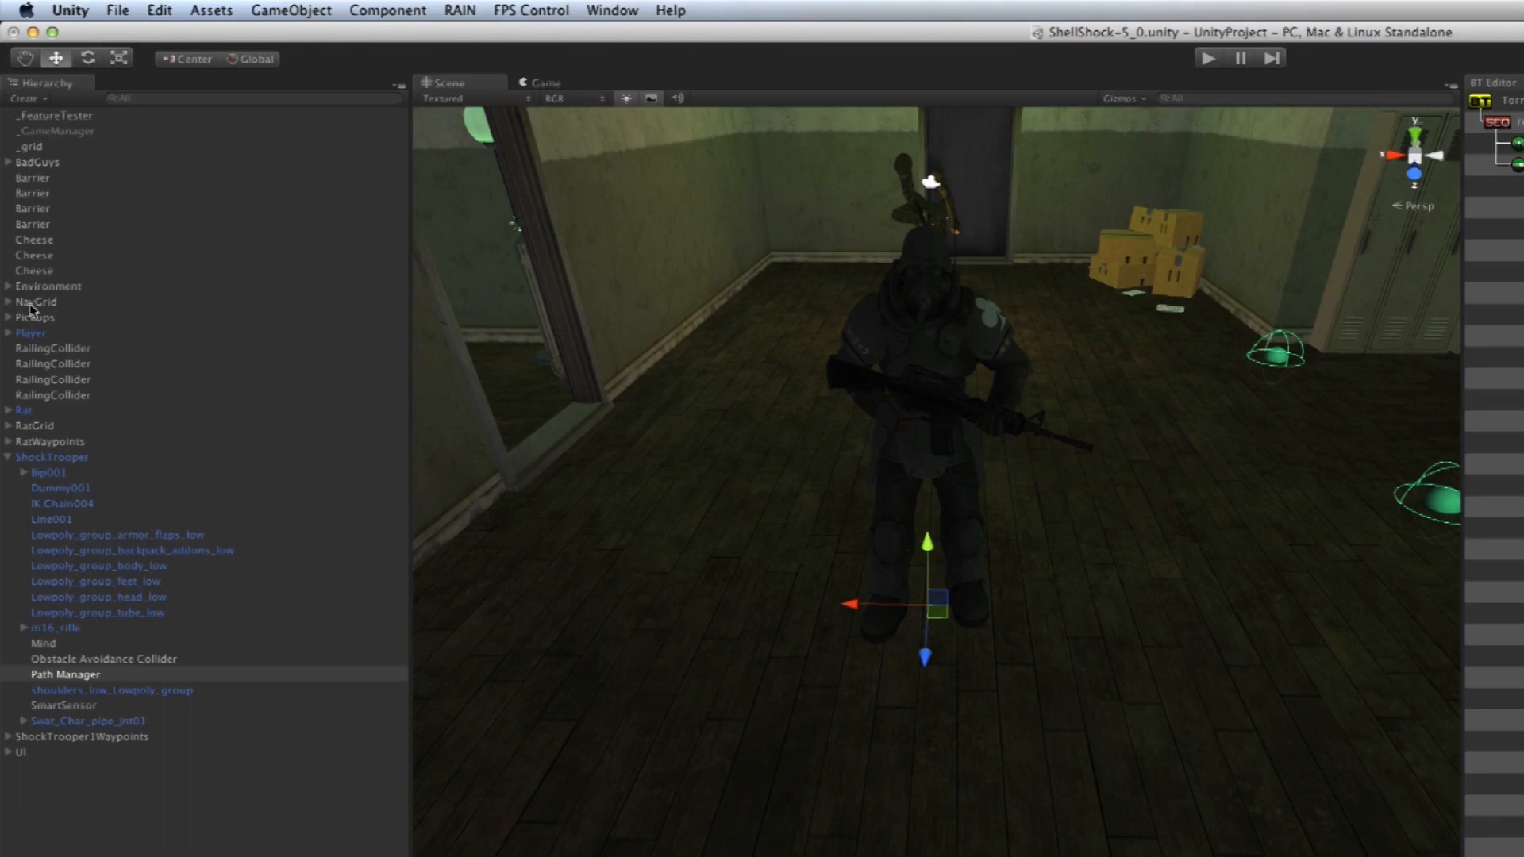
Select NavGrid and set Show Region Mesh to Show All in the Recast Generator
click(37, 301)
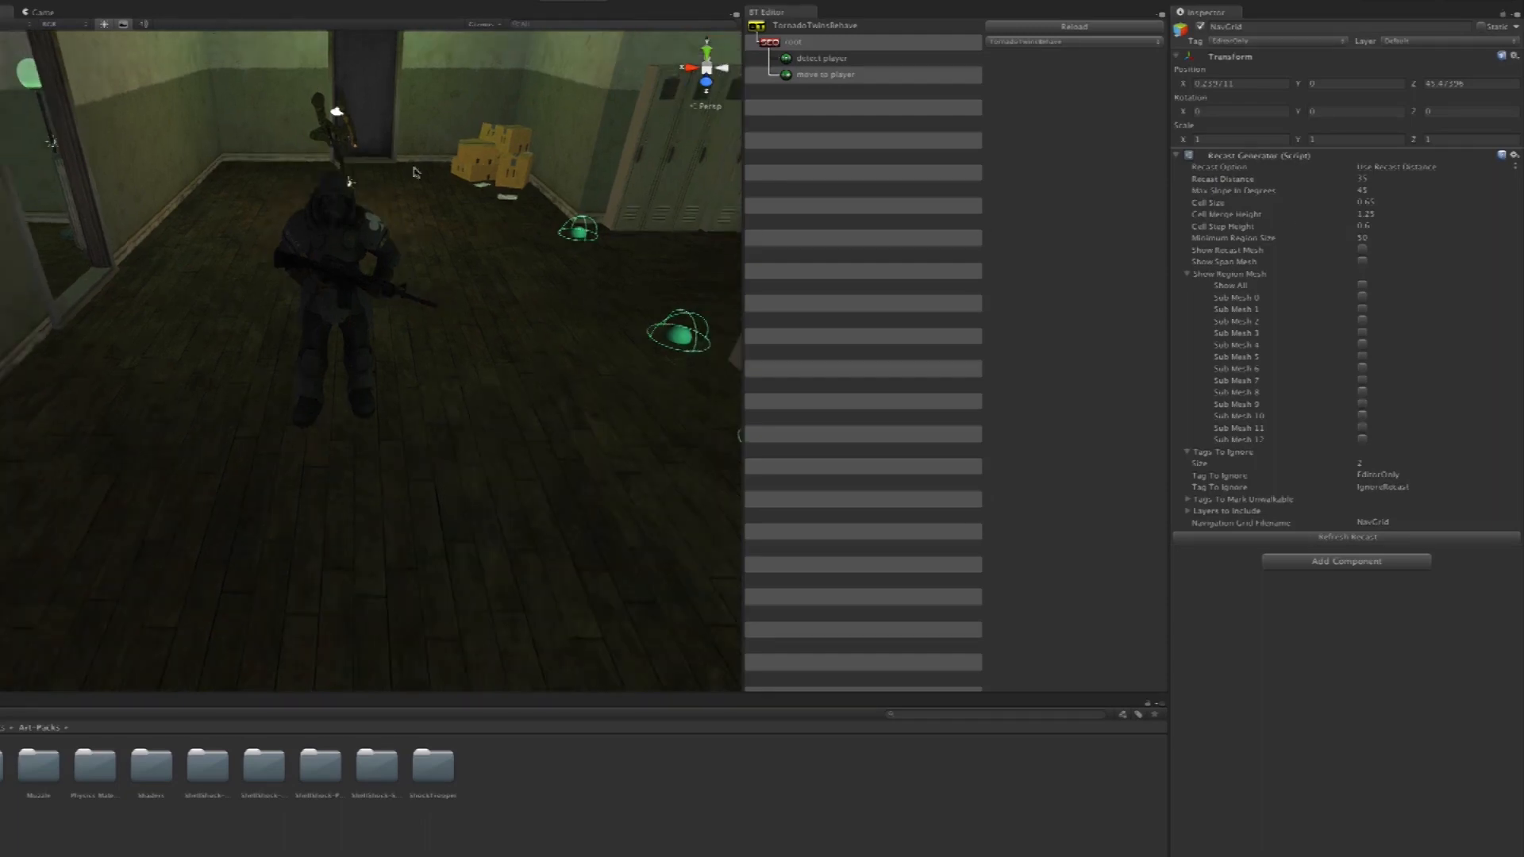
click(163, 8)
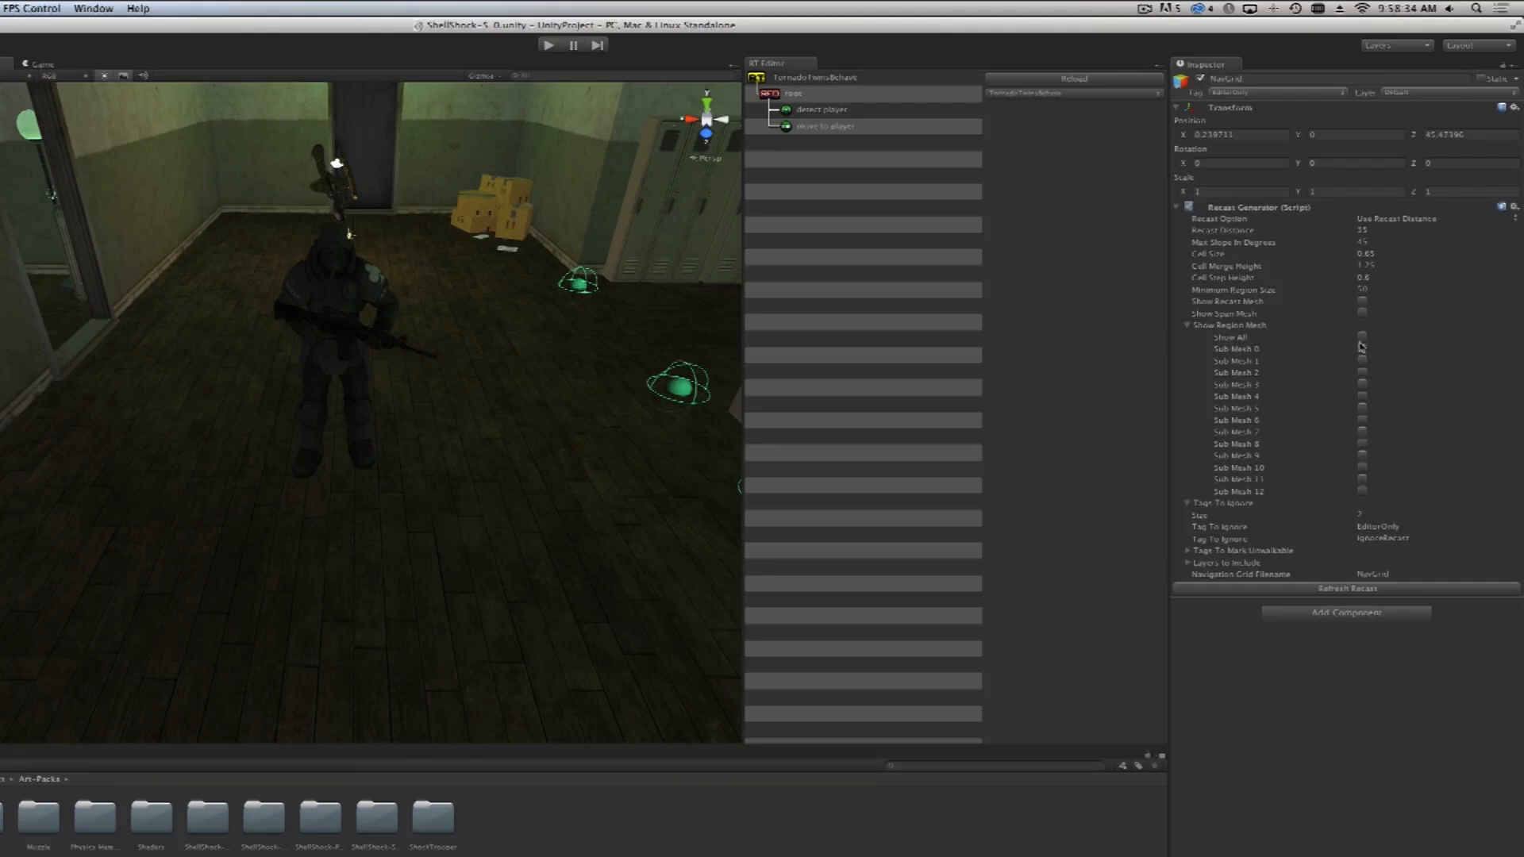
click(1362, 337)
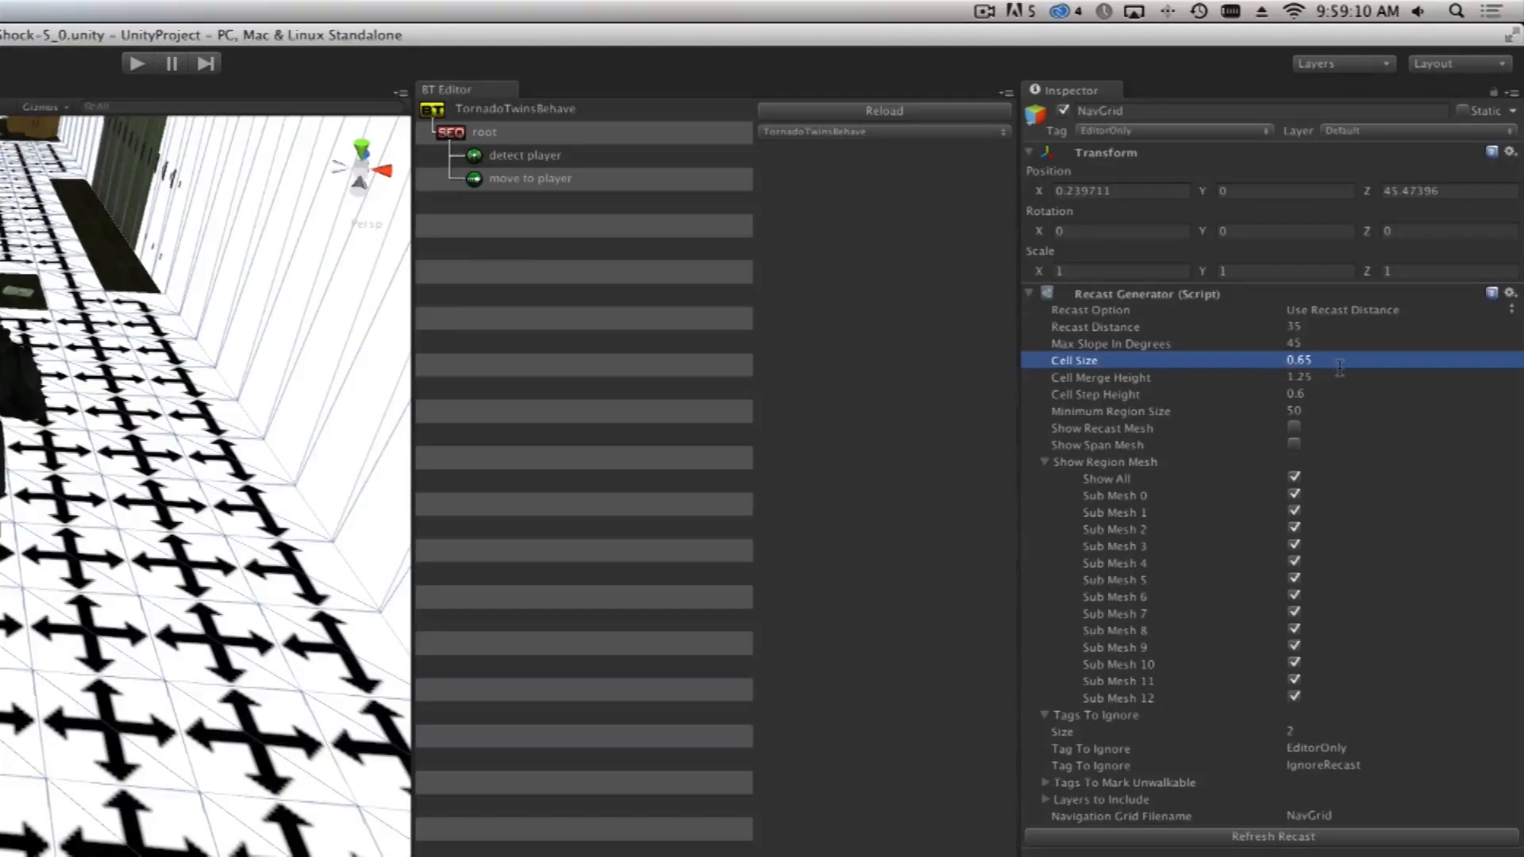
Set cell size 0.5 and minimum region size 40, then refresh the recast
double_click(1302, 360)
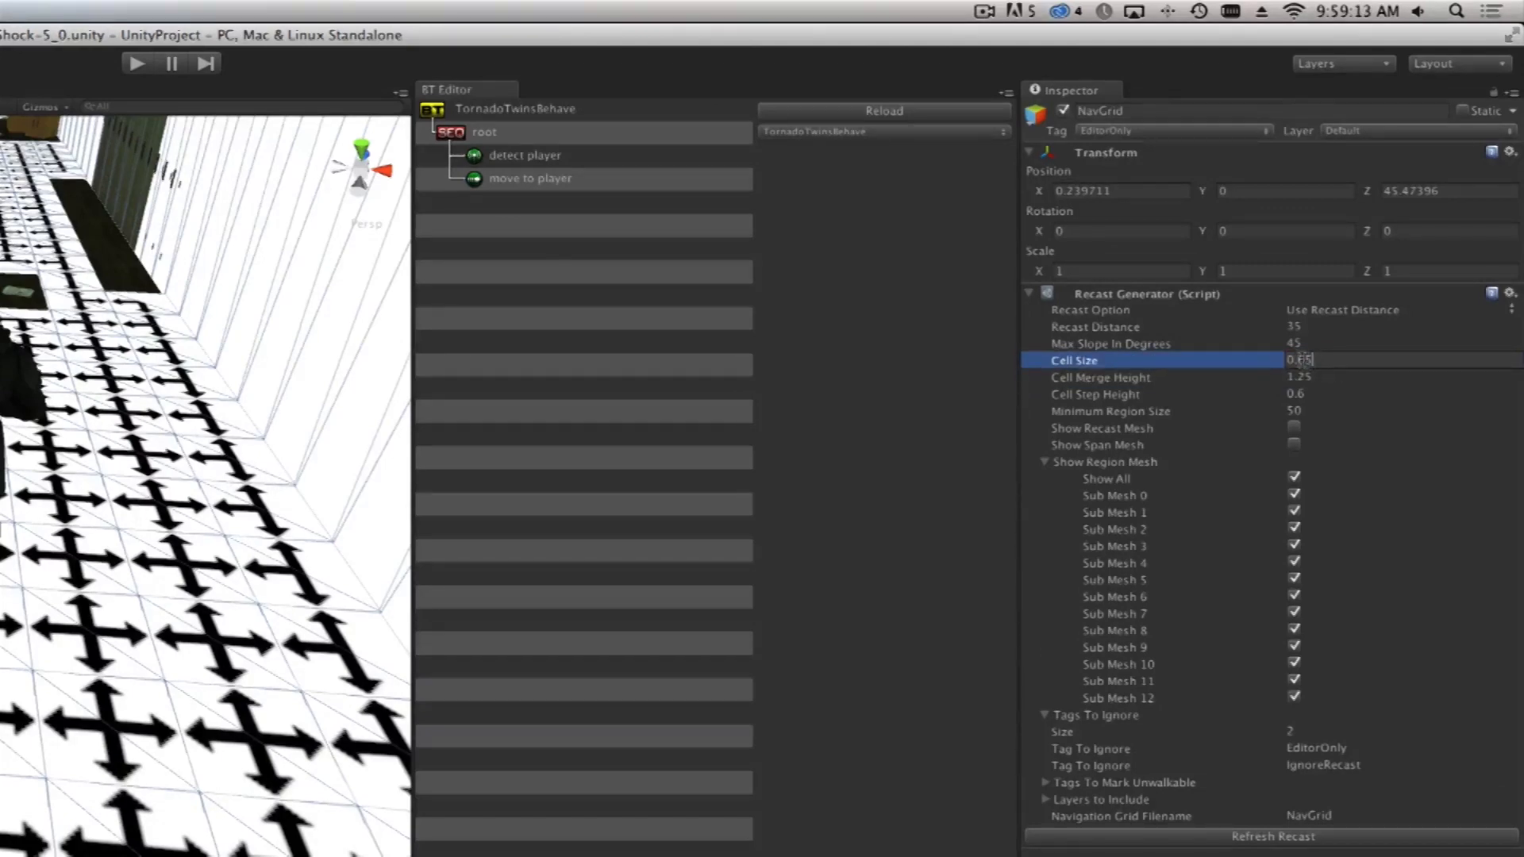
text(0.5)
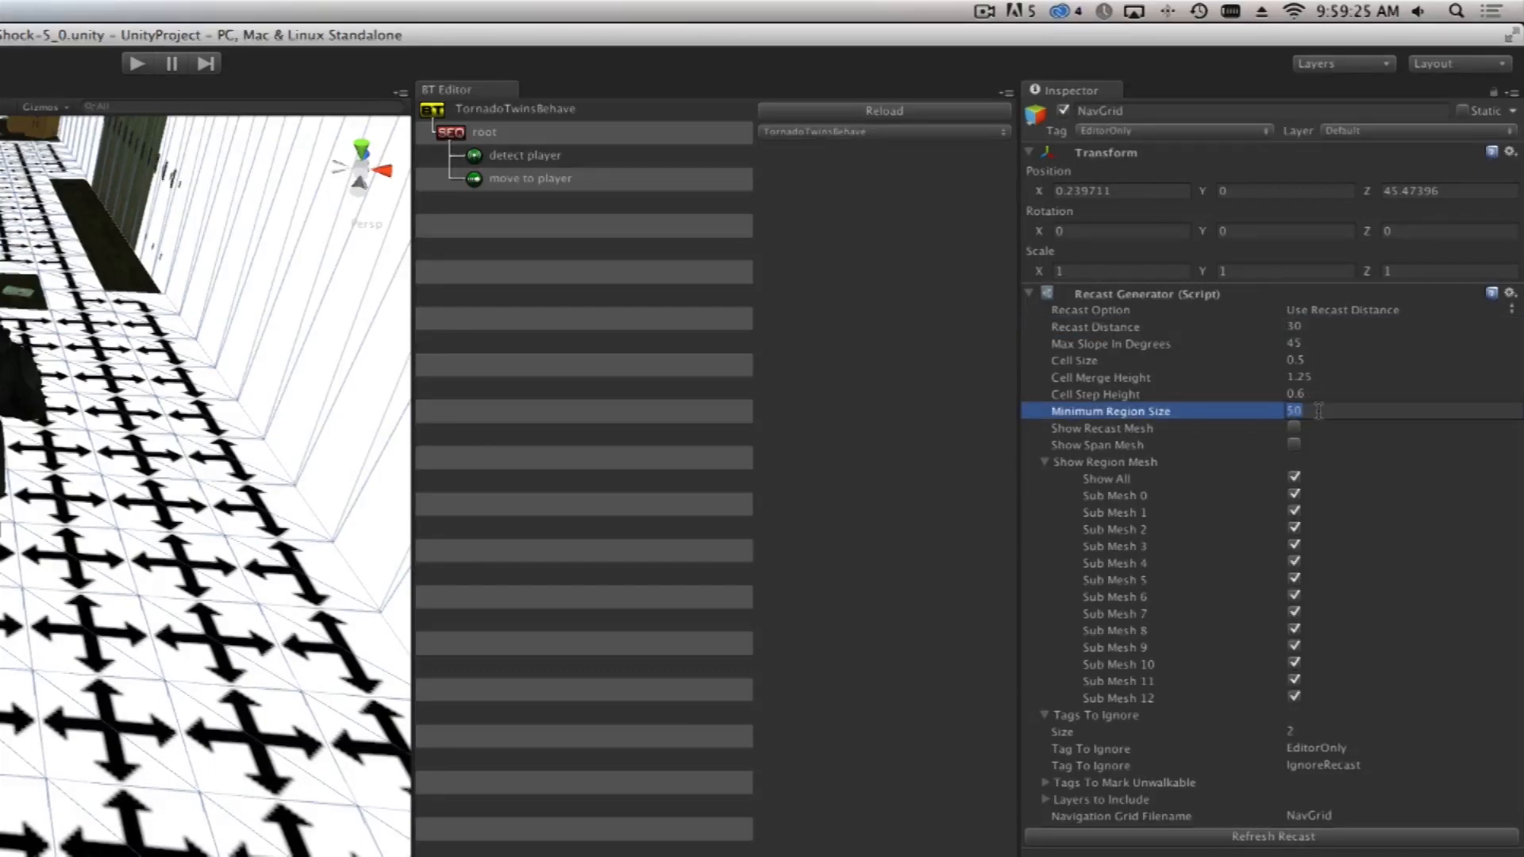
text(40)
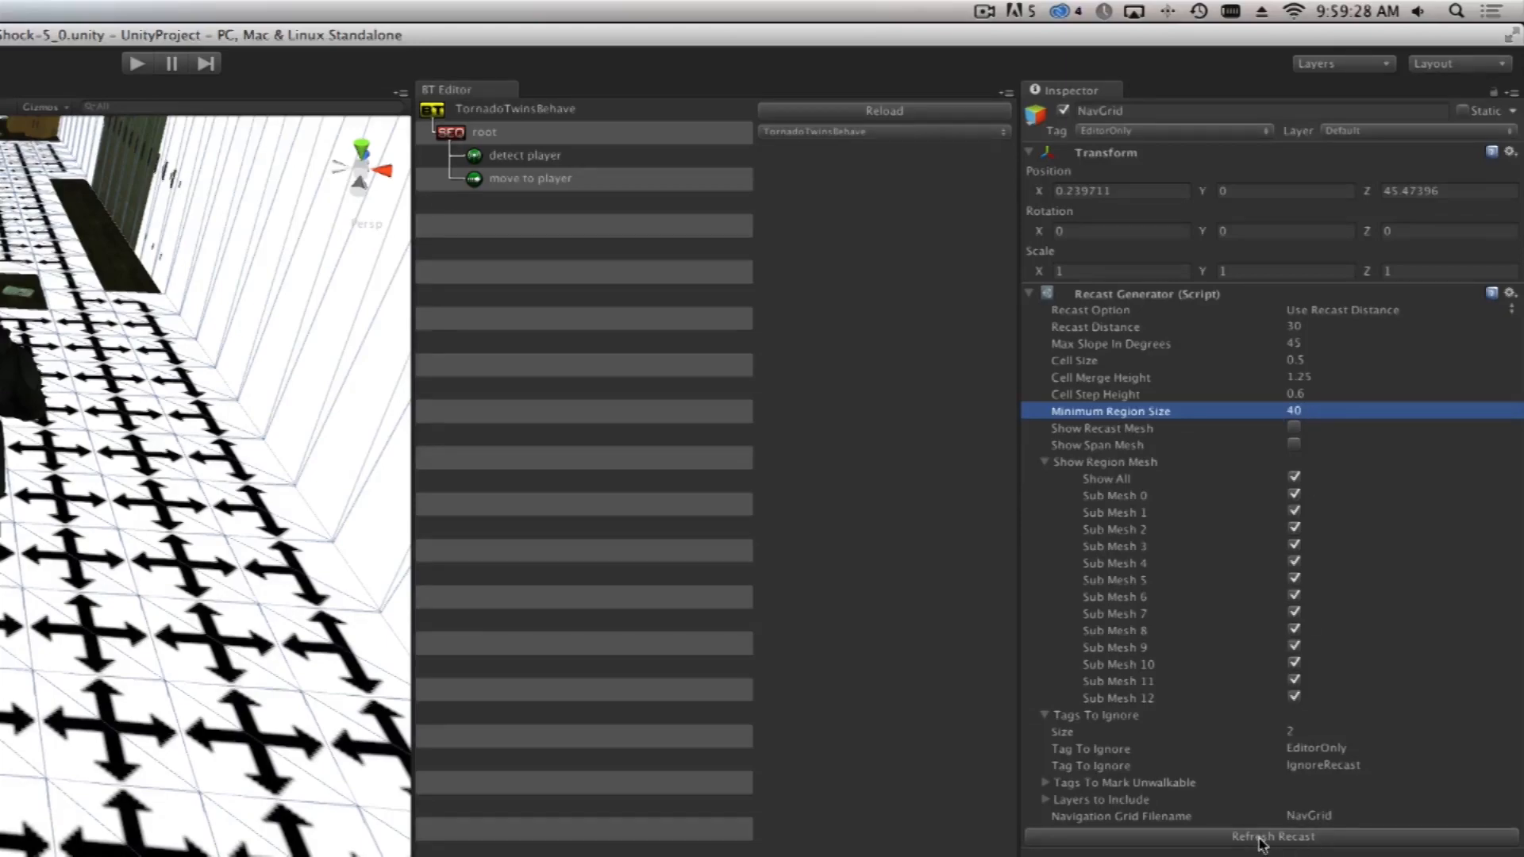
click(1271, 836)
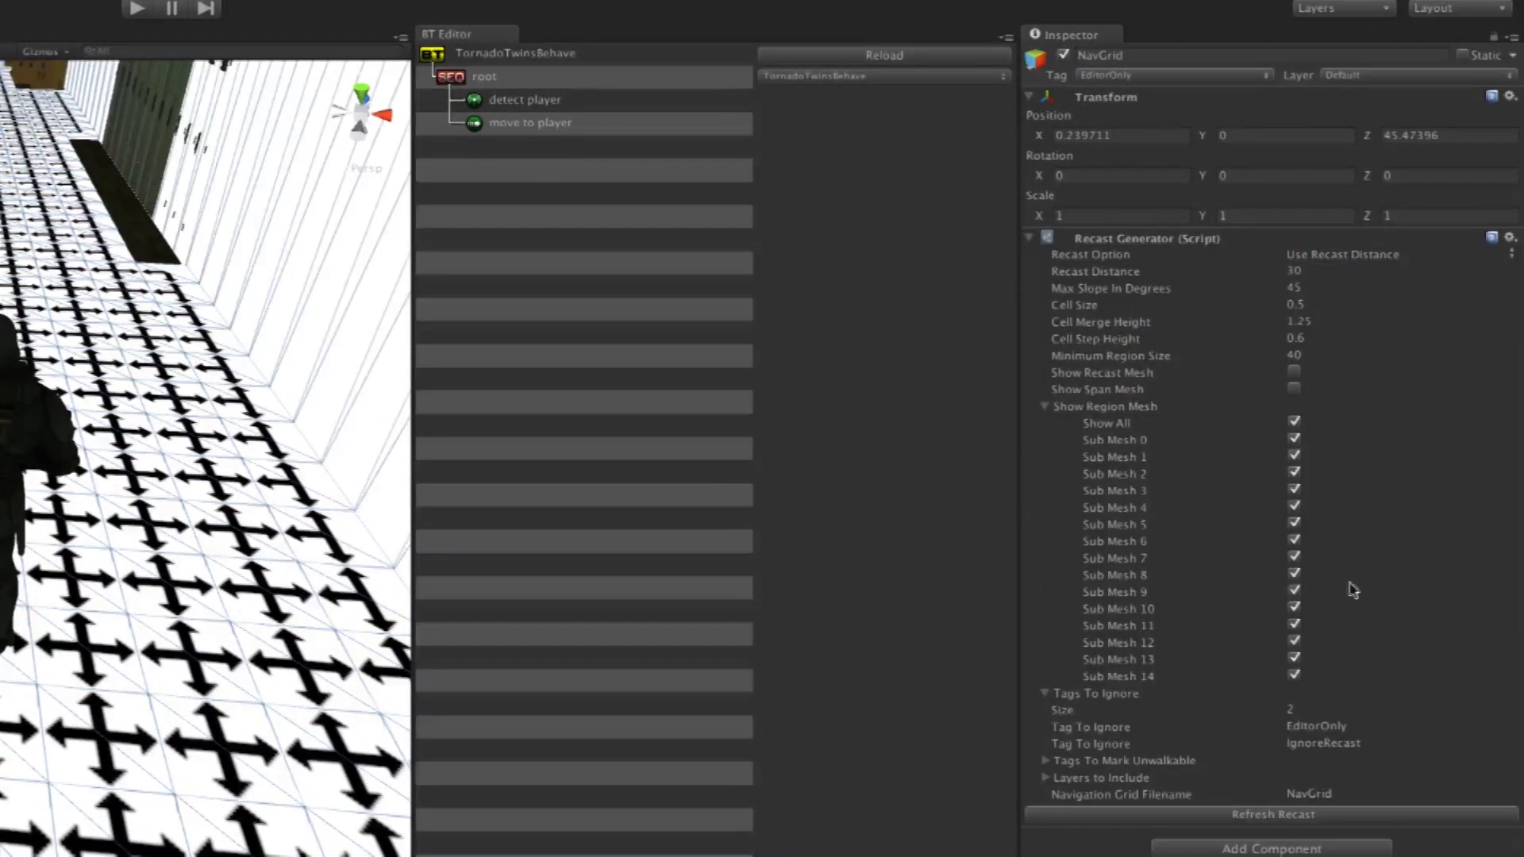
Reselect the ShockTrooper's Path Manager to view its settings with the corridor scene
click(1294, 422)
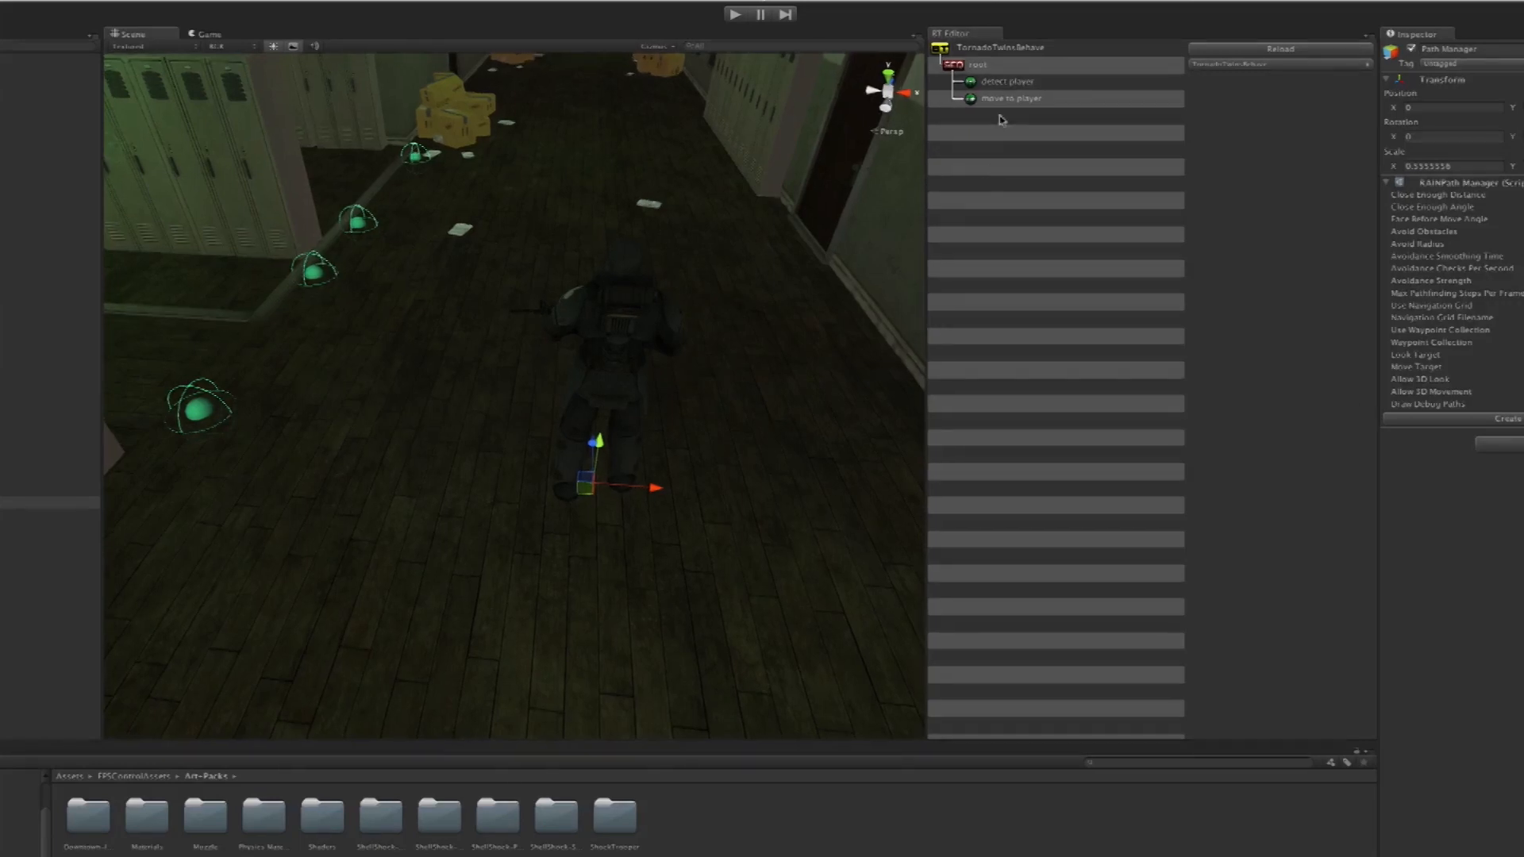
mouse_move(1053, 244)
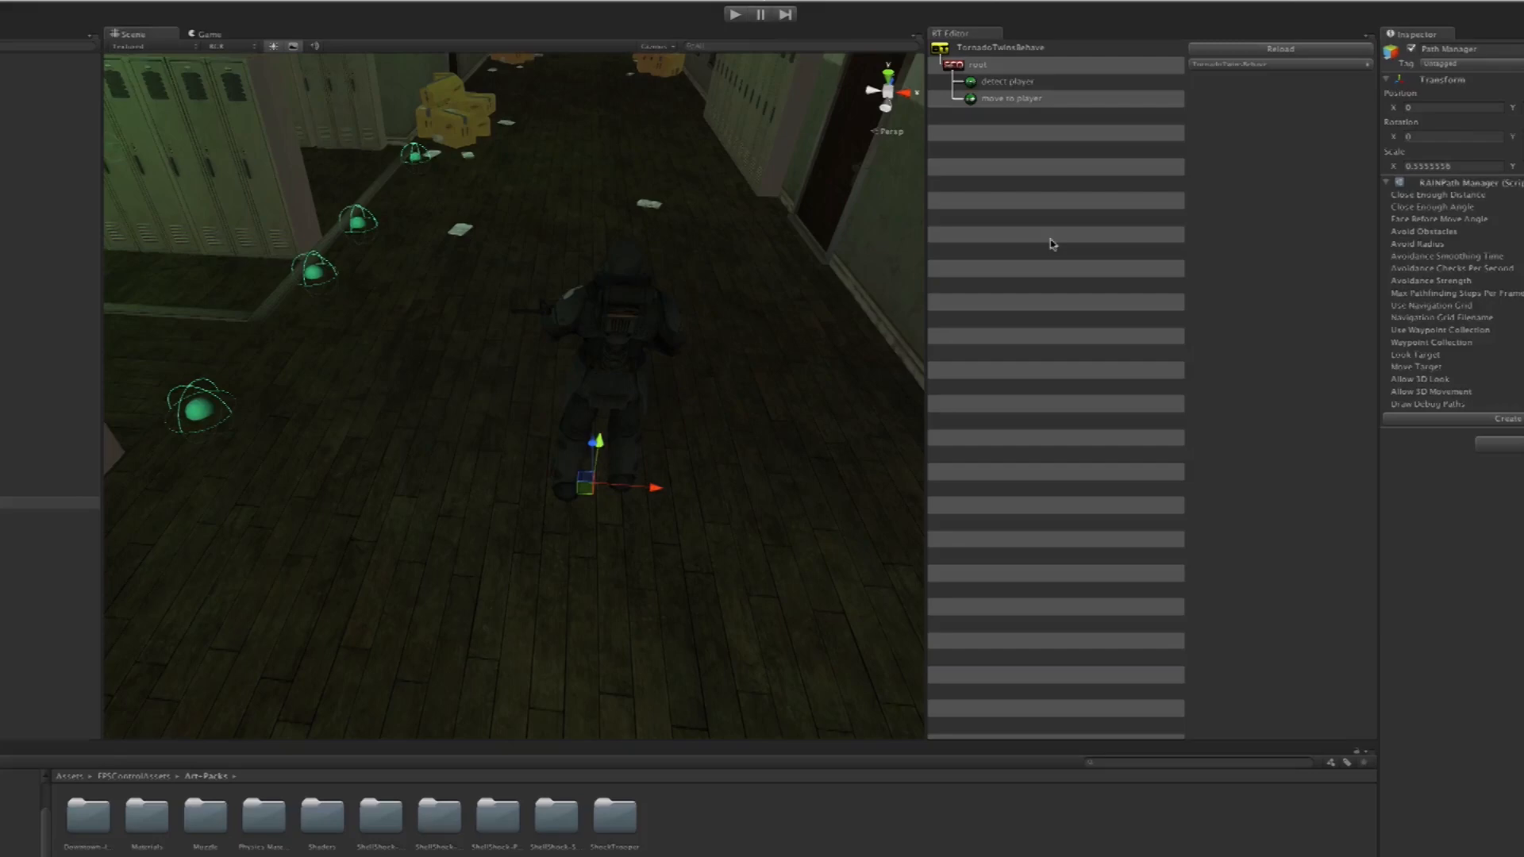
Add three tree variables named health, gothit and dead to TornadoTwinsBehave
click(1001, 47)
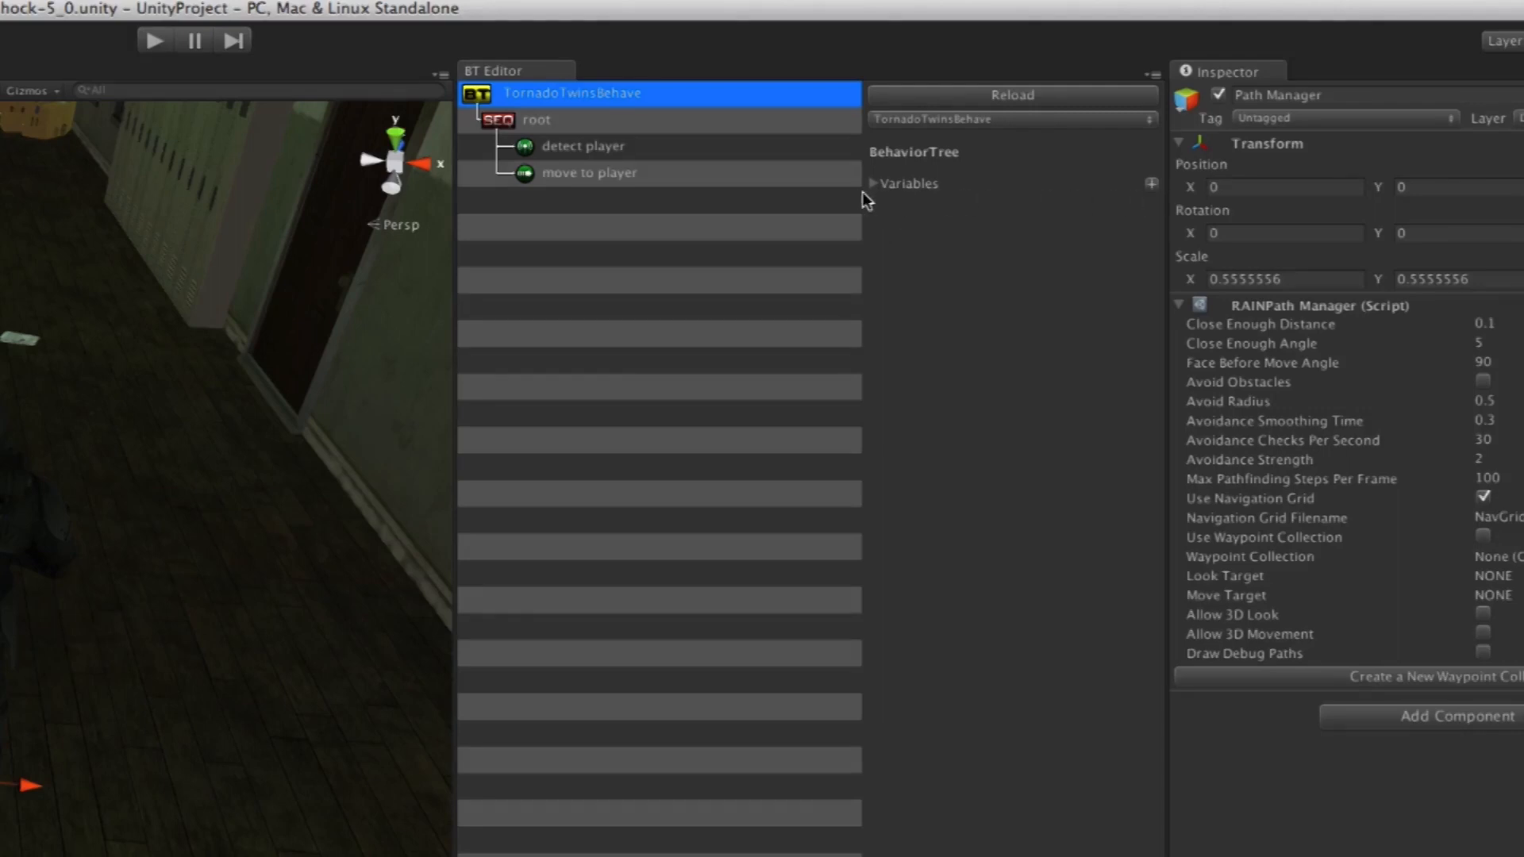
click(1151, 184)
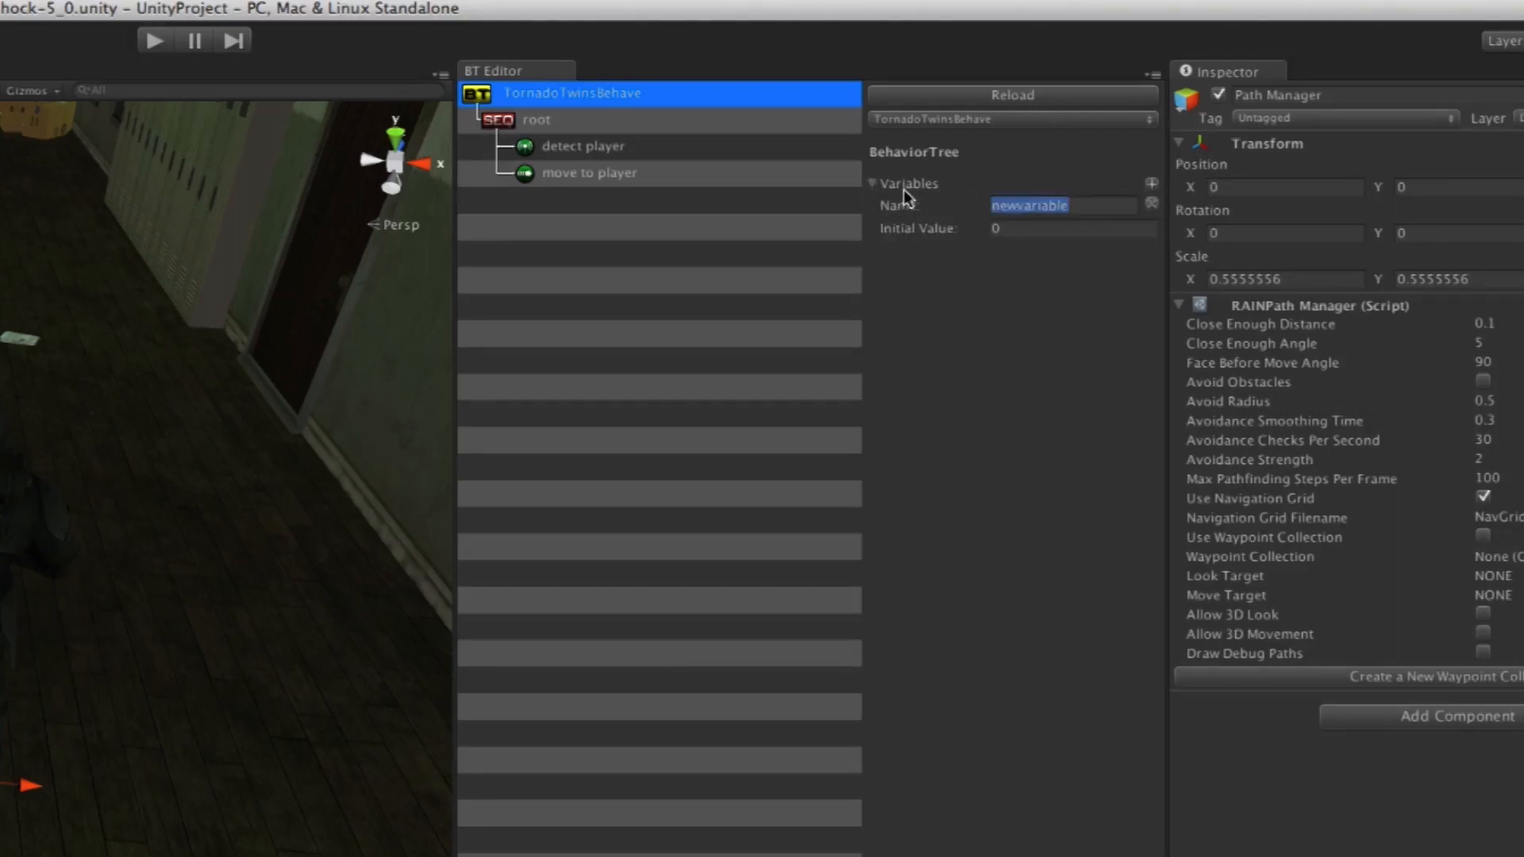
text(health)
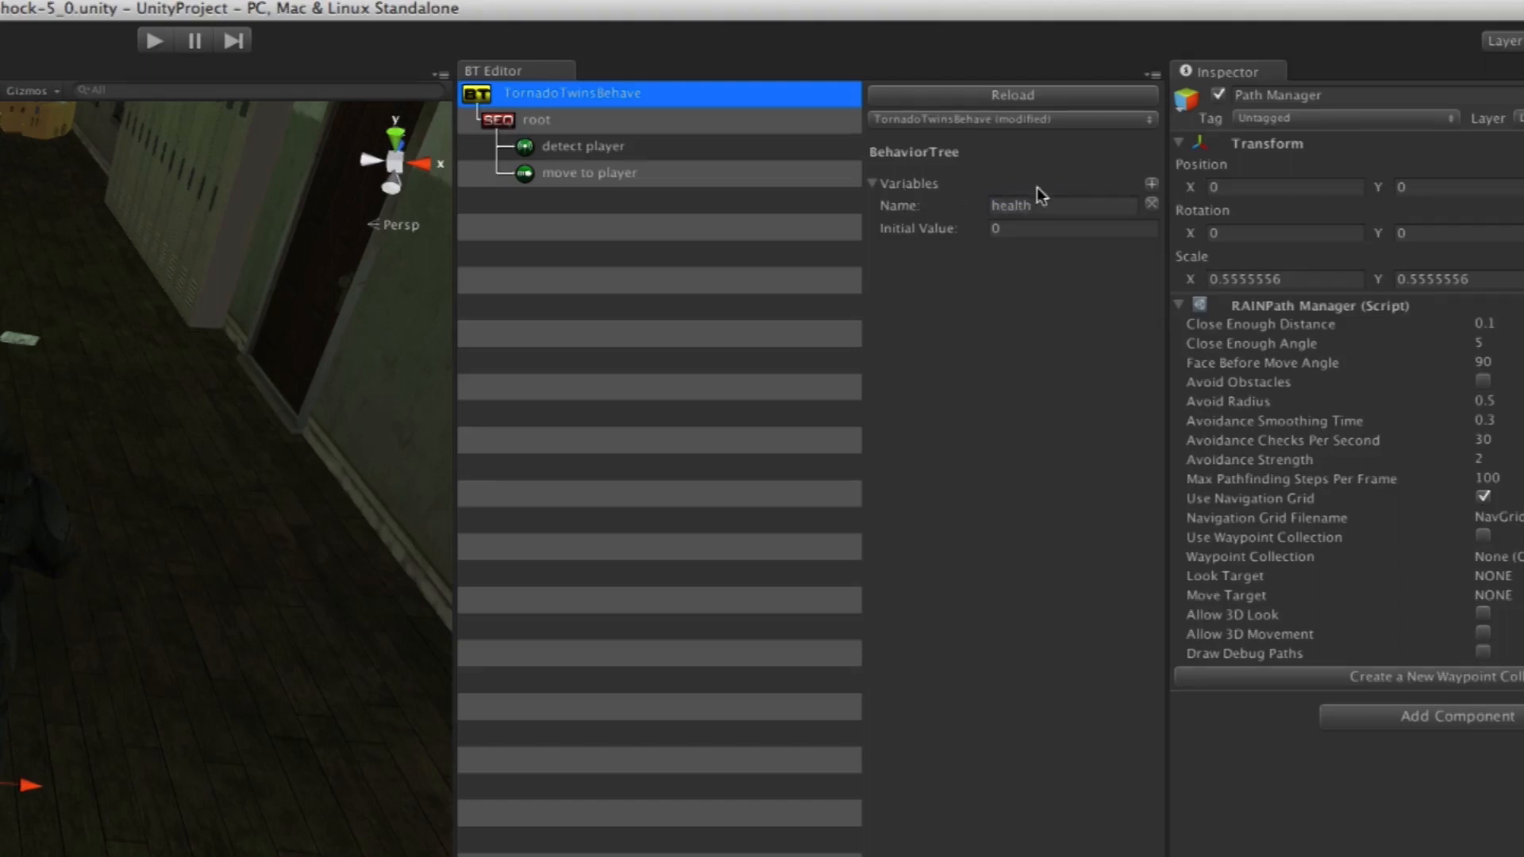
click(1152, 183)
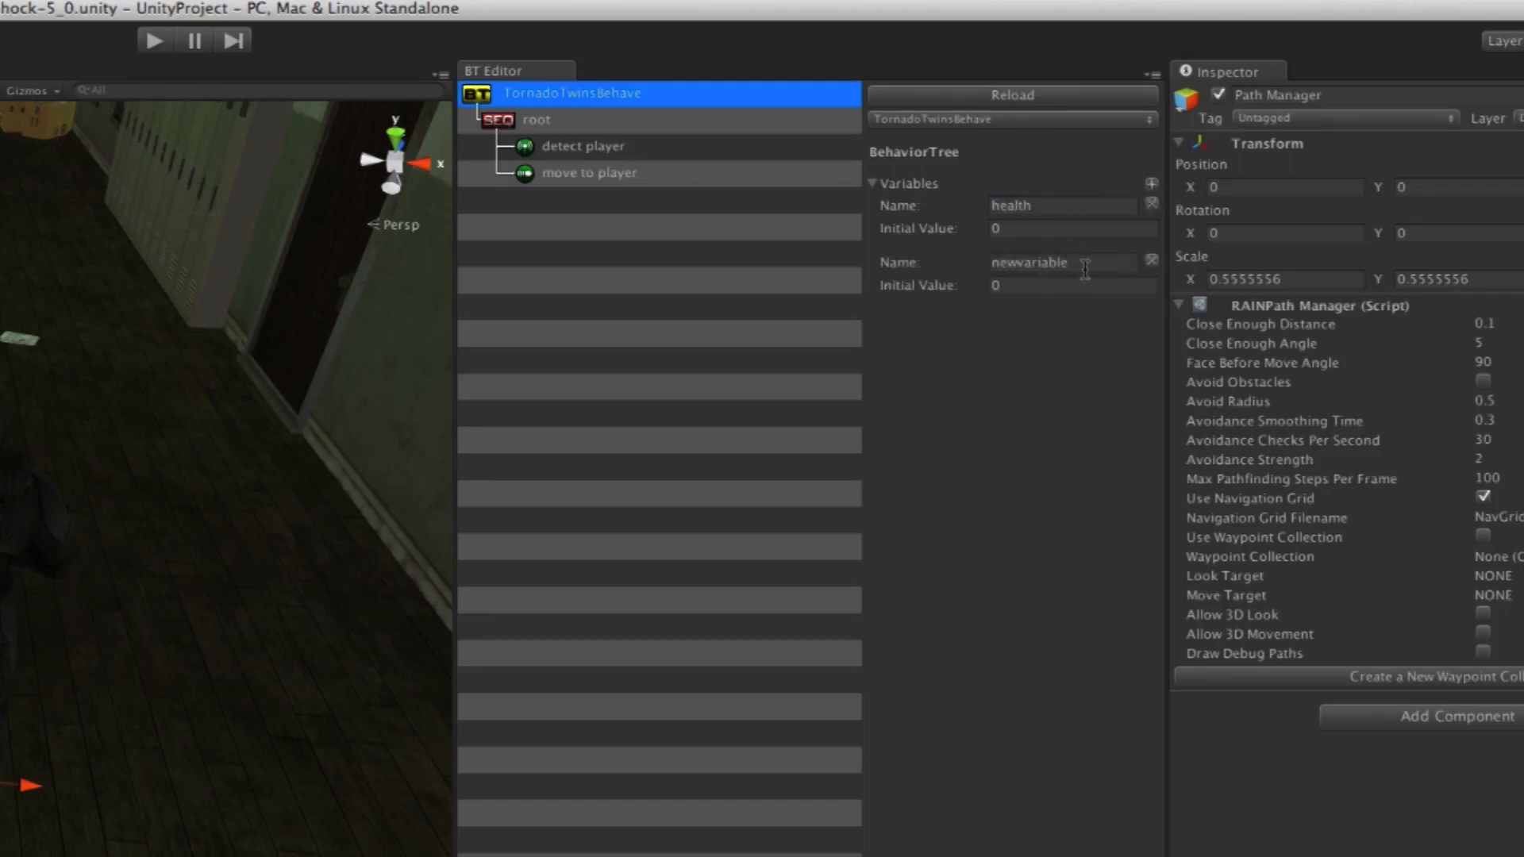
text(gothit)
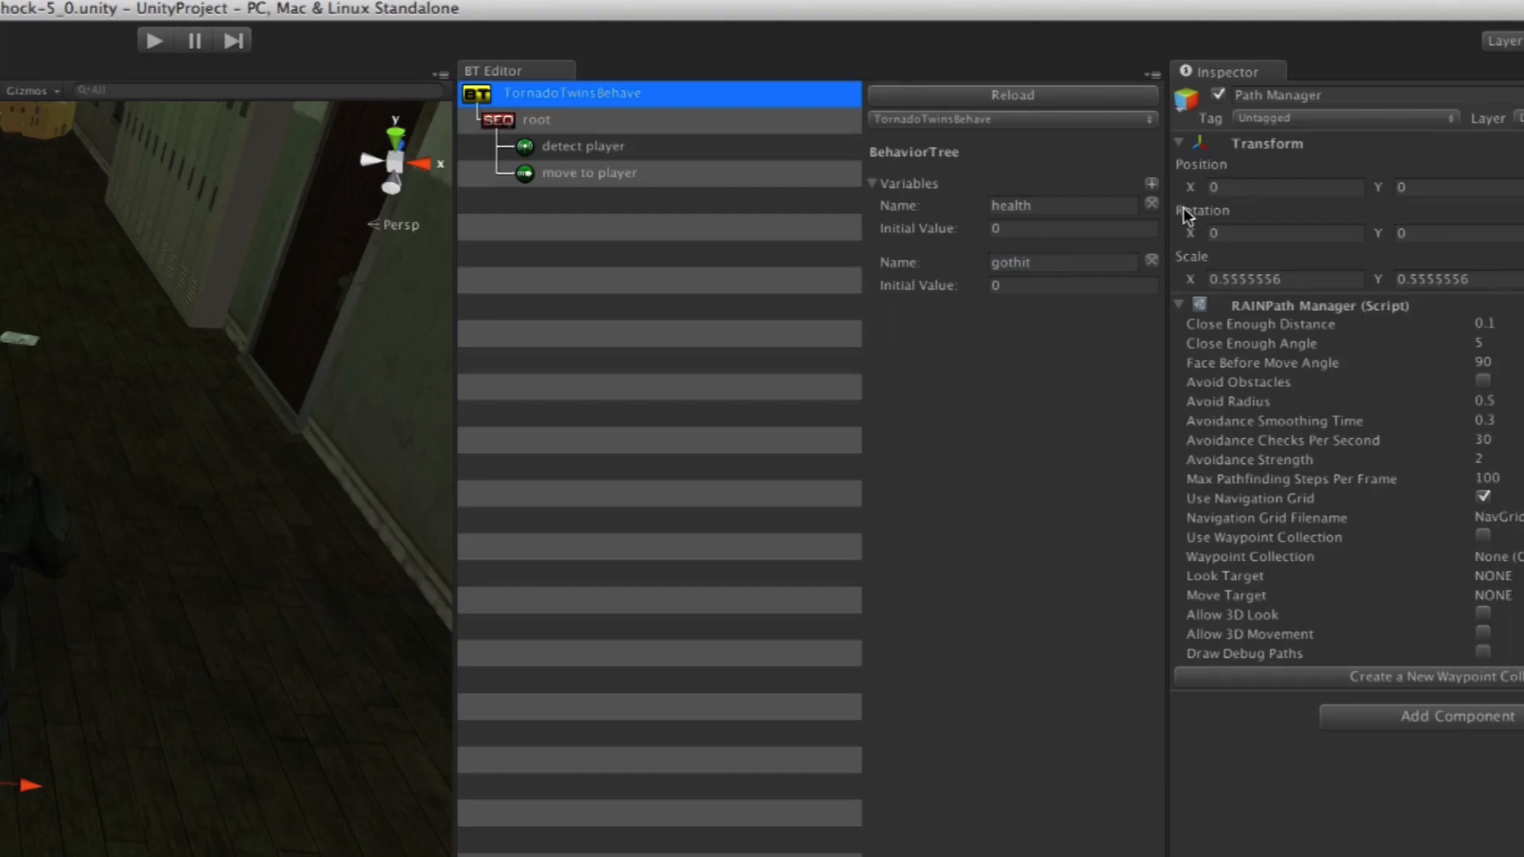
click(1151, 184)
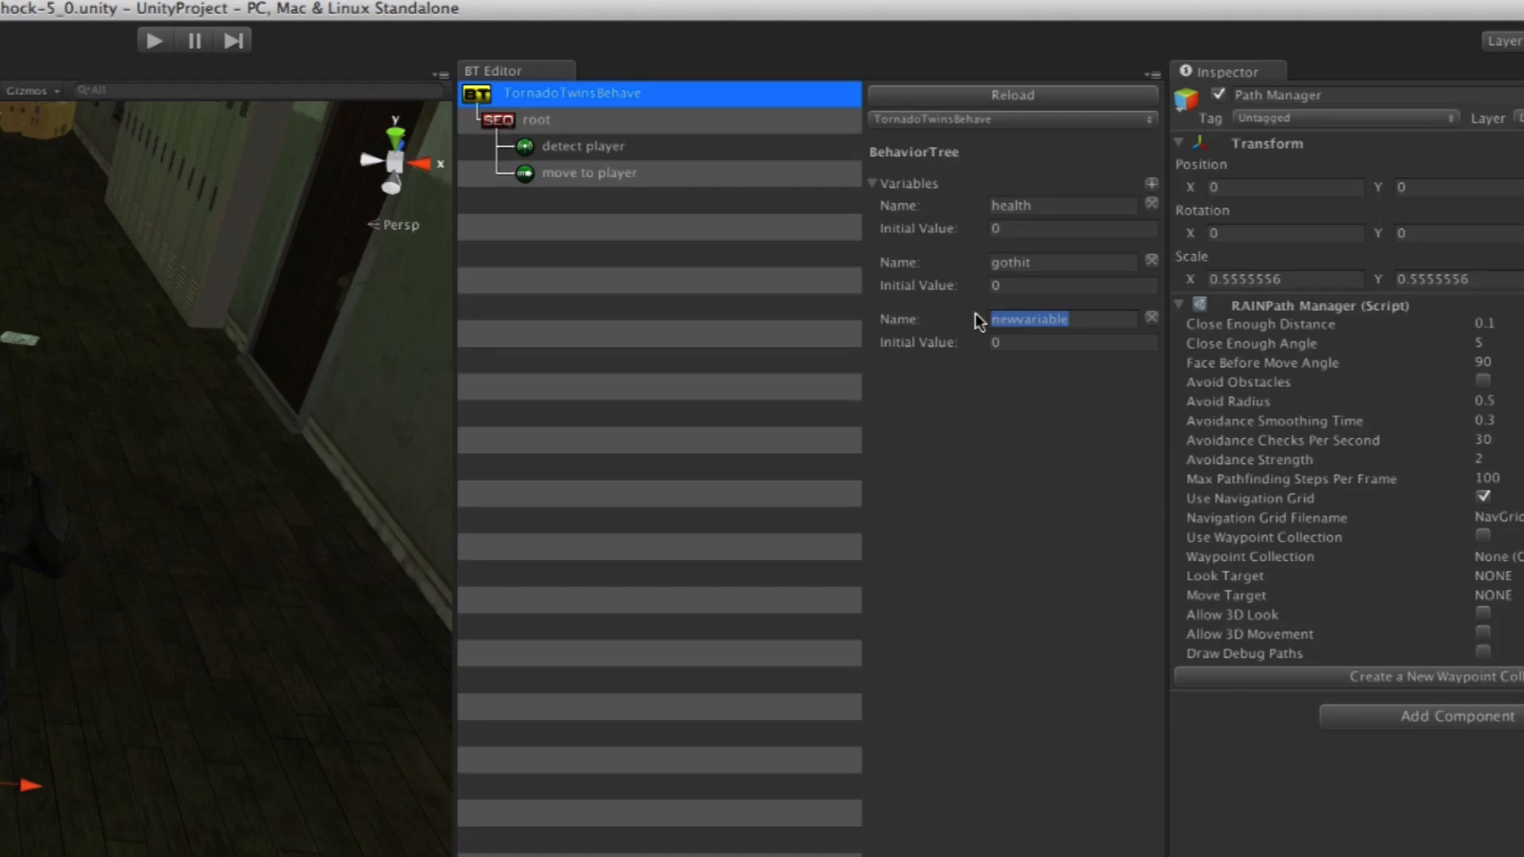
text(dead)
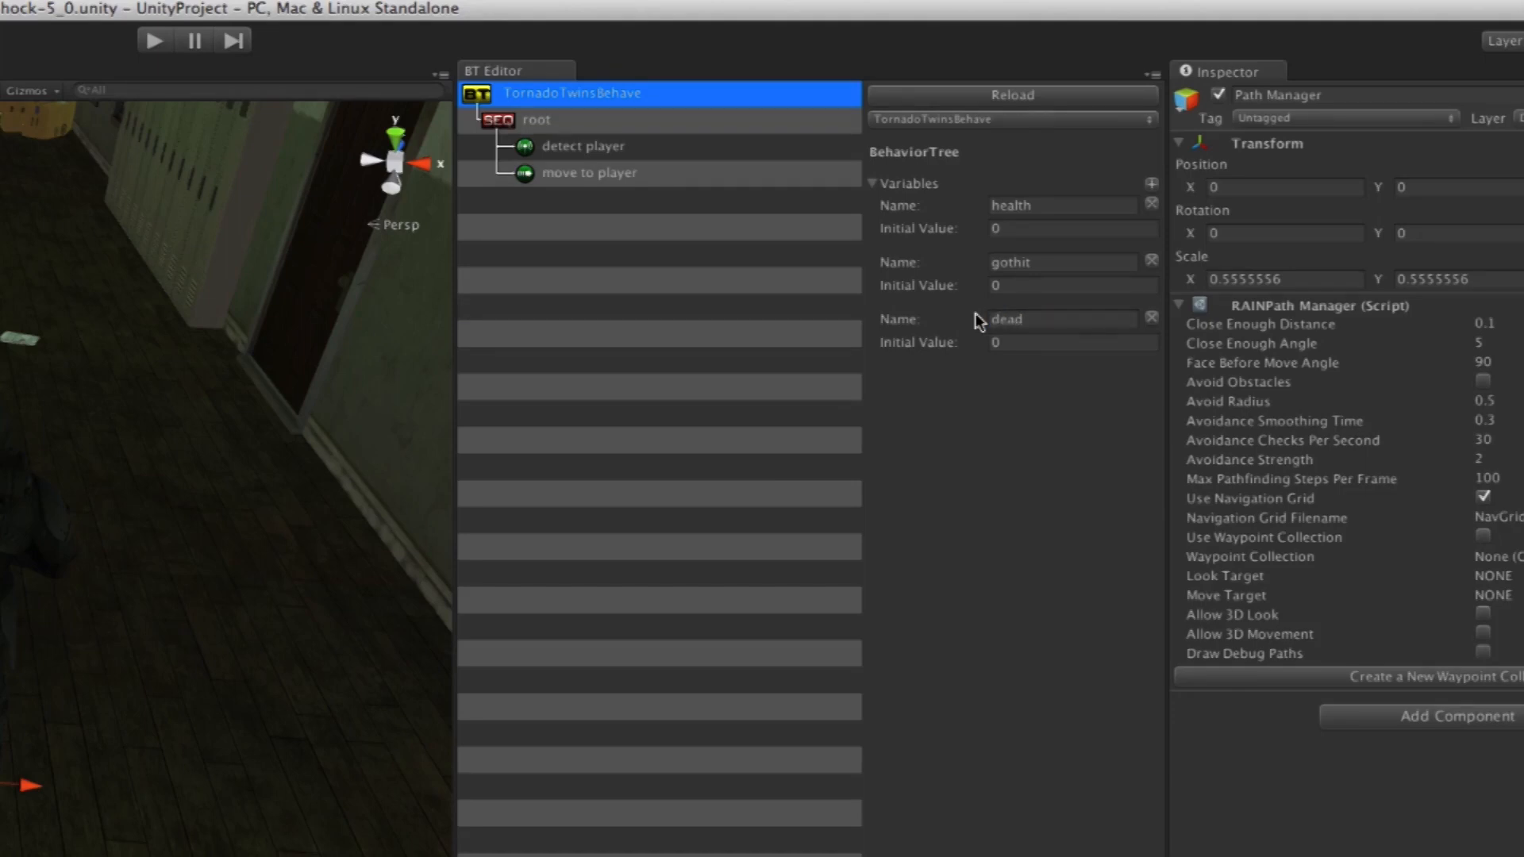
mouse_move(1024, 397)
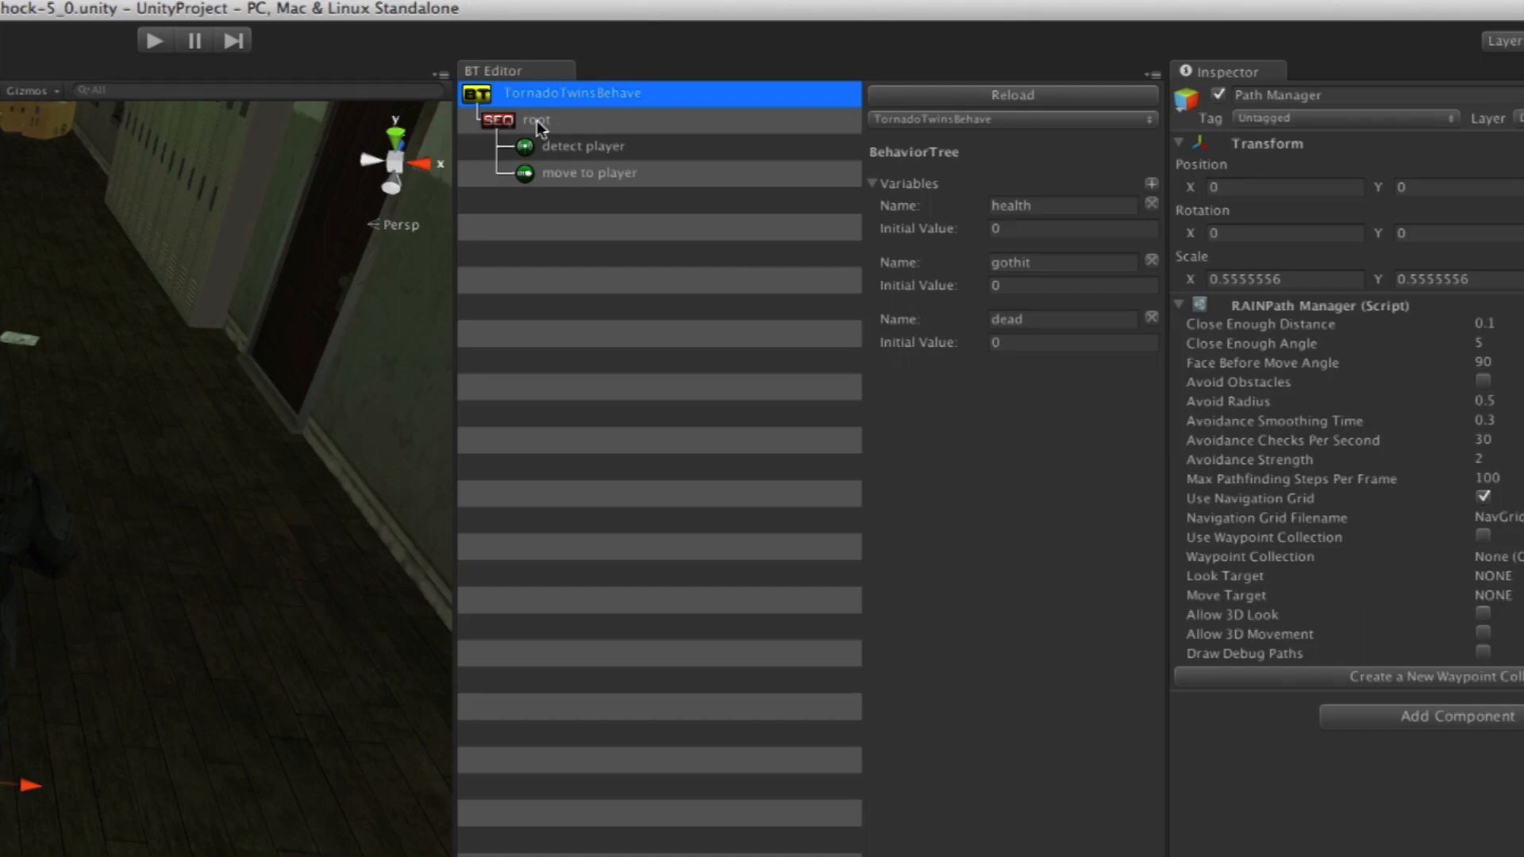
Create a selector above the original sequencer and rename the sequencer find player
click(534, 119)
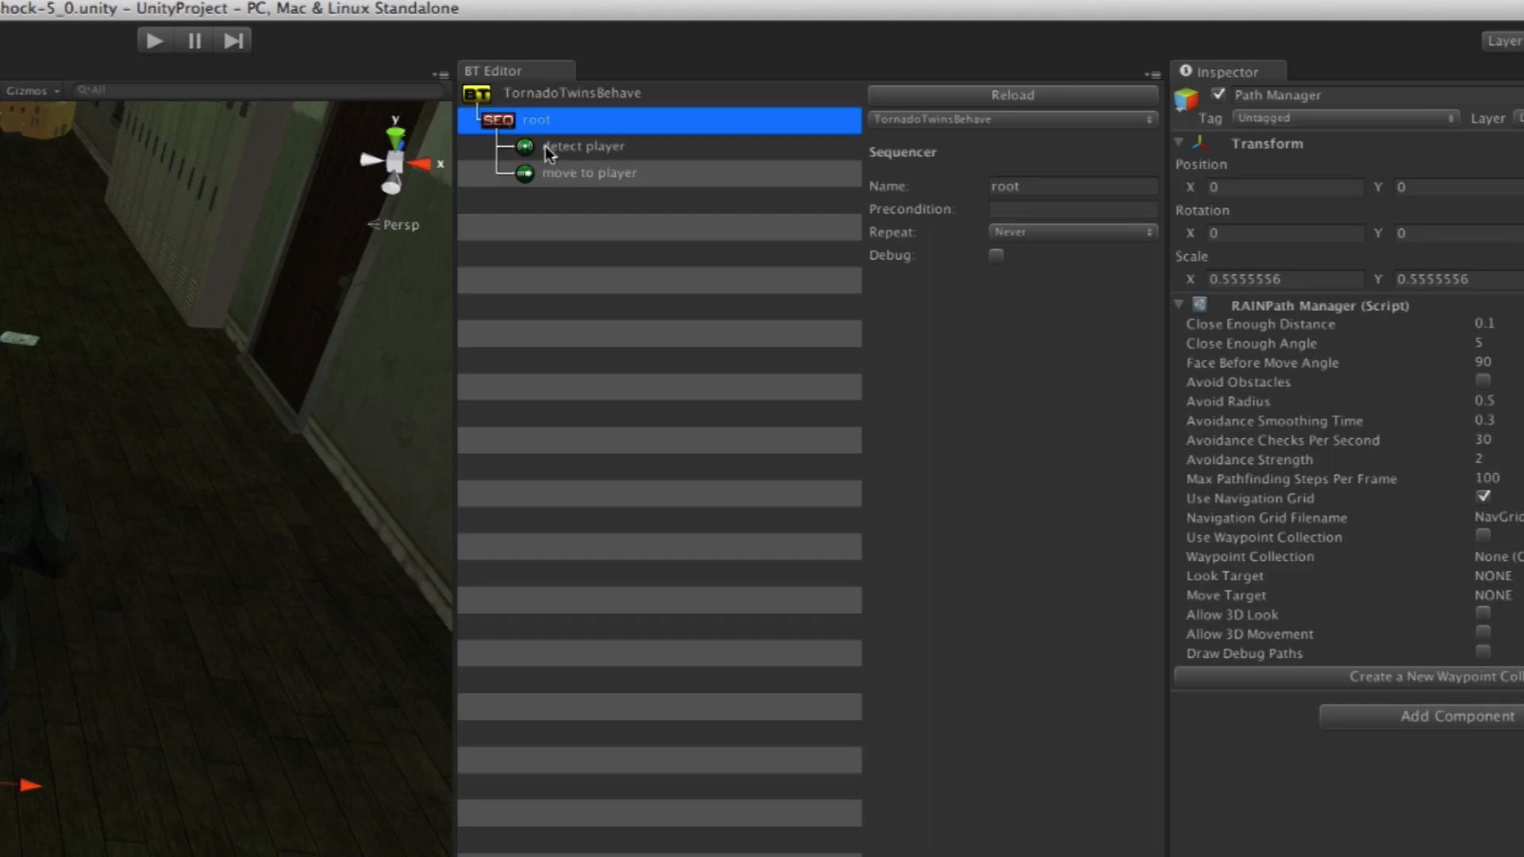
mouse_move(538, 174)
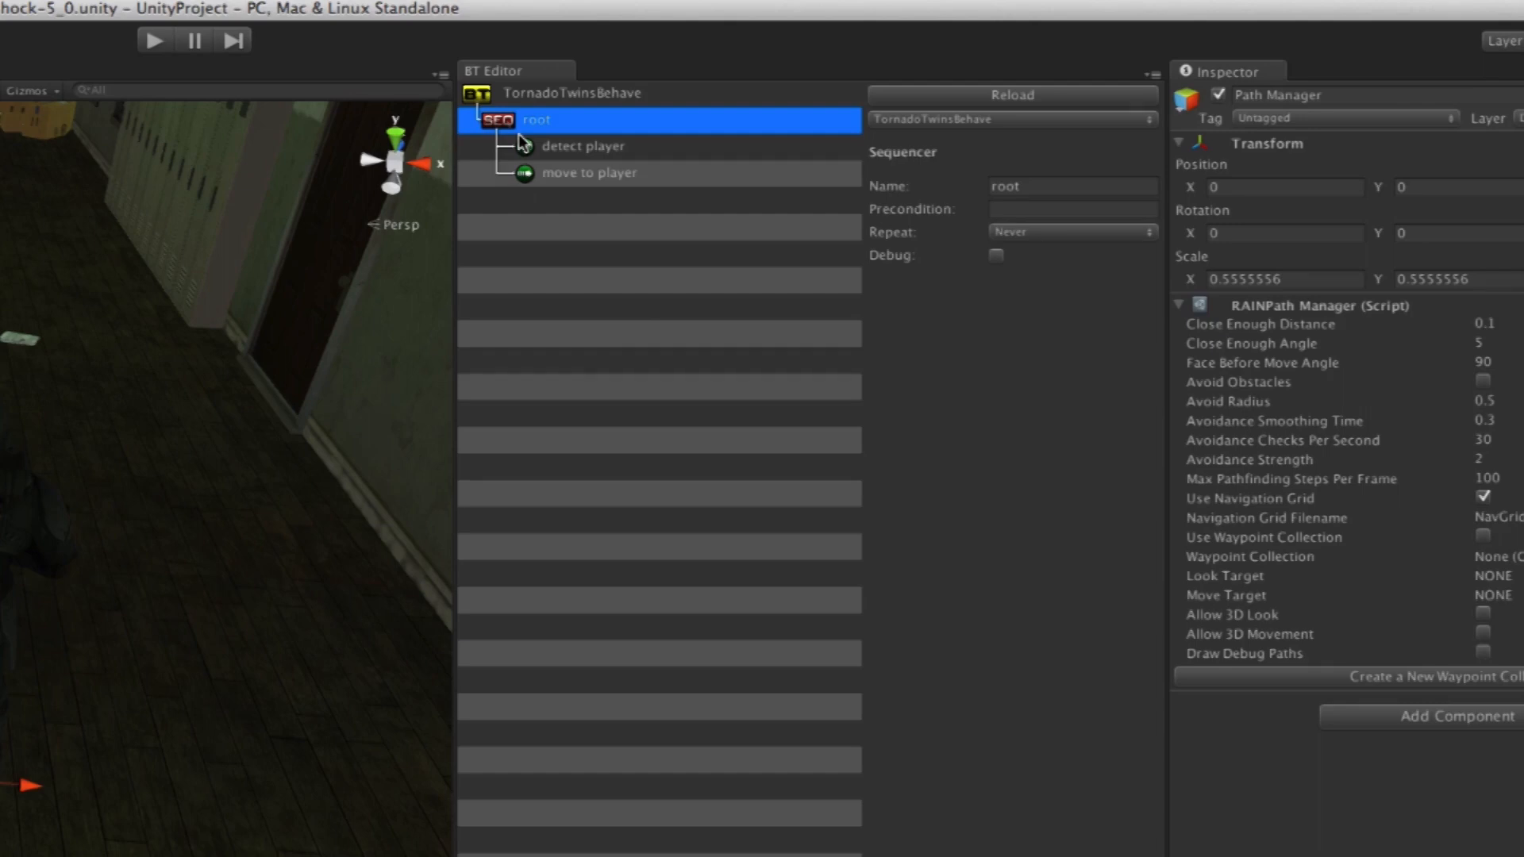
mouse_move(622, 143)
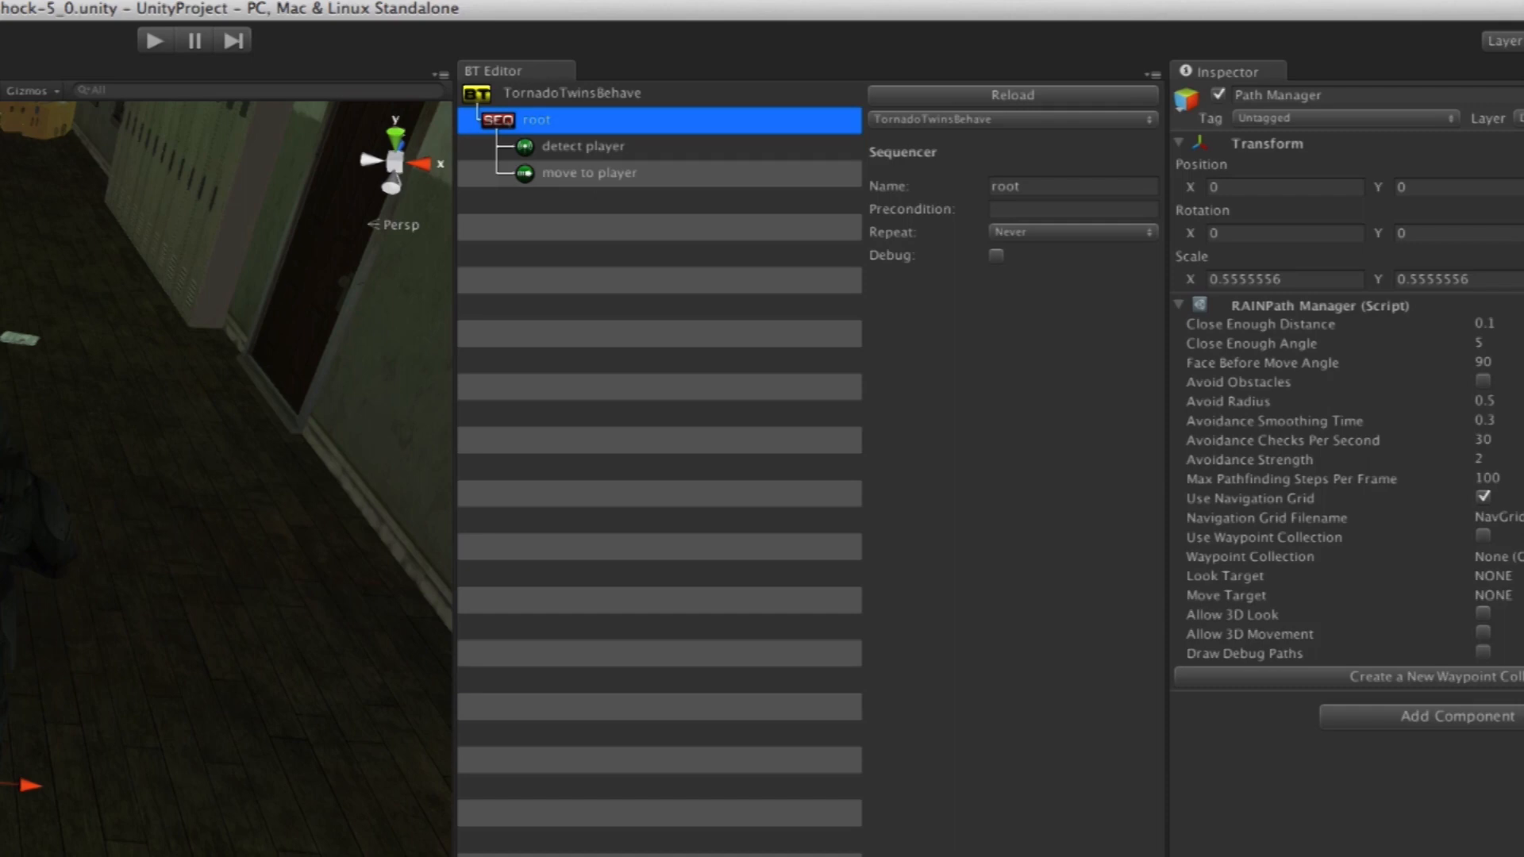
mouse_move(546, 140)
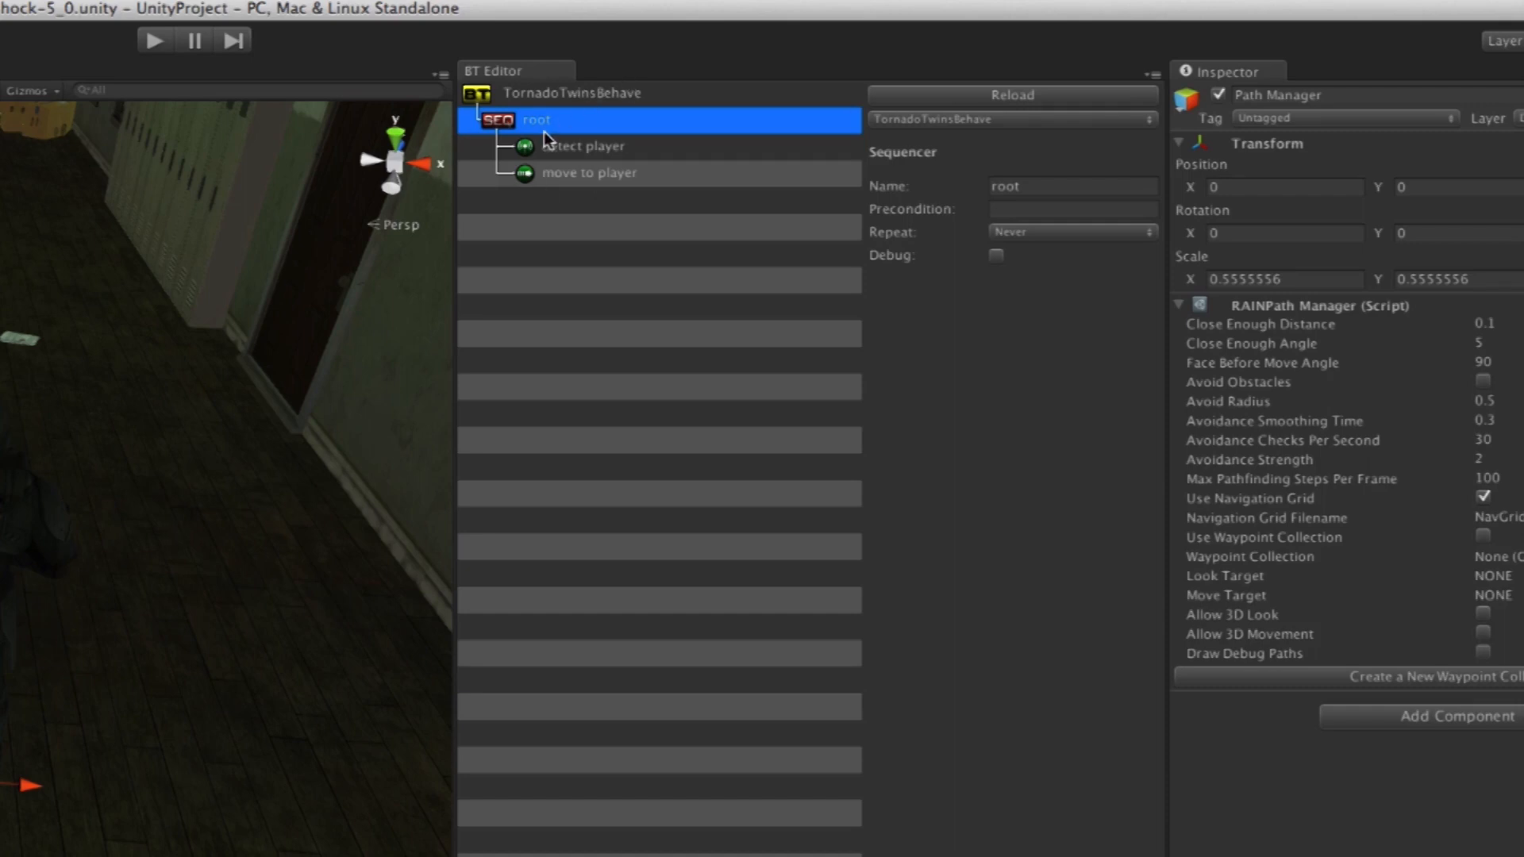
mouse_move(546, 143)
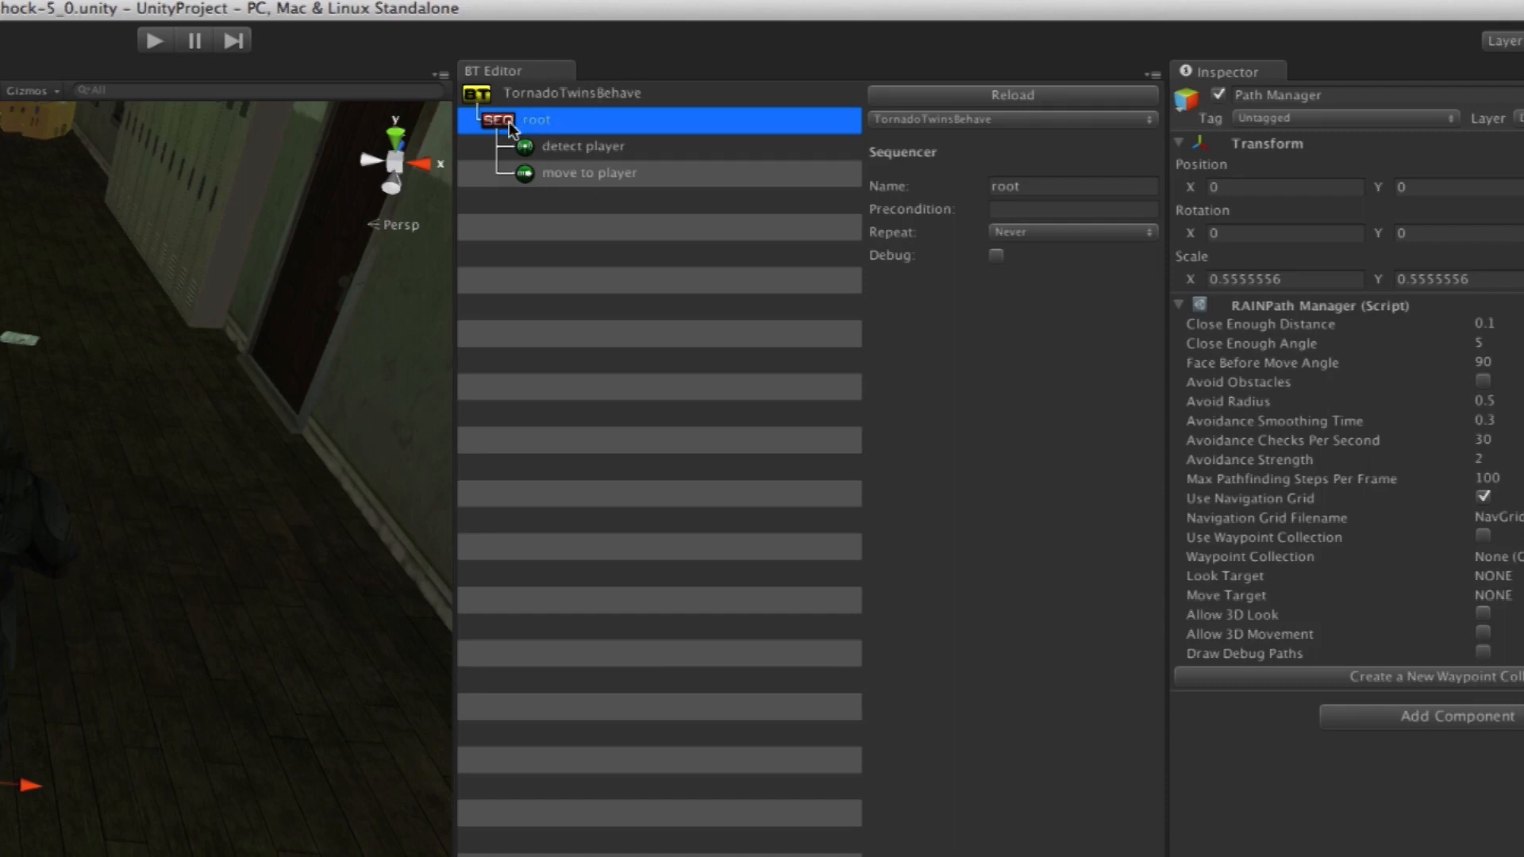
mouse_move(554, 219)
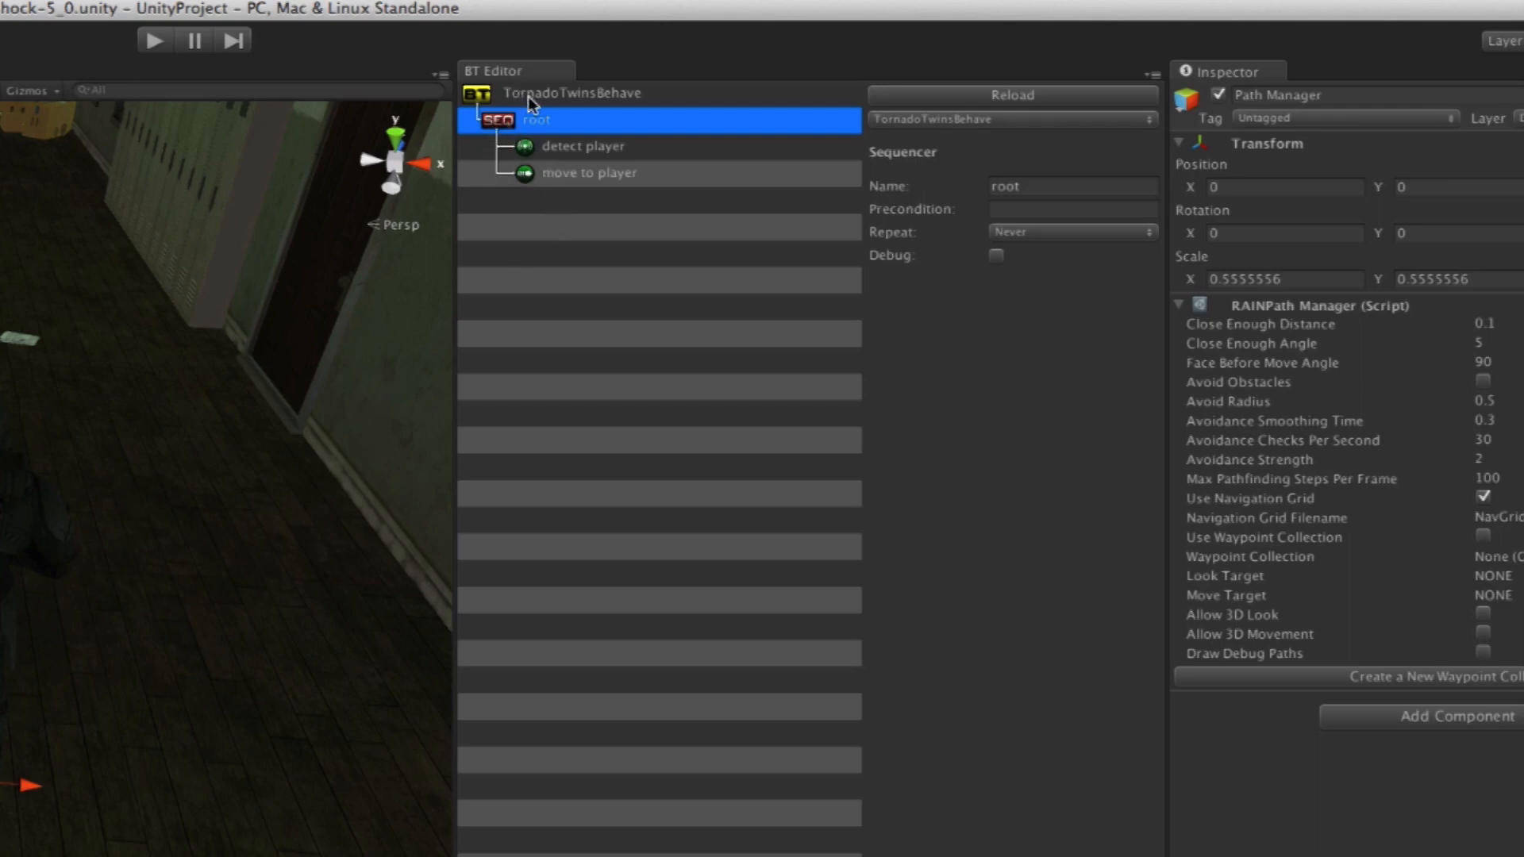
right_click(535, 119)
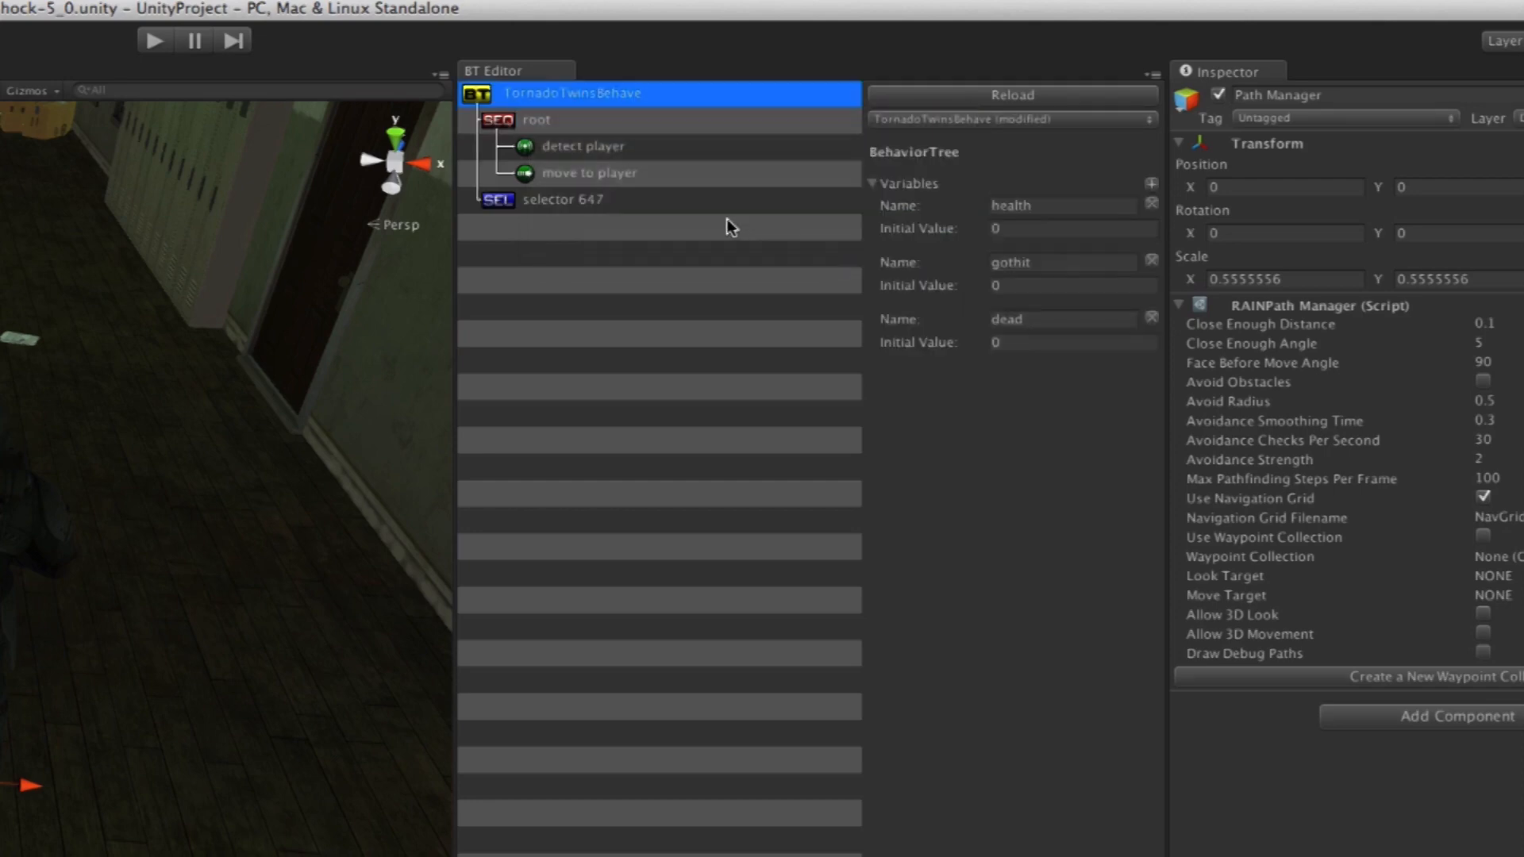
click(562, 200)
text(root)
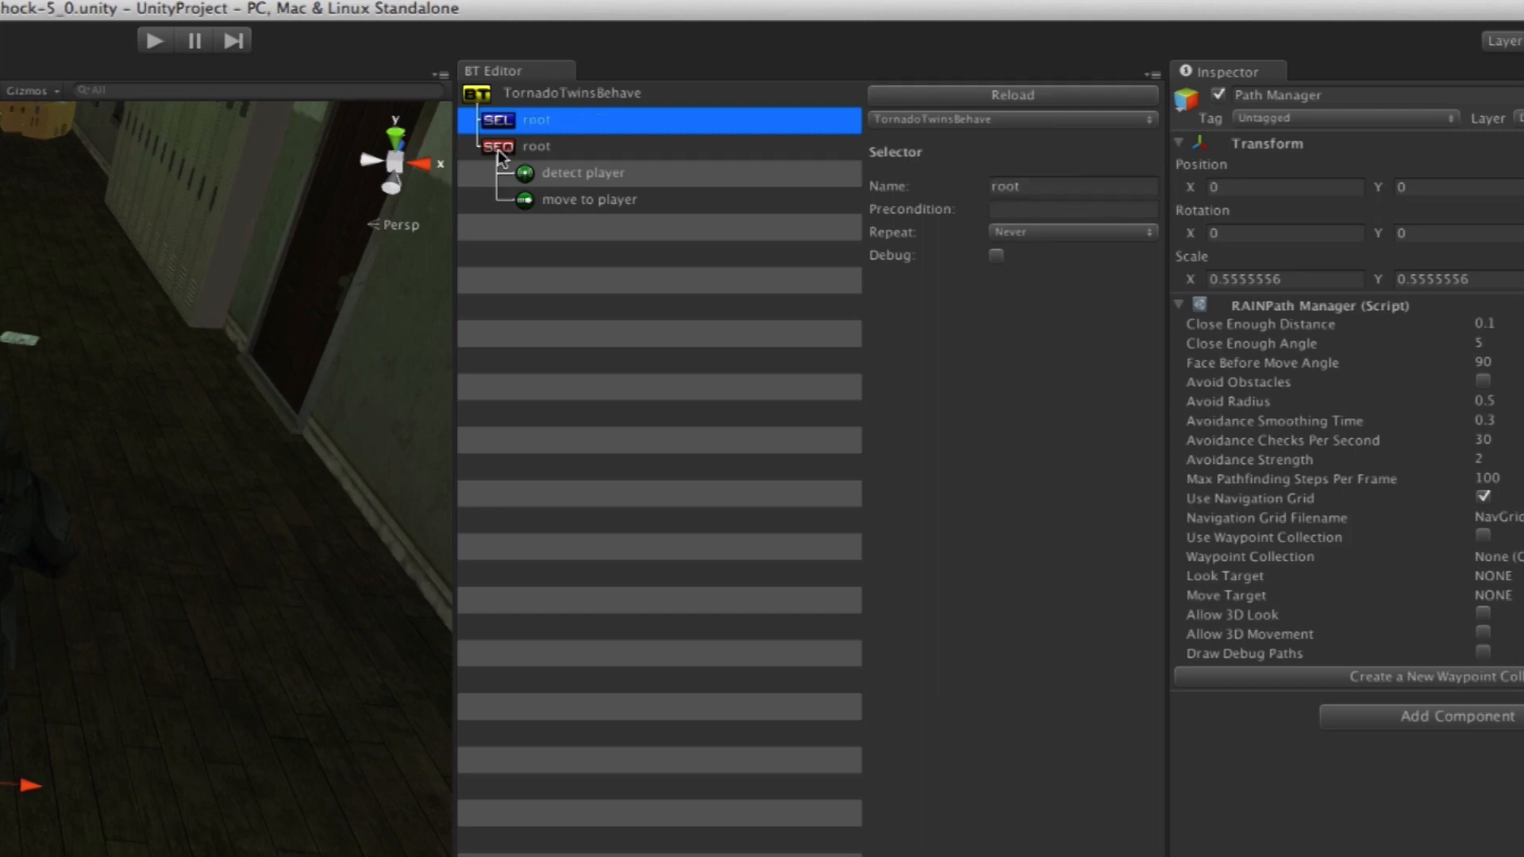
click(535, 146)
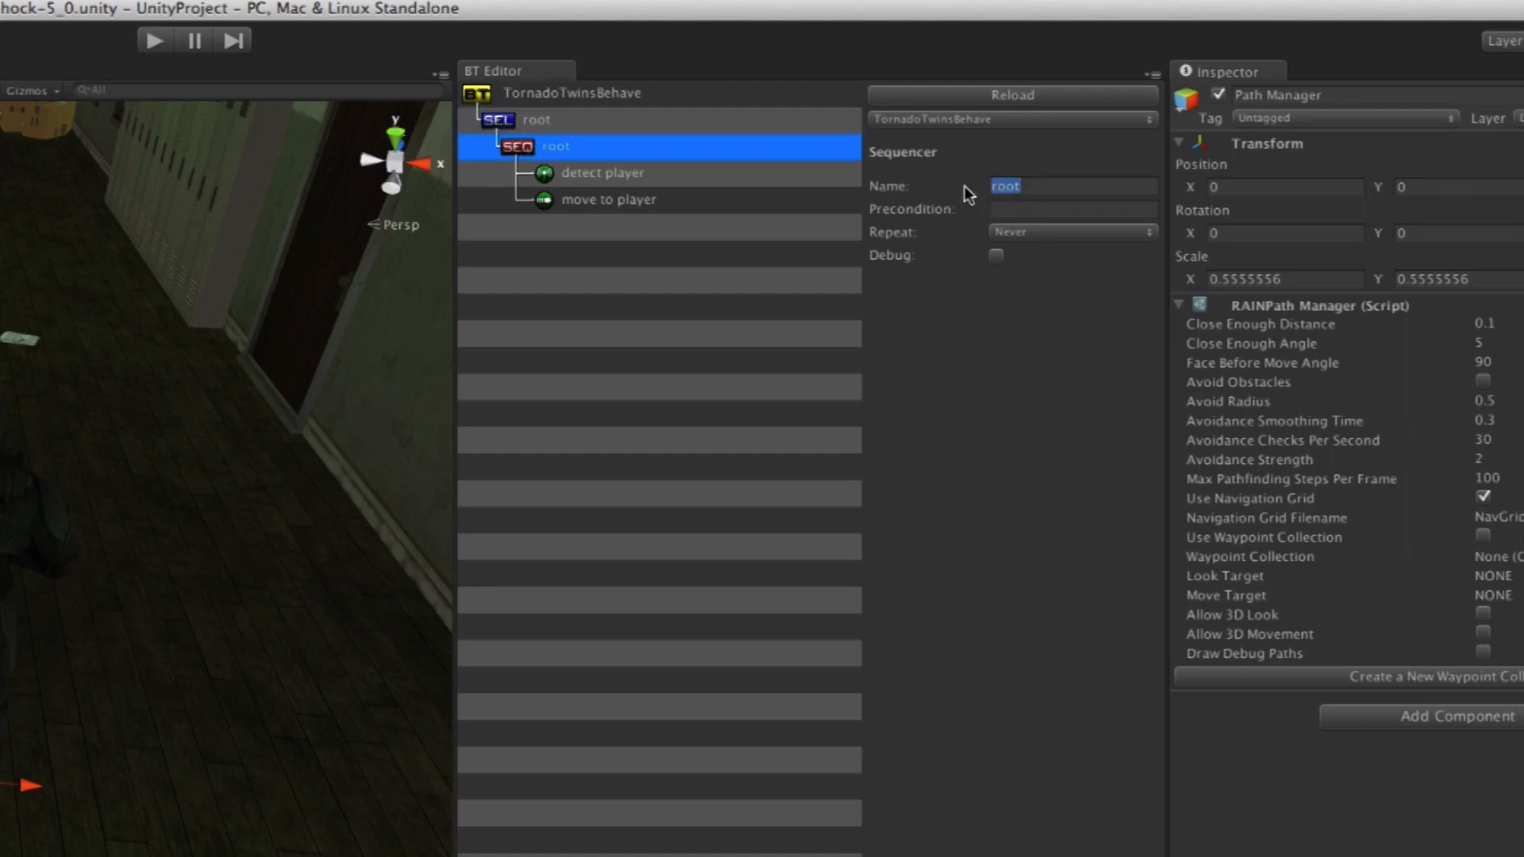
text(find player)
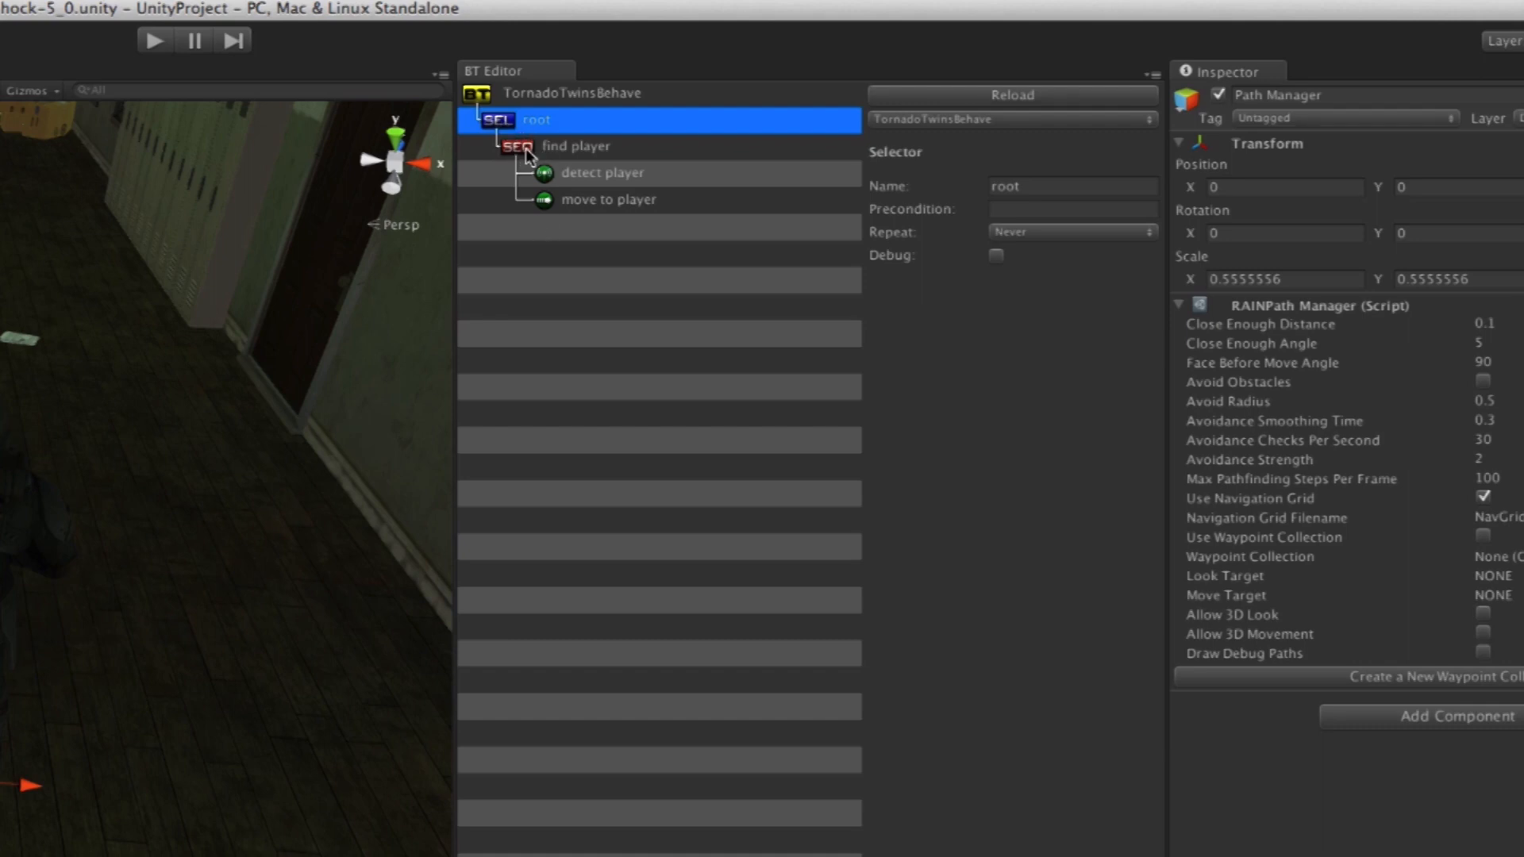
mouse_move(569, 156)
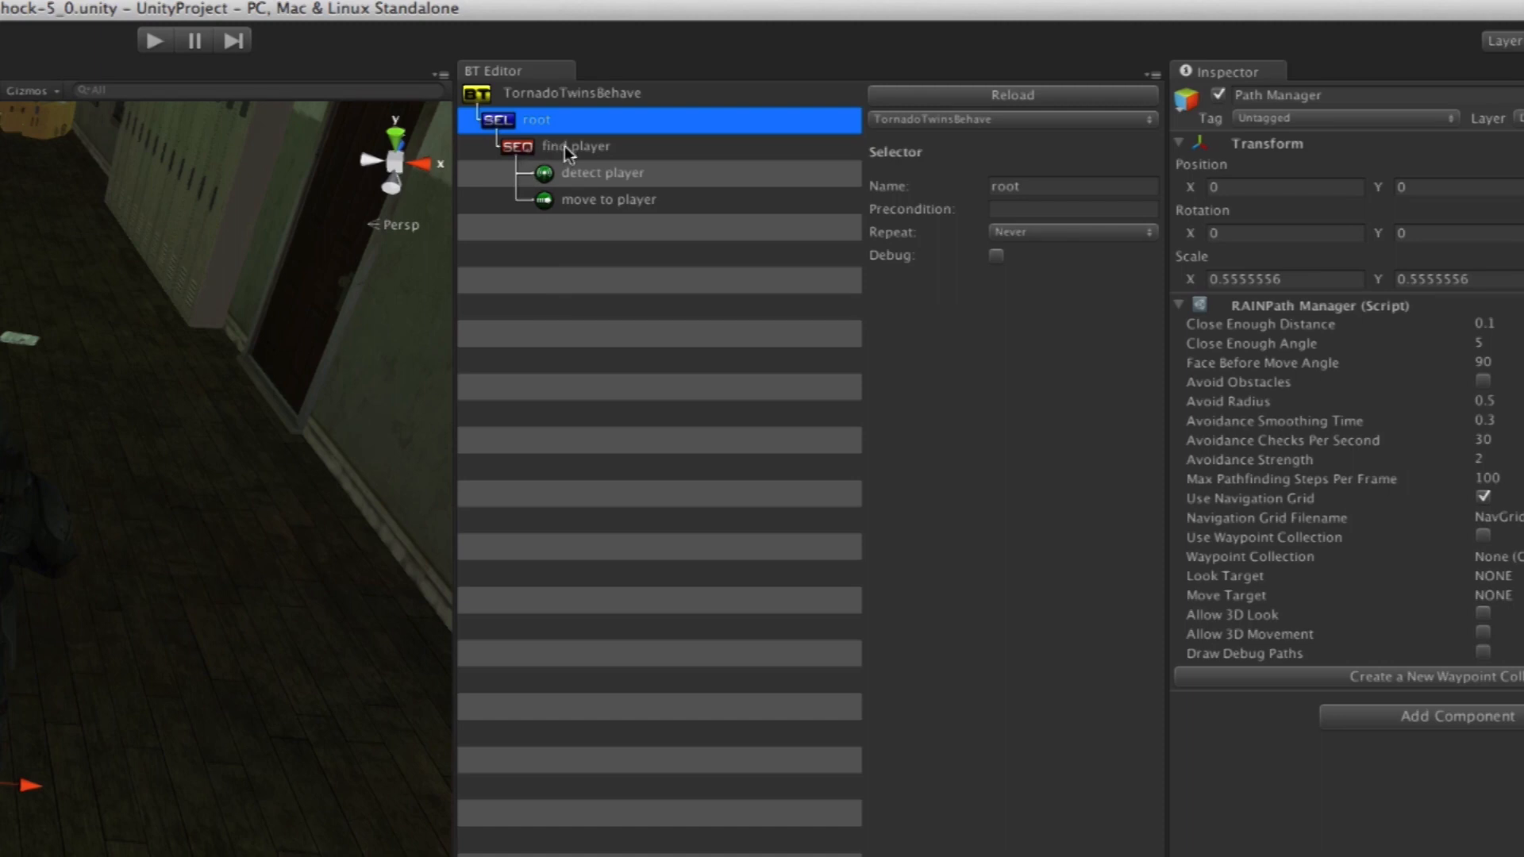
Select the find player sequencer and focus its Precondition field
click(574, 146)
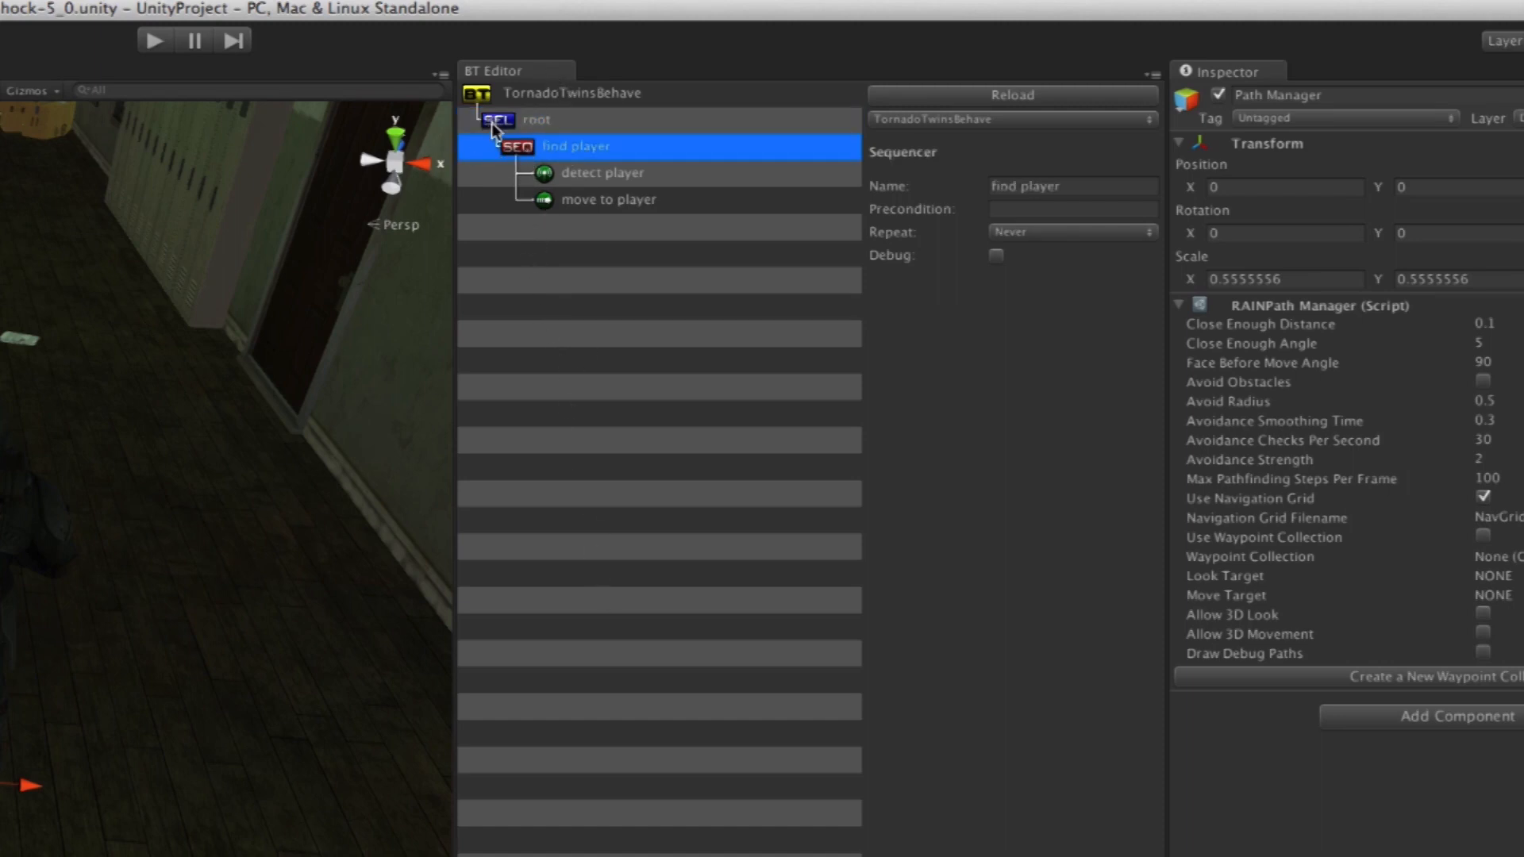
mouse_move(534, 201)
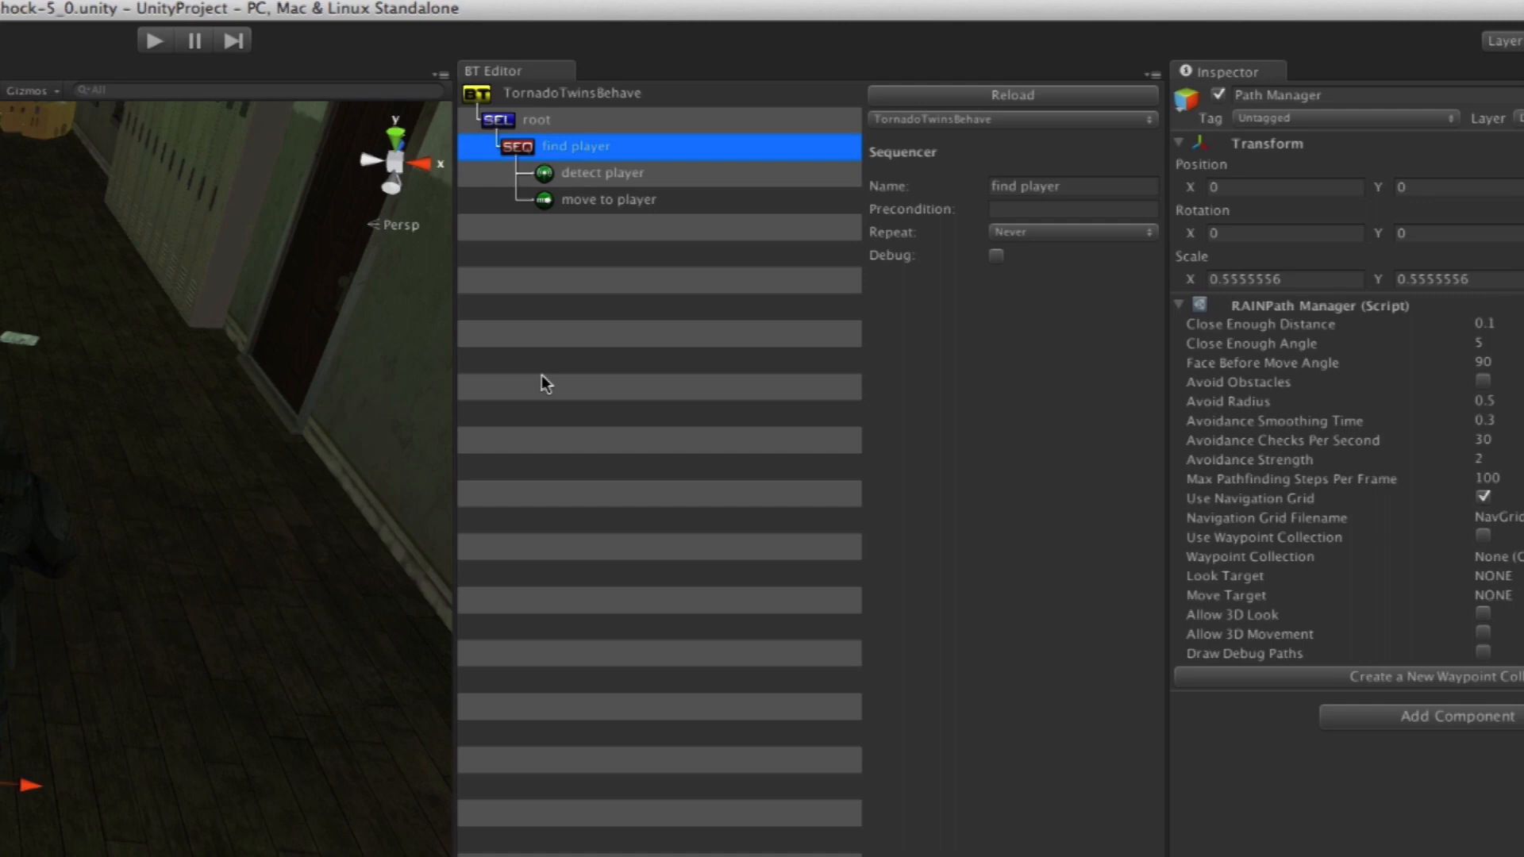
mouse_move(579, 376)
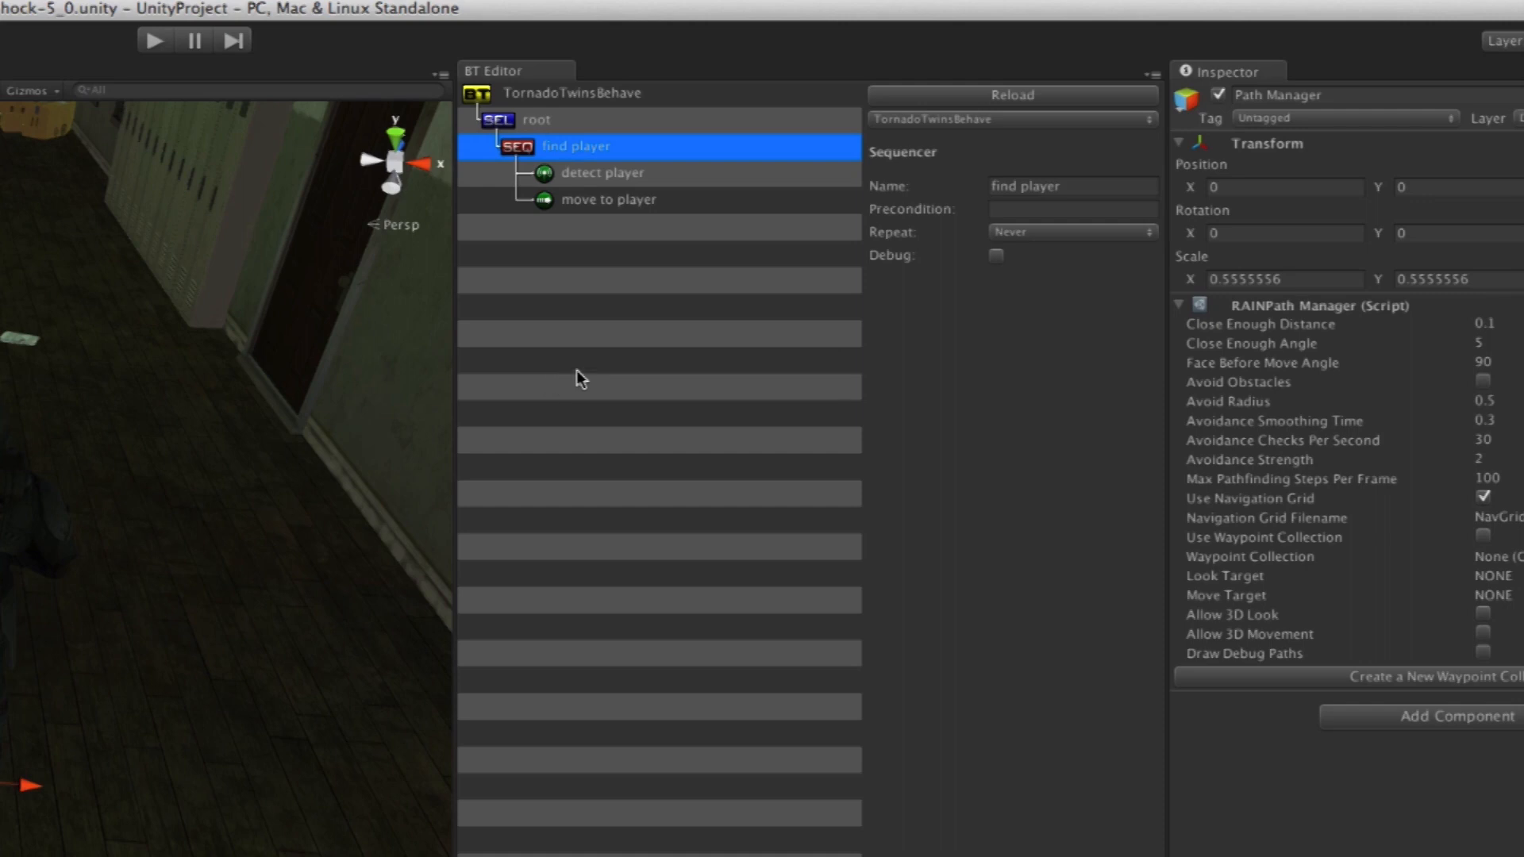
mouse_move(533, 110)
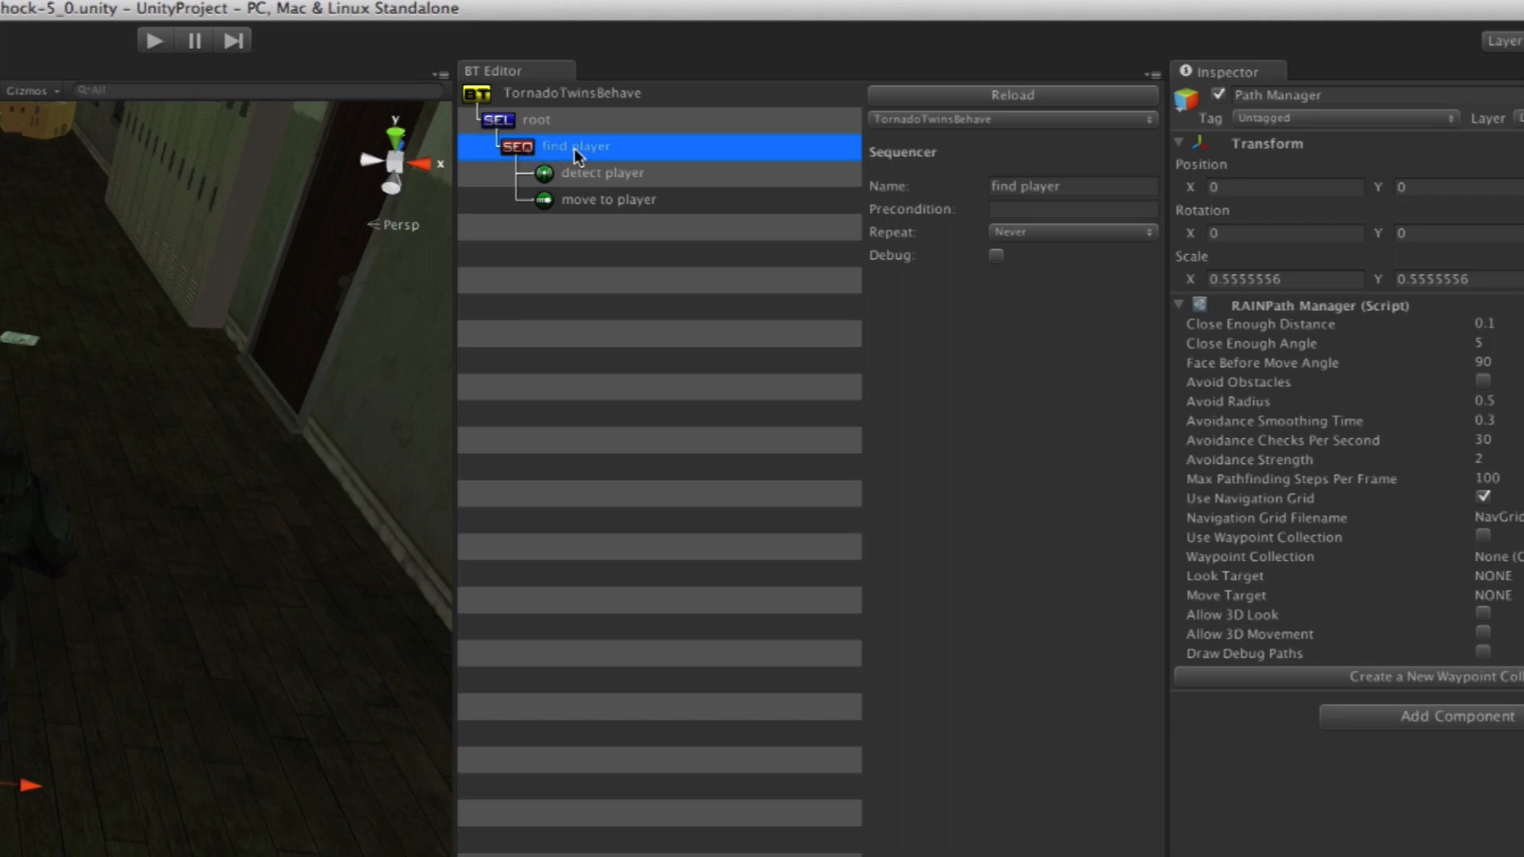
mouse_move(579, 193)
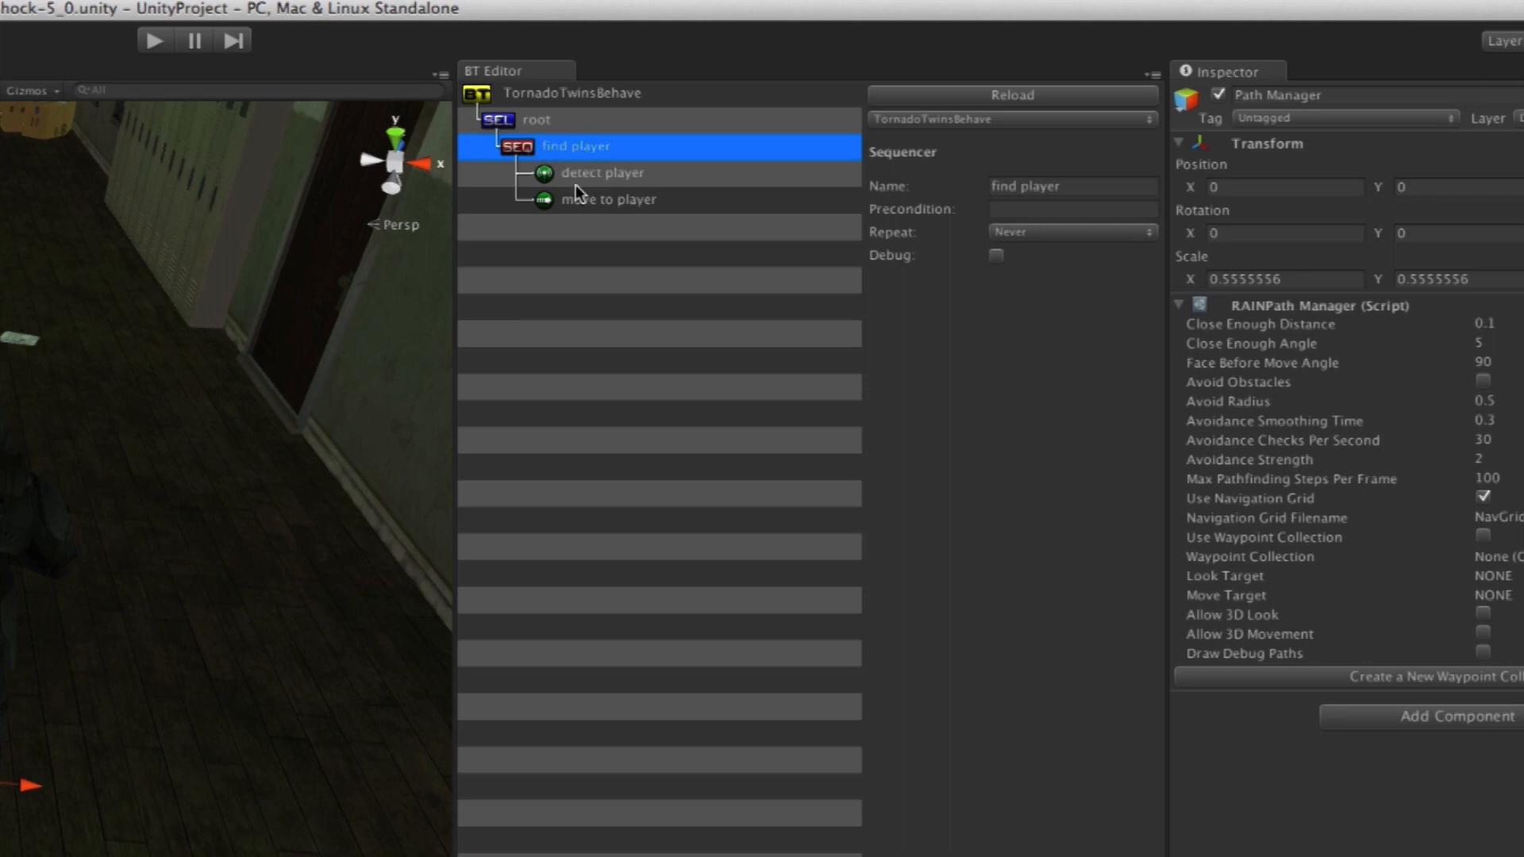
mouse_move(546, 241)
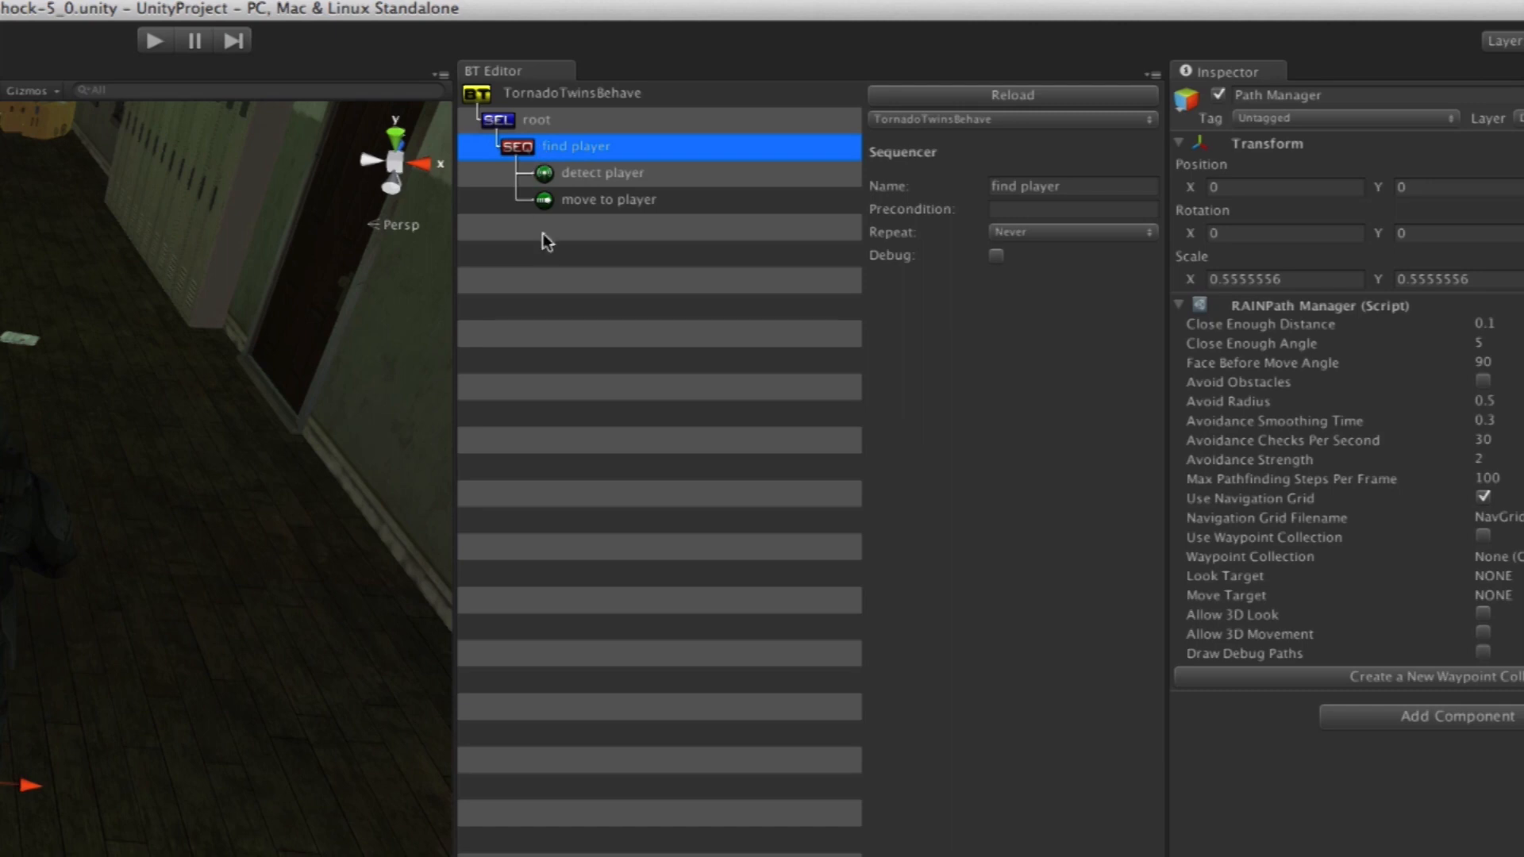
click(1069, 208)
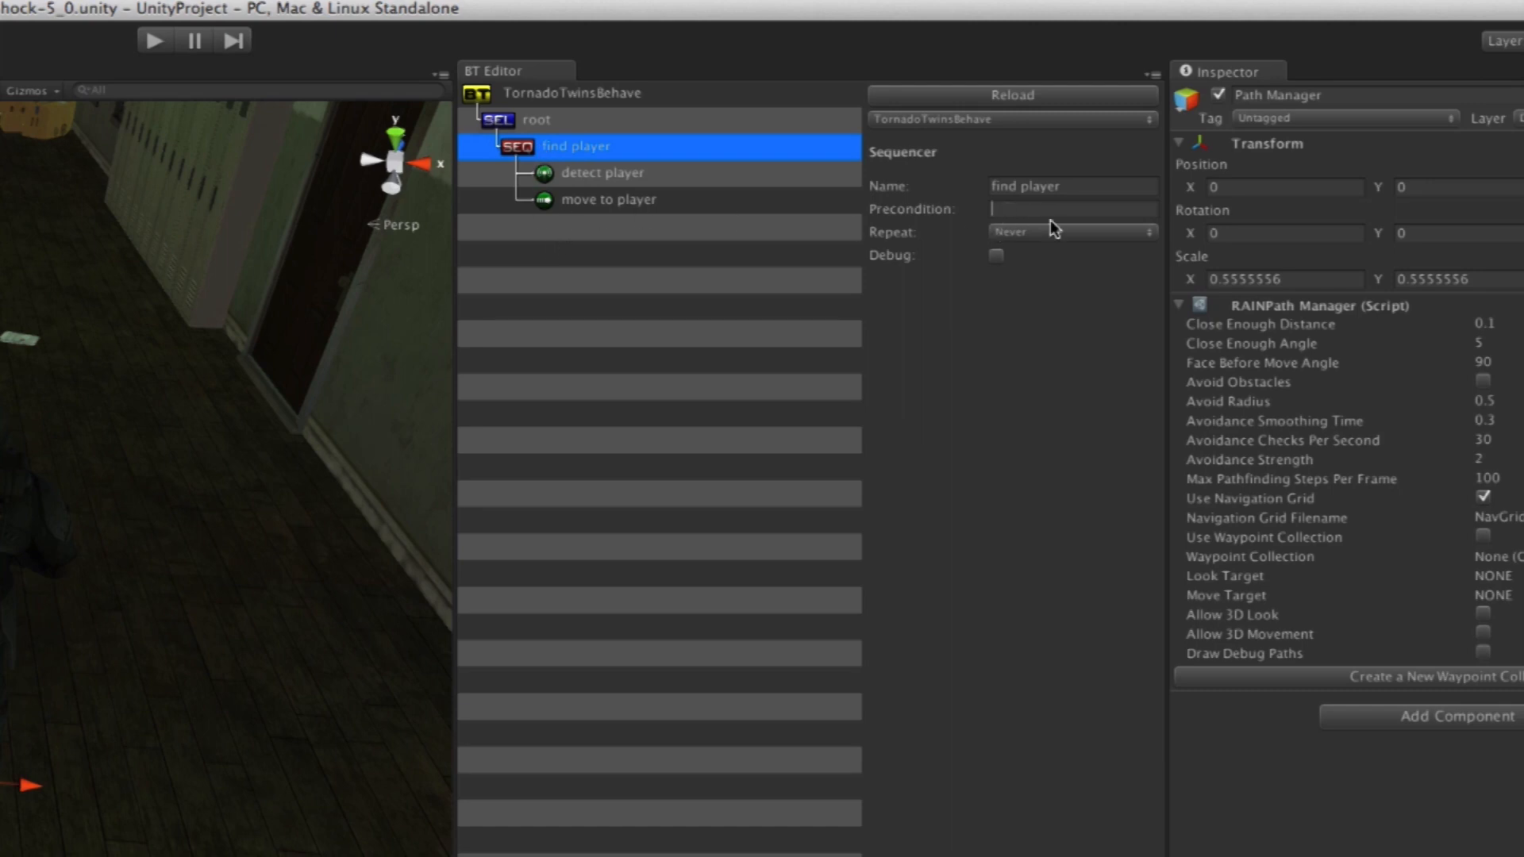
Enter health > 0 as the find player precondition
text(health >)
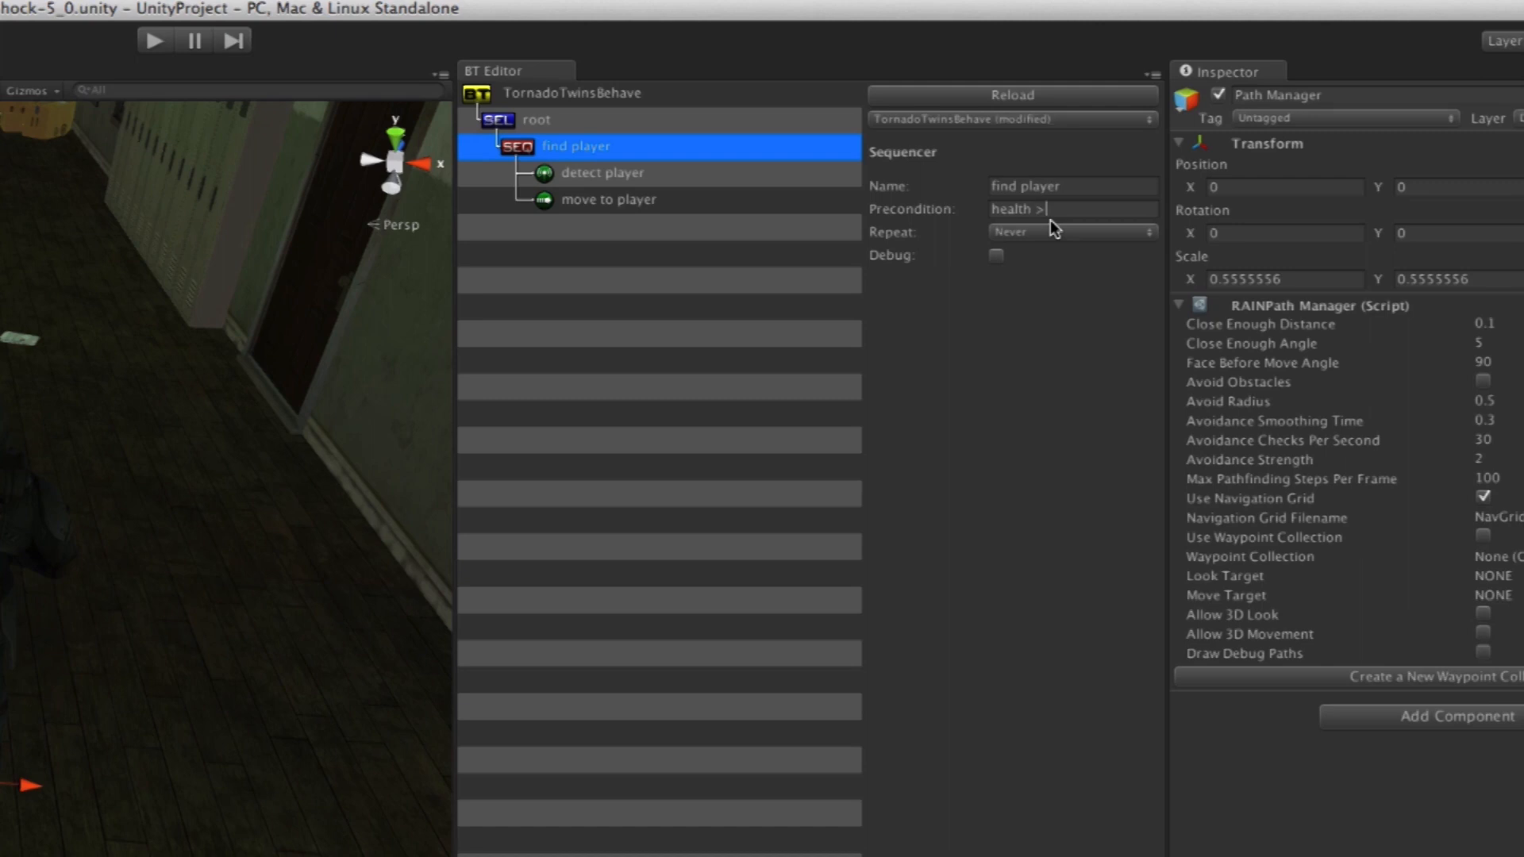
text(0)
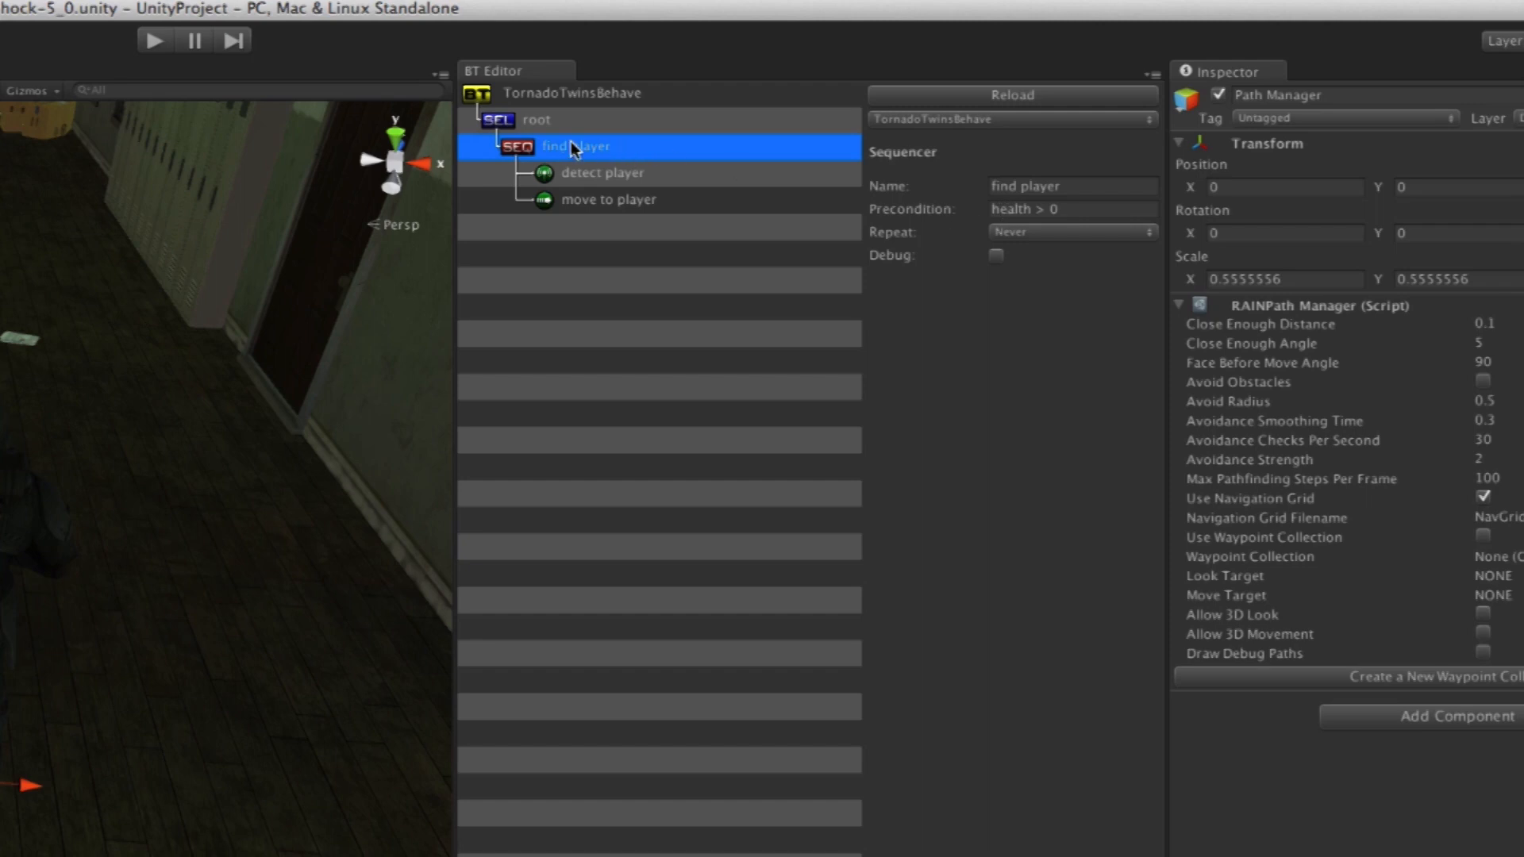
mouse_move(605, 155)
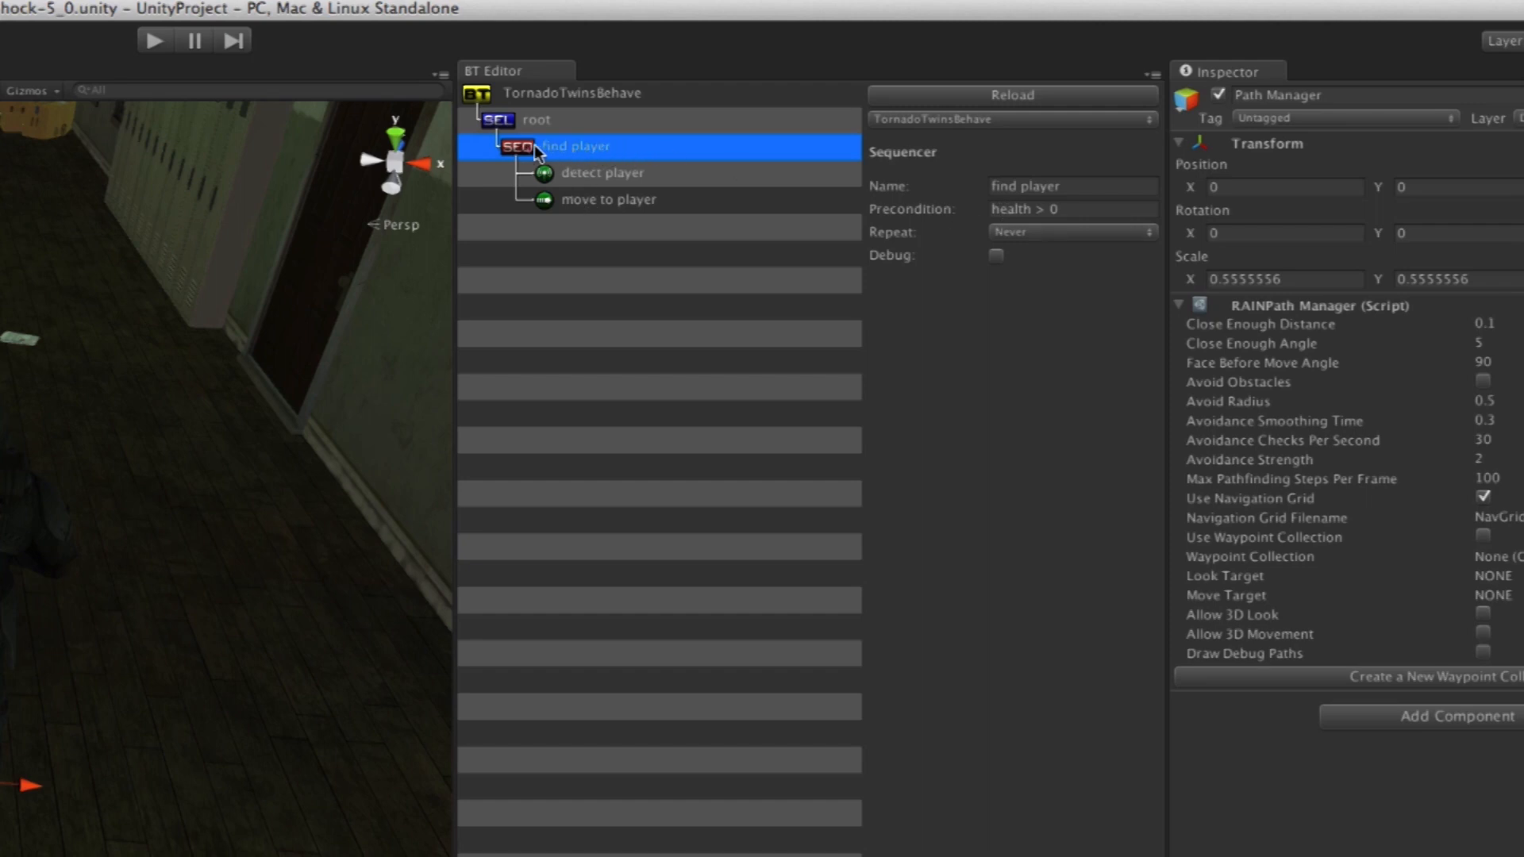
mouse_move(572, 166)
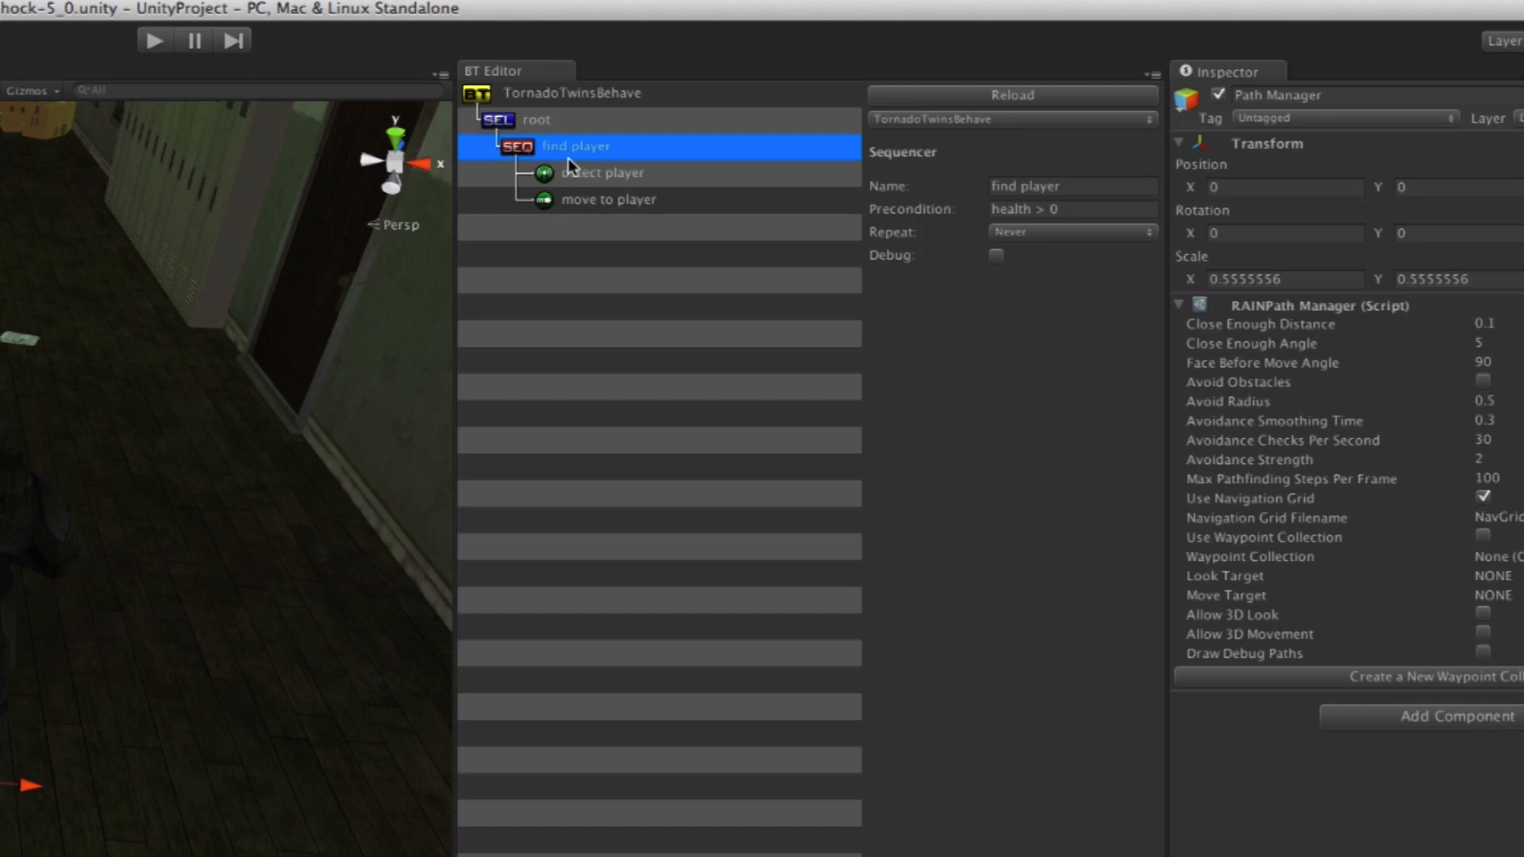
Create a got hit sequencer under root with precondition gothit == 1
right_click(574, 146)
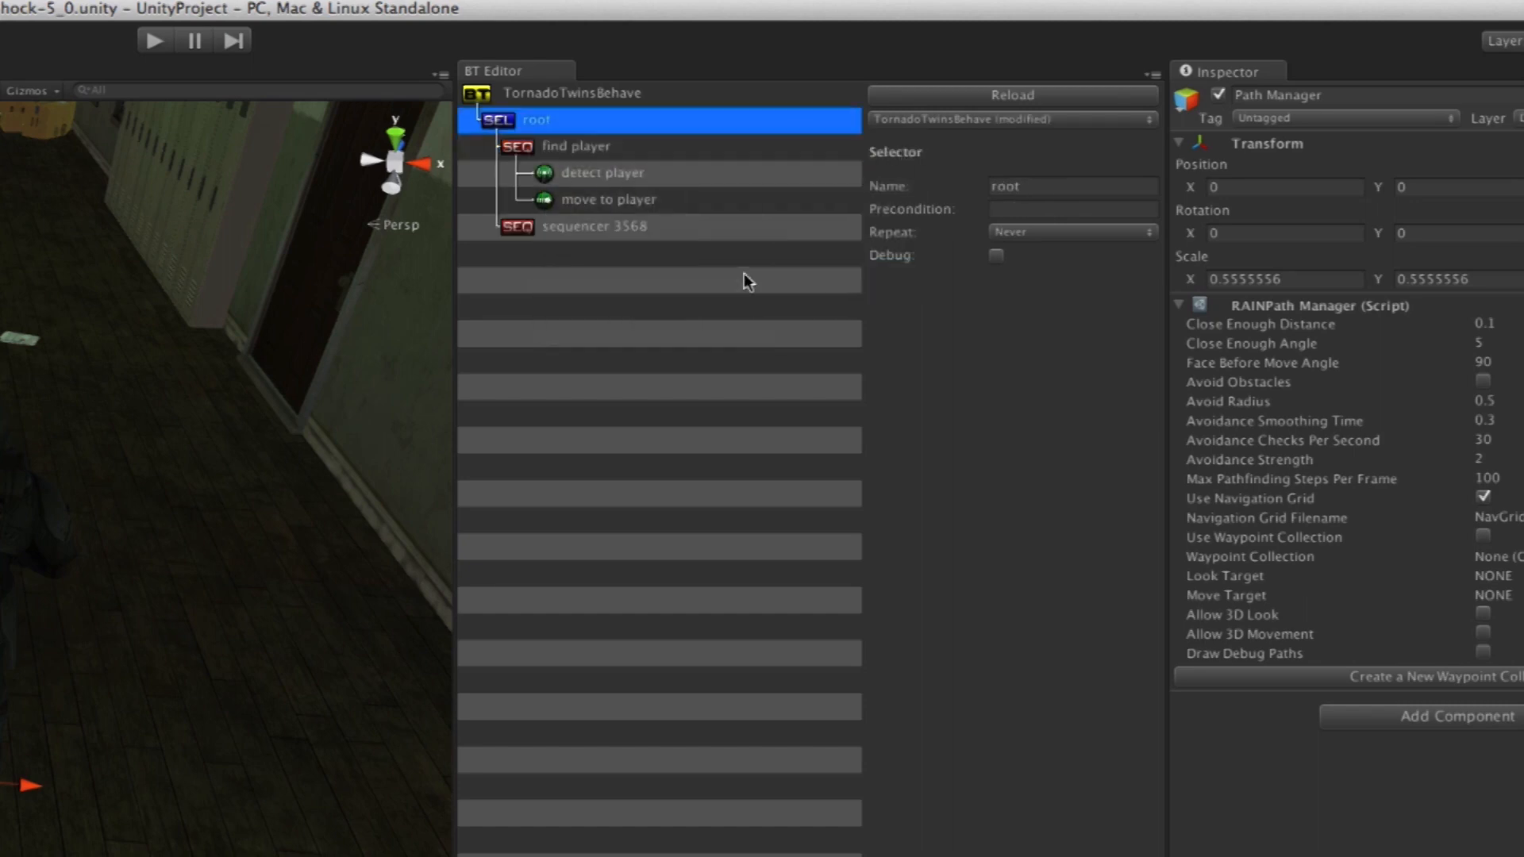
click(595, 225)
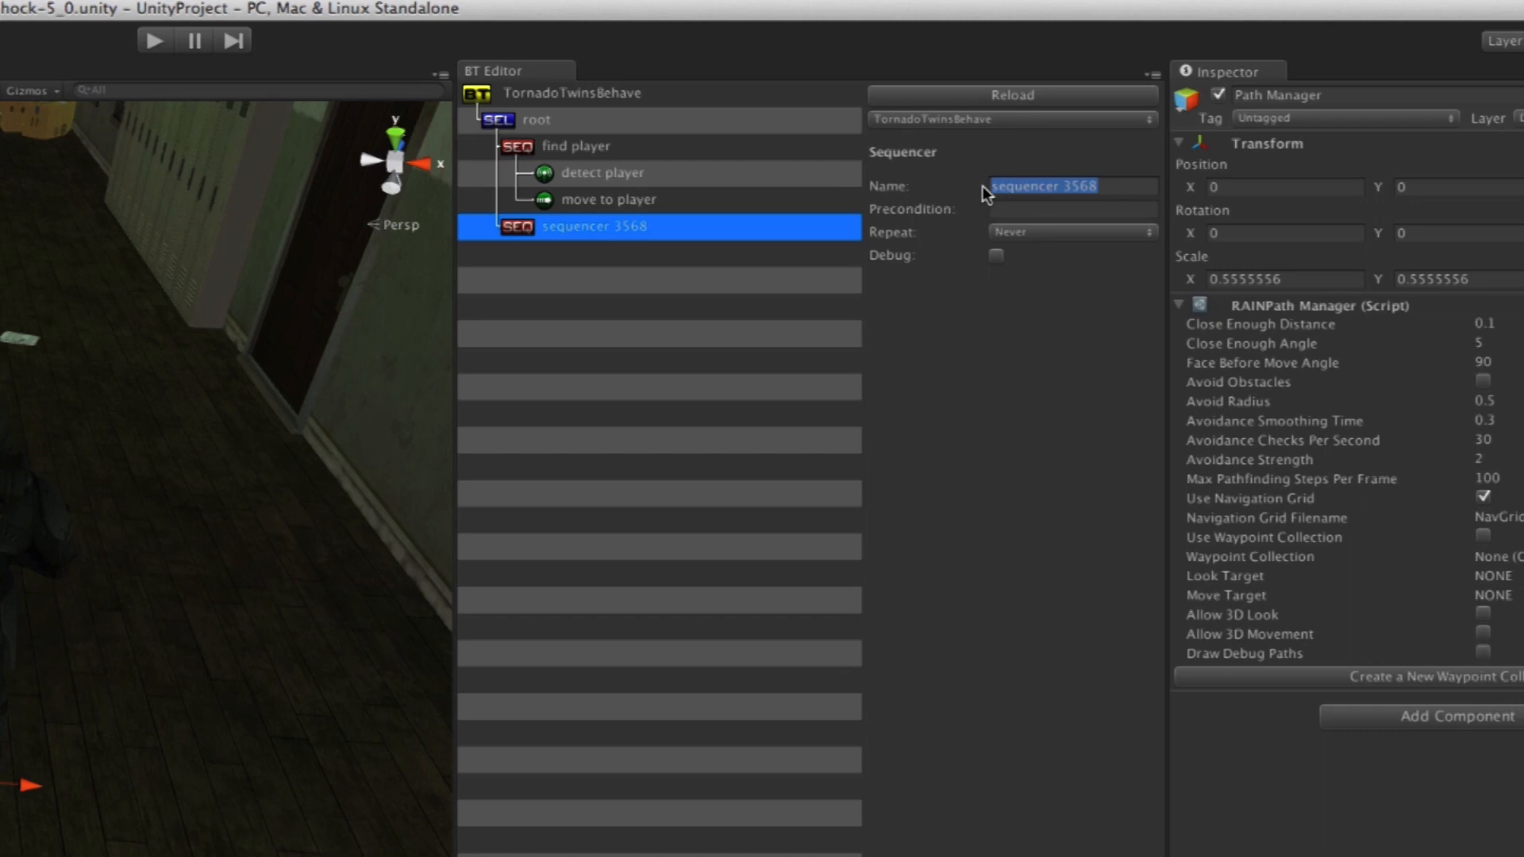
text(got hit)
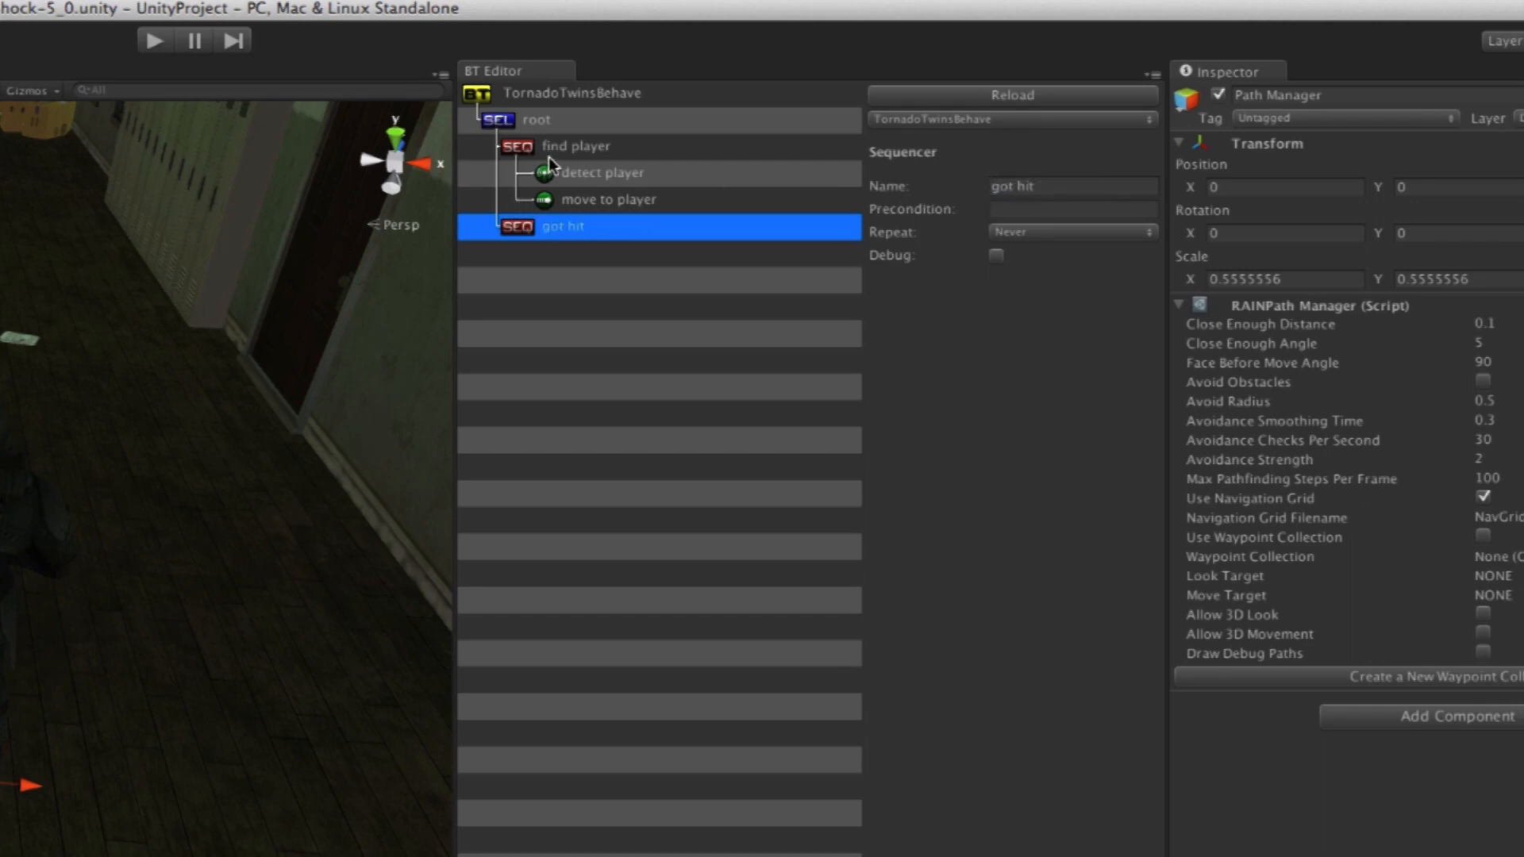
mouse_move(649, 185)
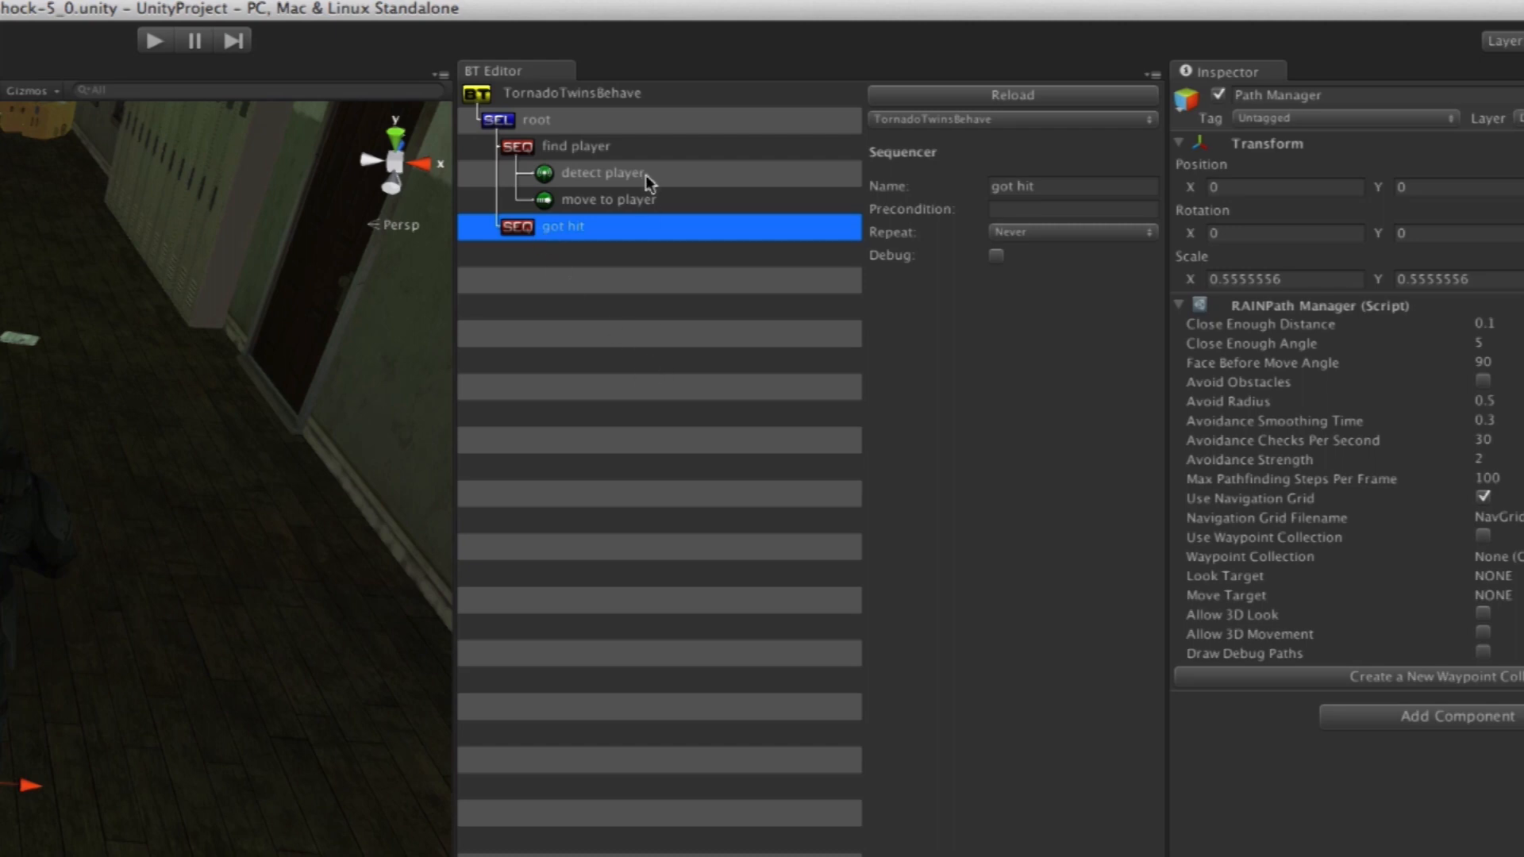
mouse_move(814, 244)
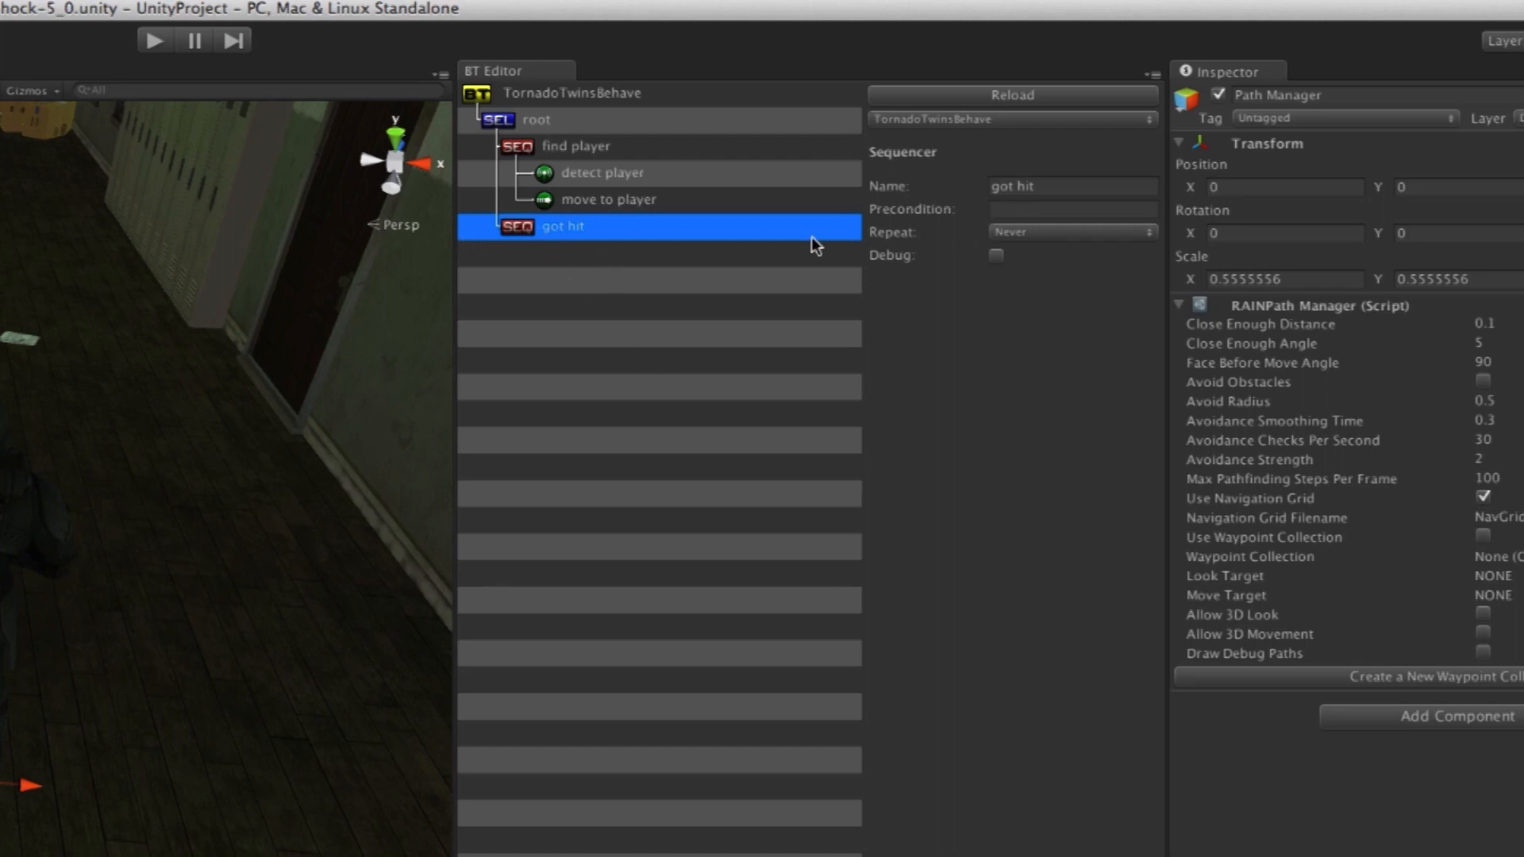
text(gothit == 1)
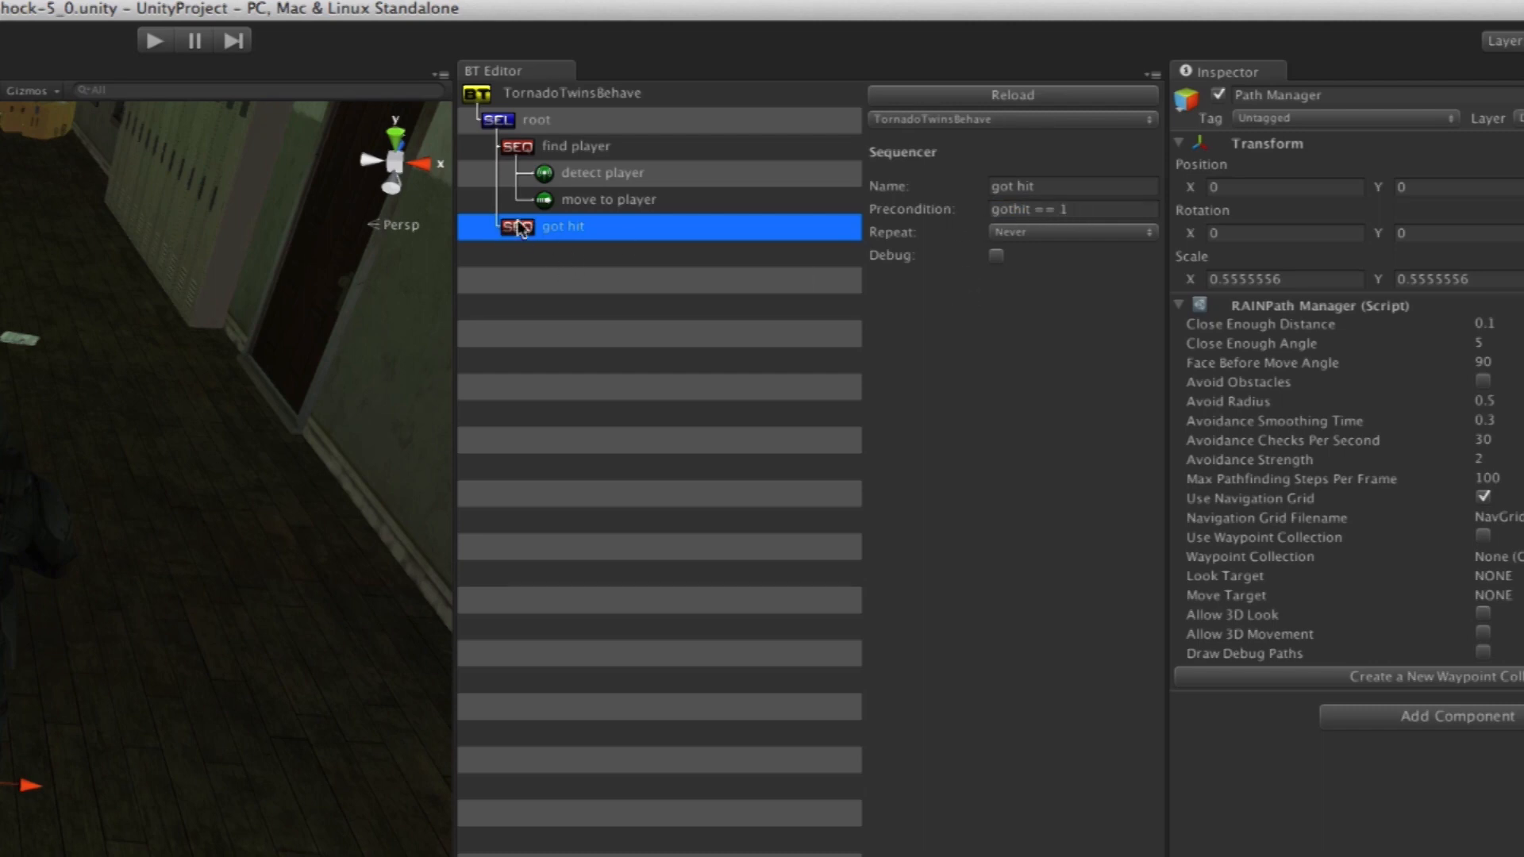
mouse_move(549, 412)
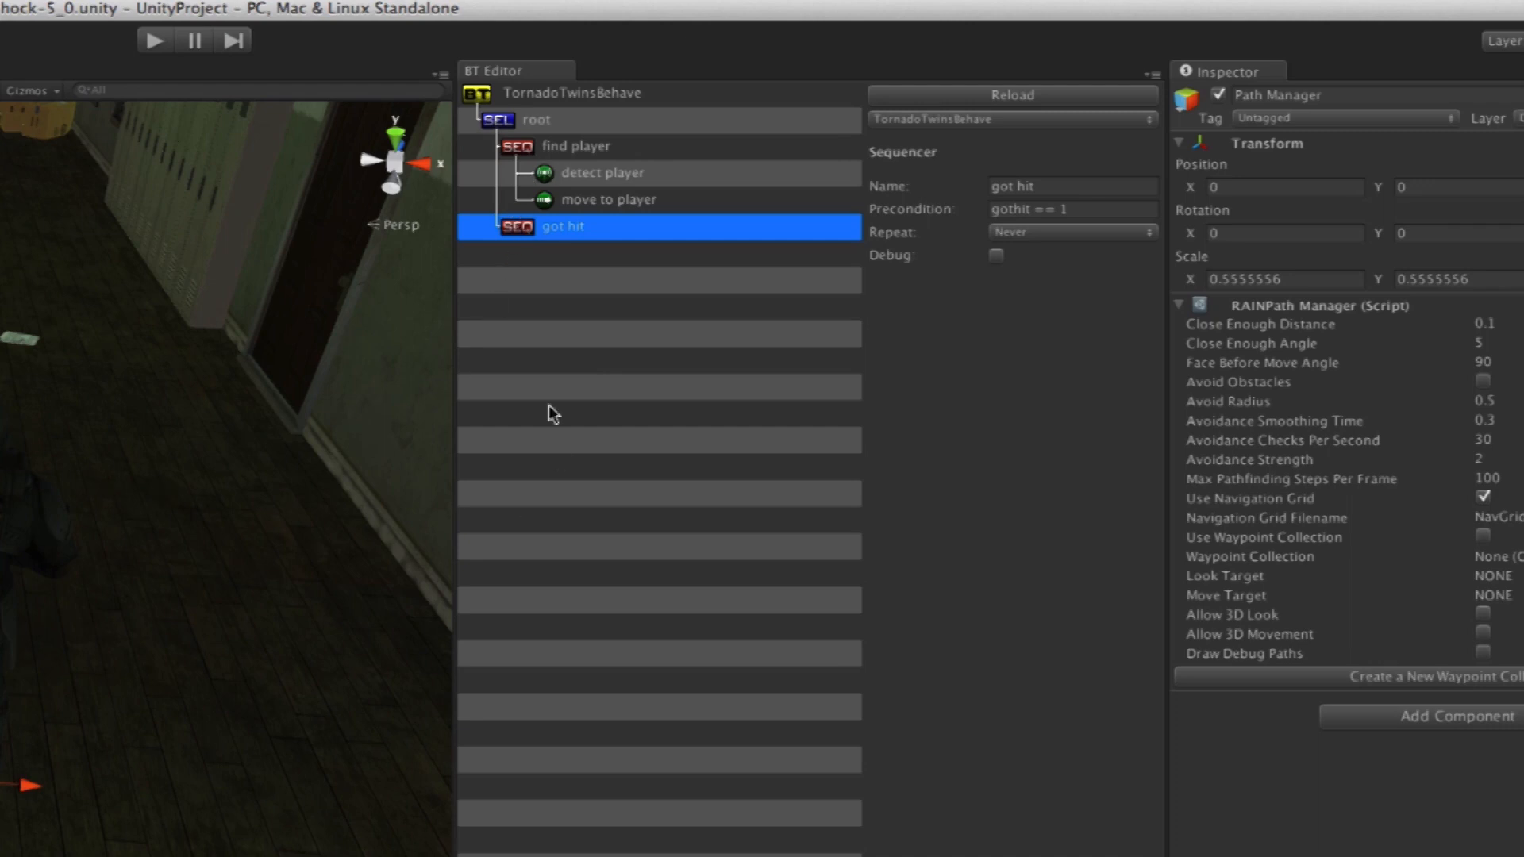
mouse_move(520, 127)
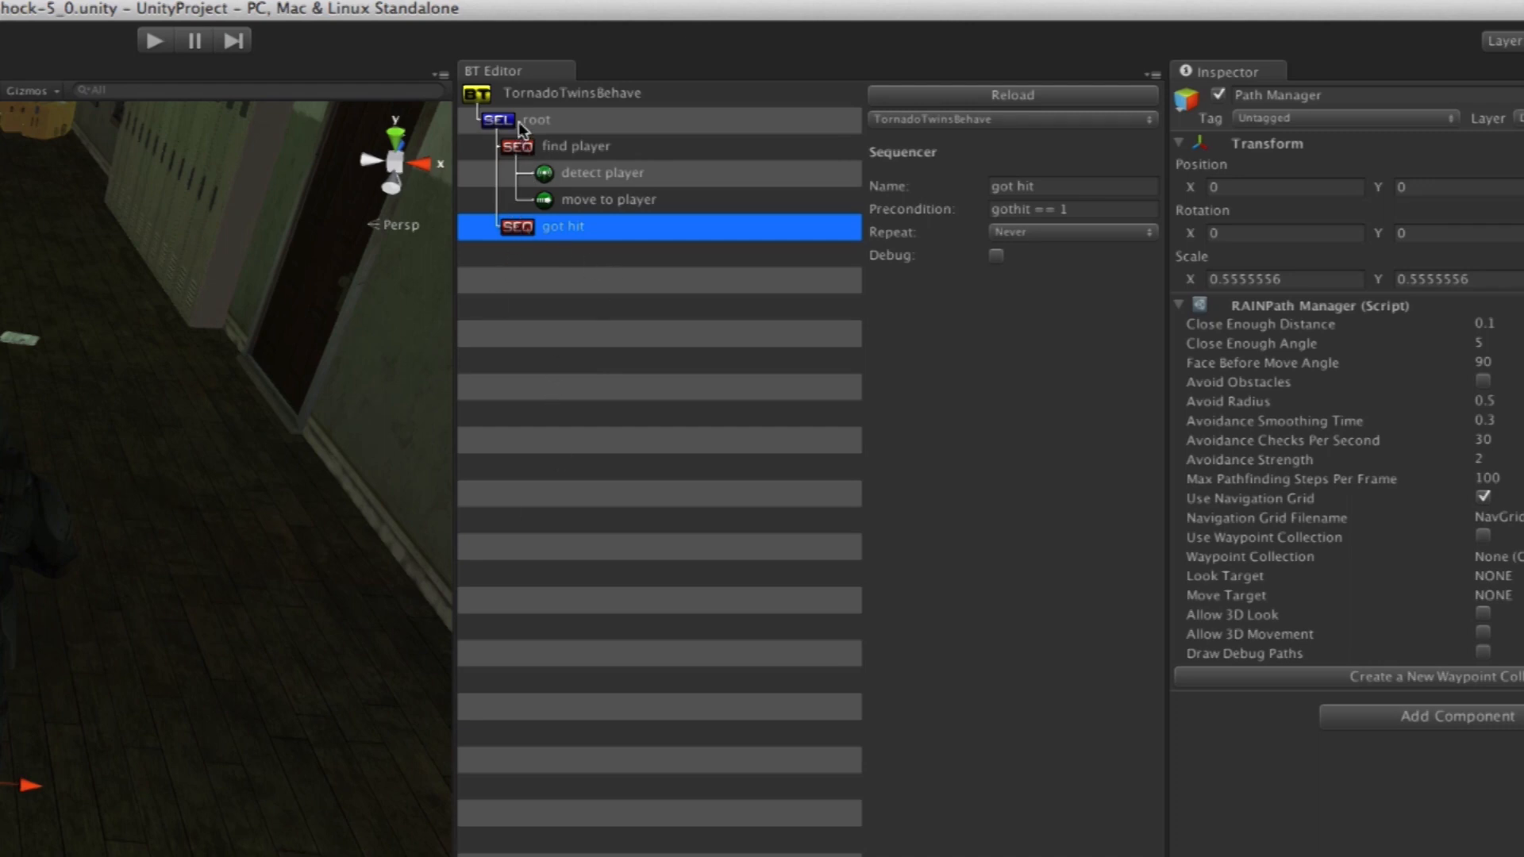
Create a death sequencer under root and begin its precondition with health <
right_click(535, 119)
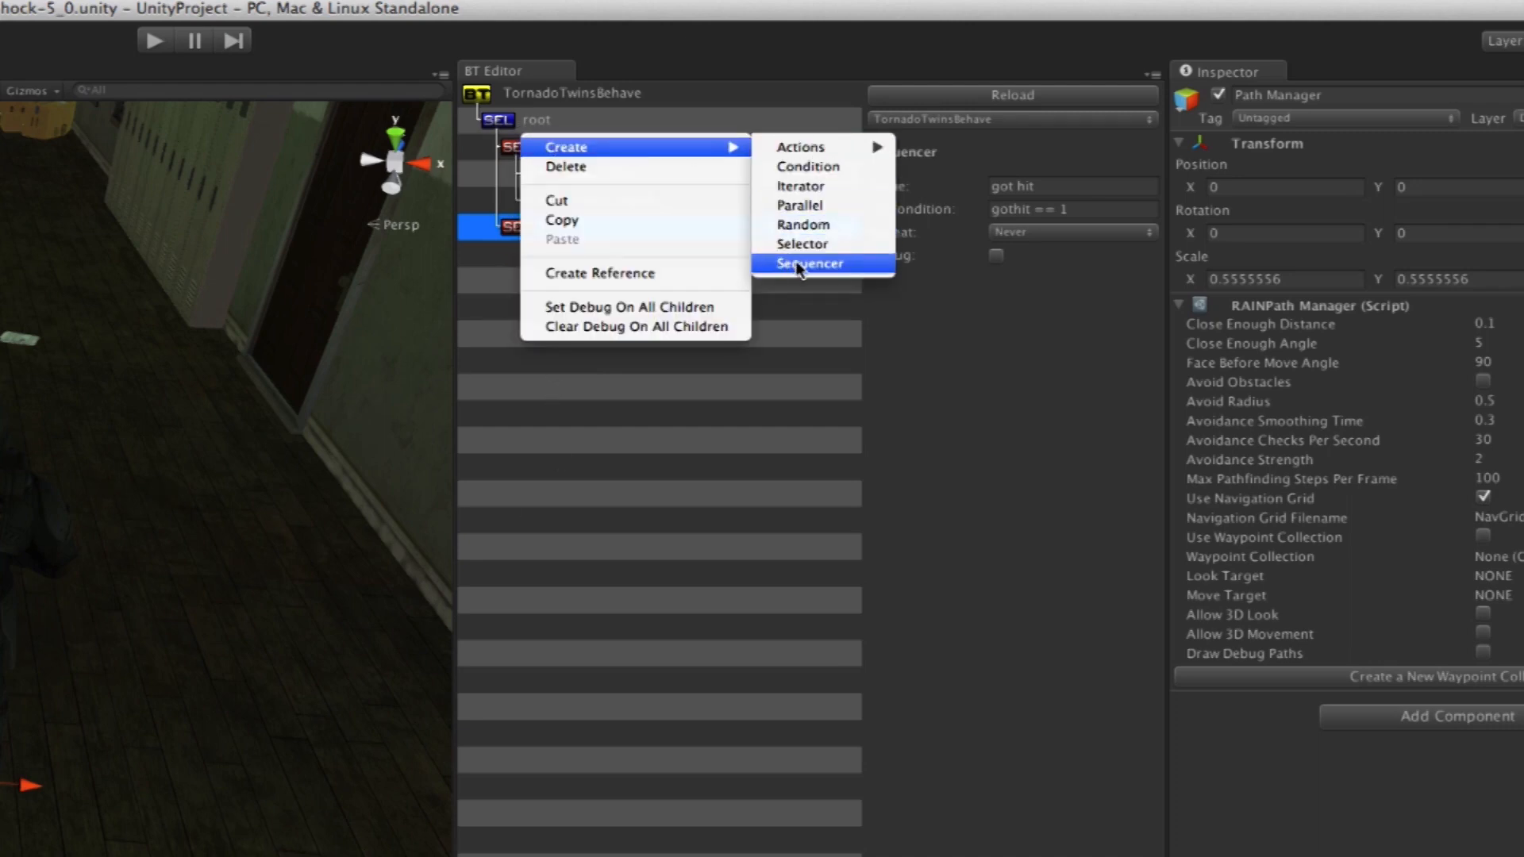
click(808, 264)
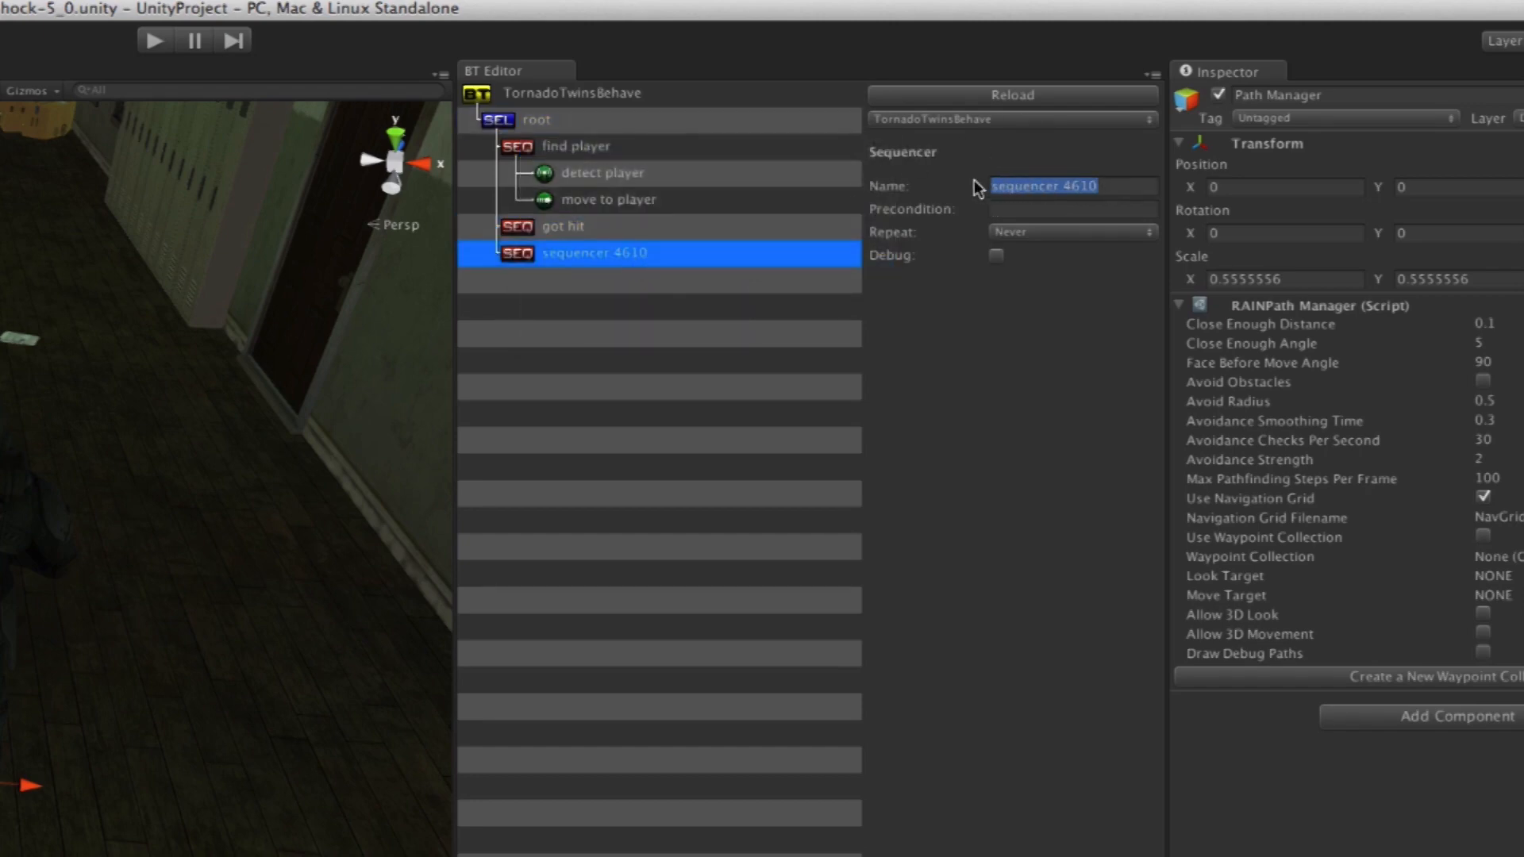
text(death)
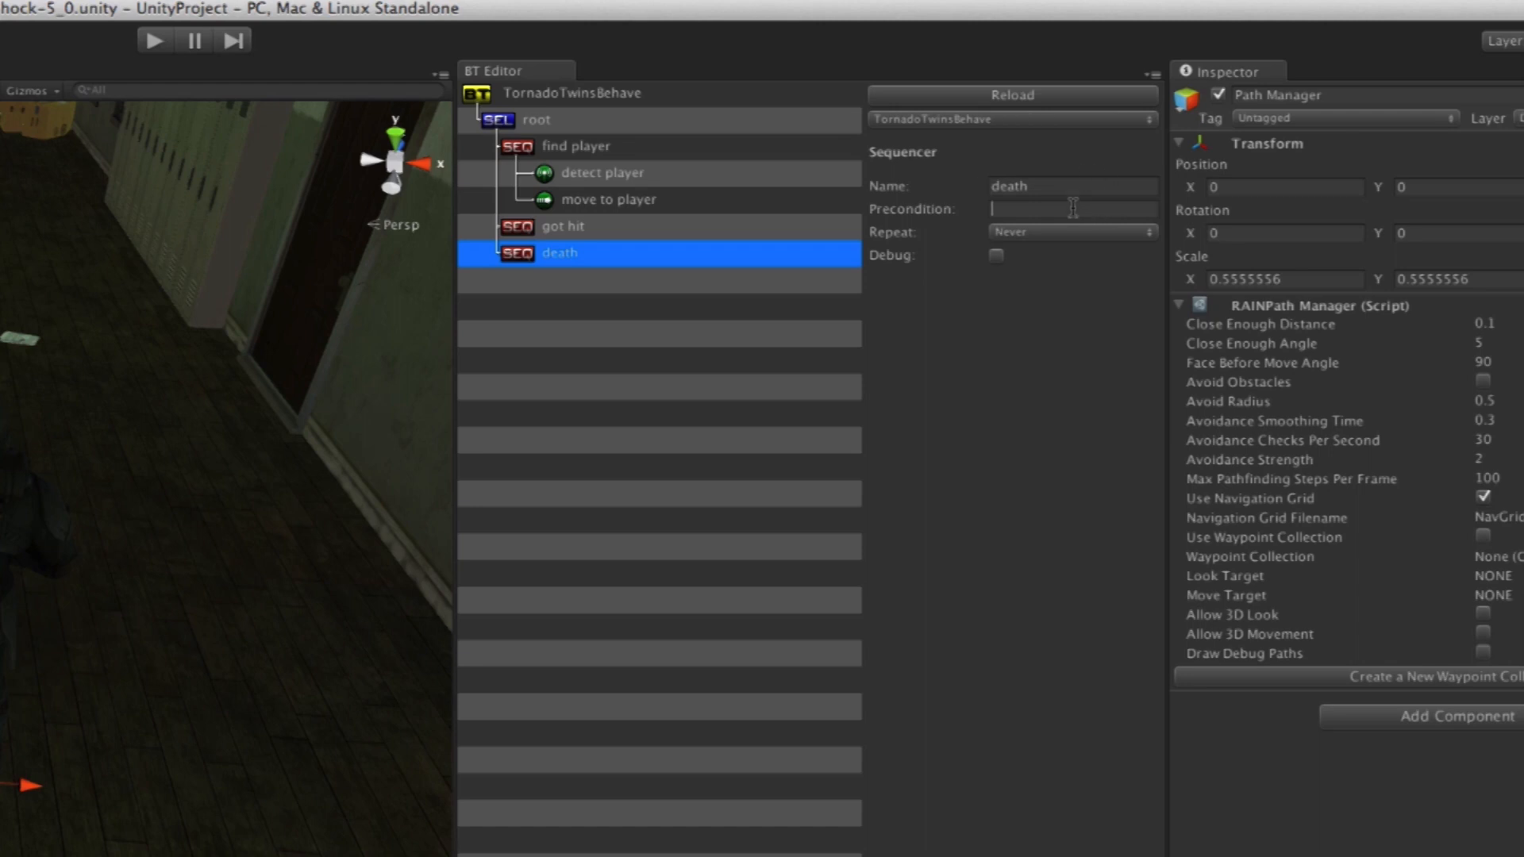
text(hel)
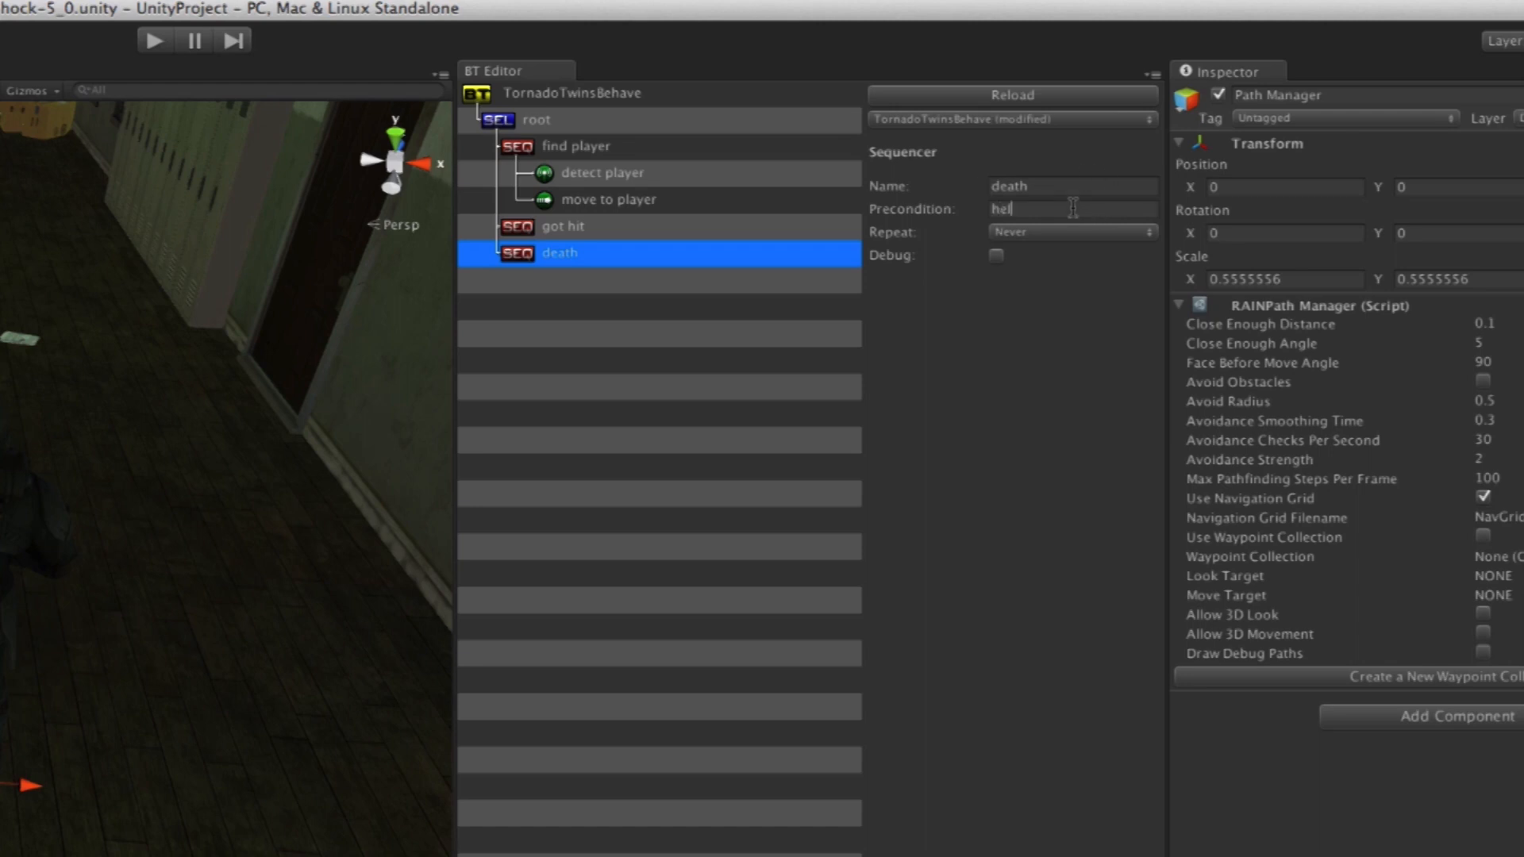
text(health)
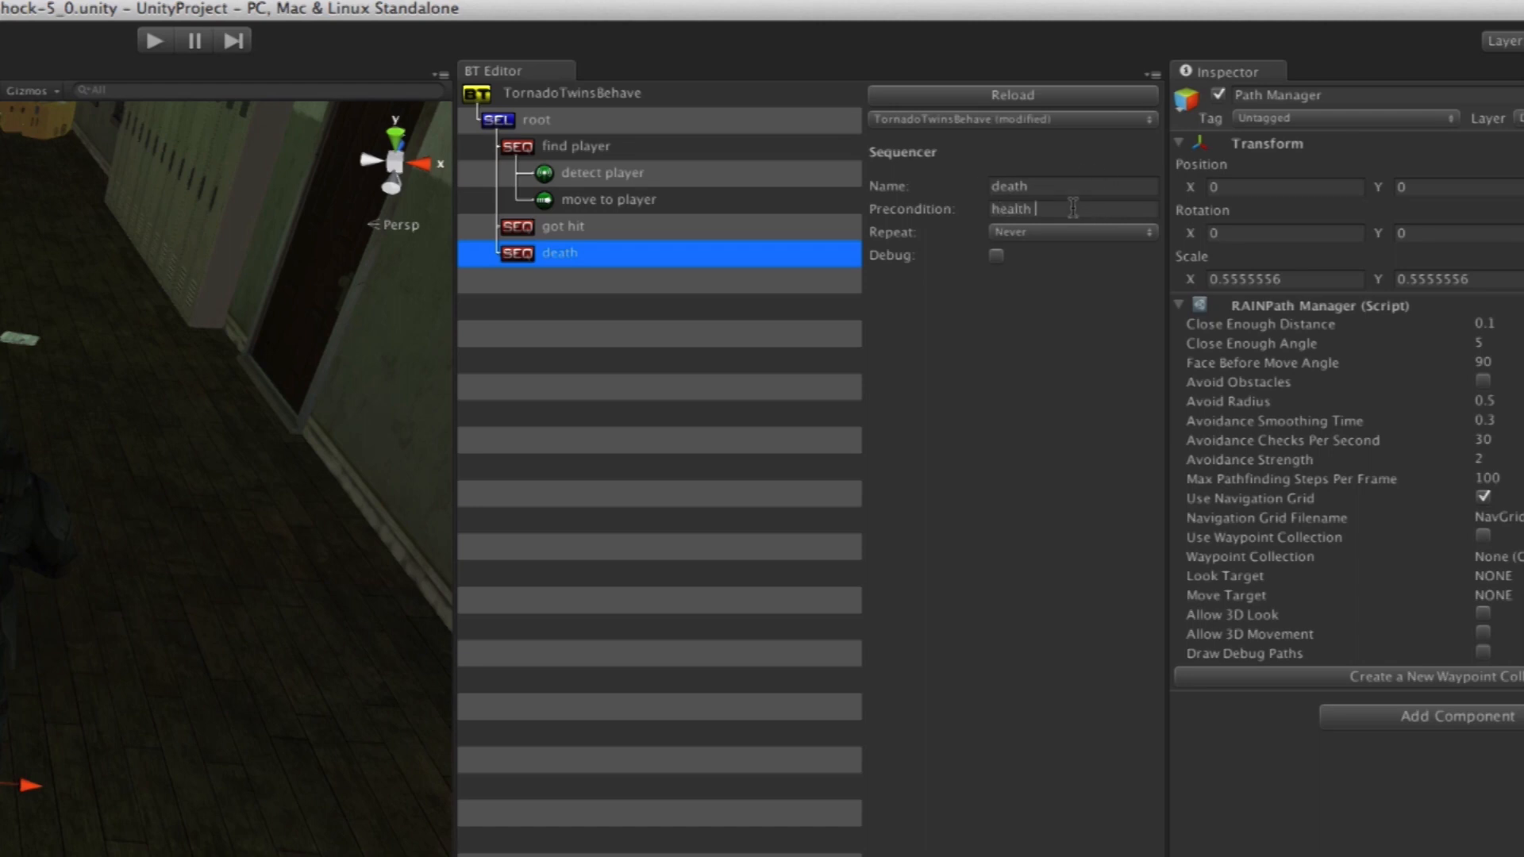
click(1011, 94)
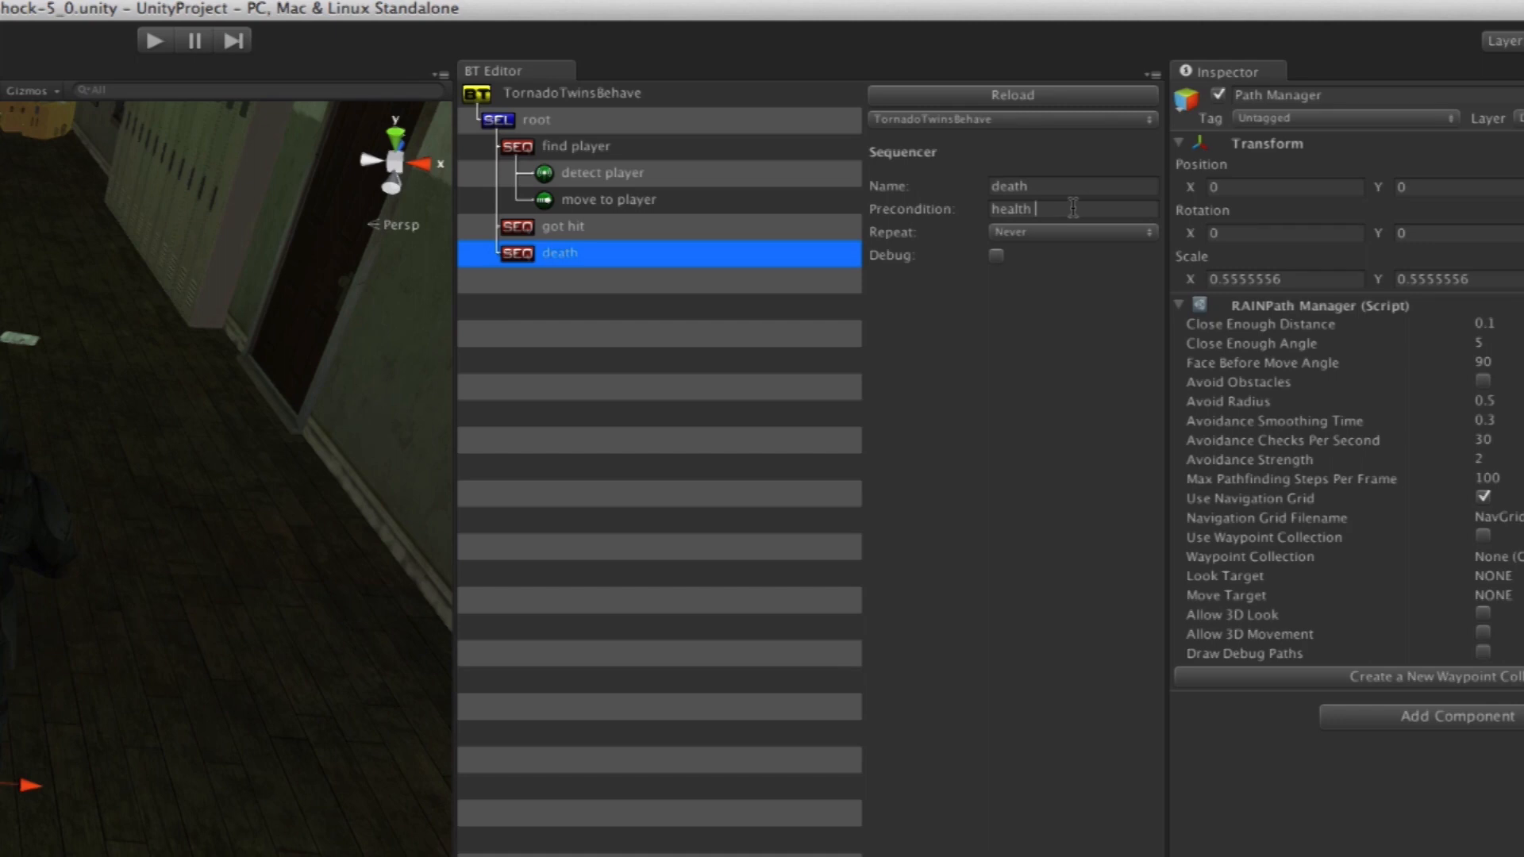
text(<)
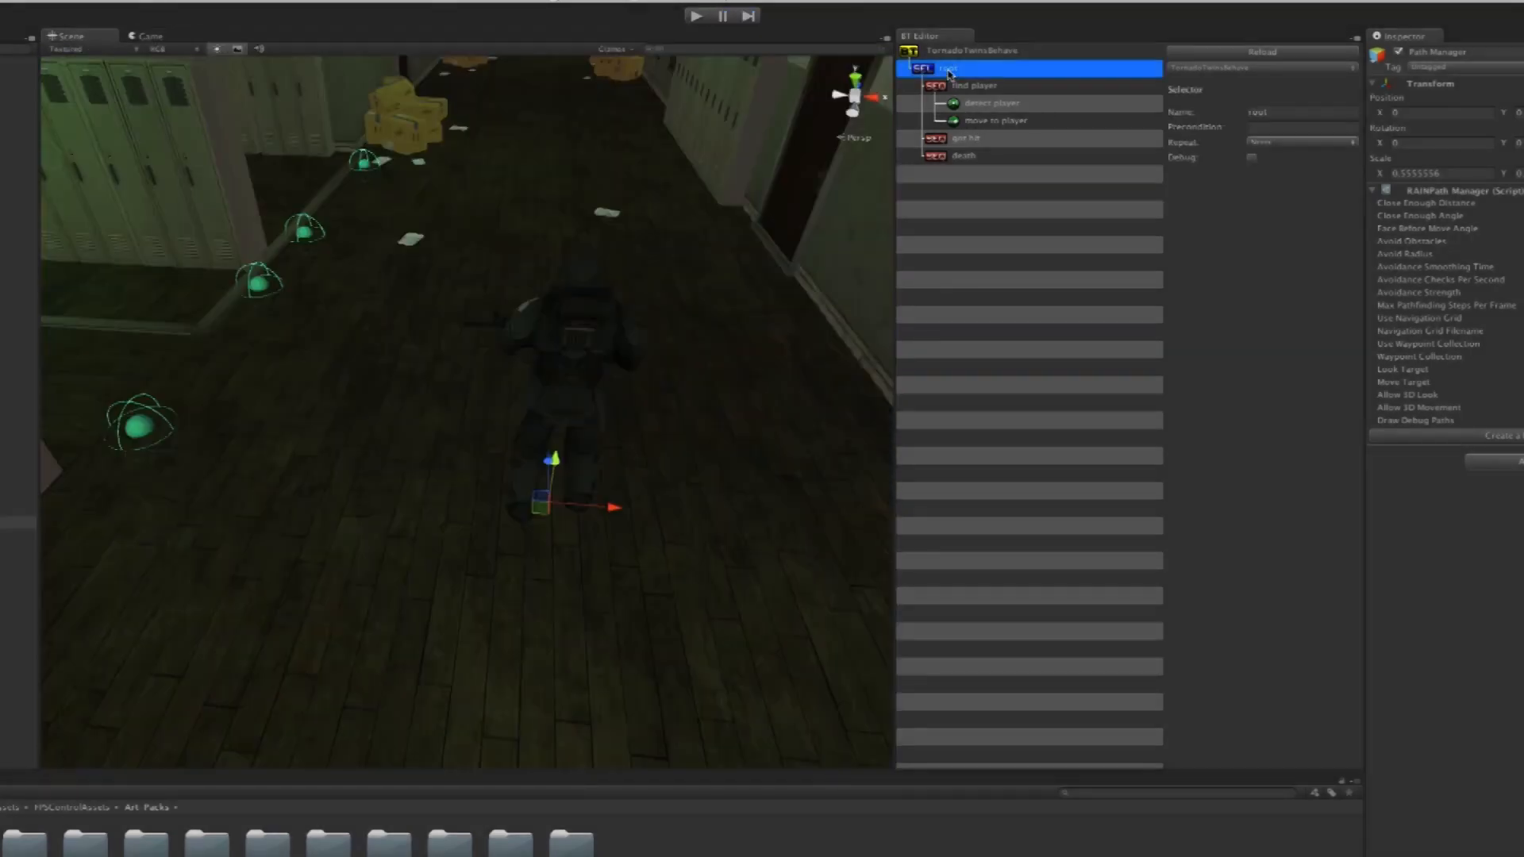
Set the health variable's Initial Value to 50 on the TornadoTwinsBehave tree node
click(973, 85)
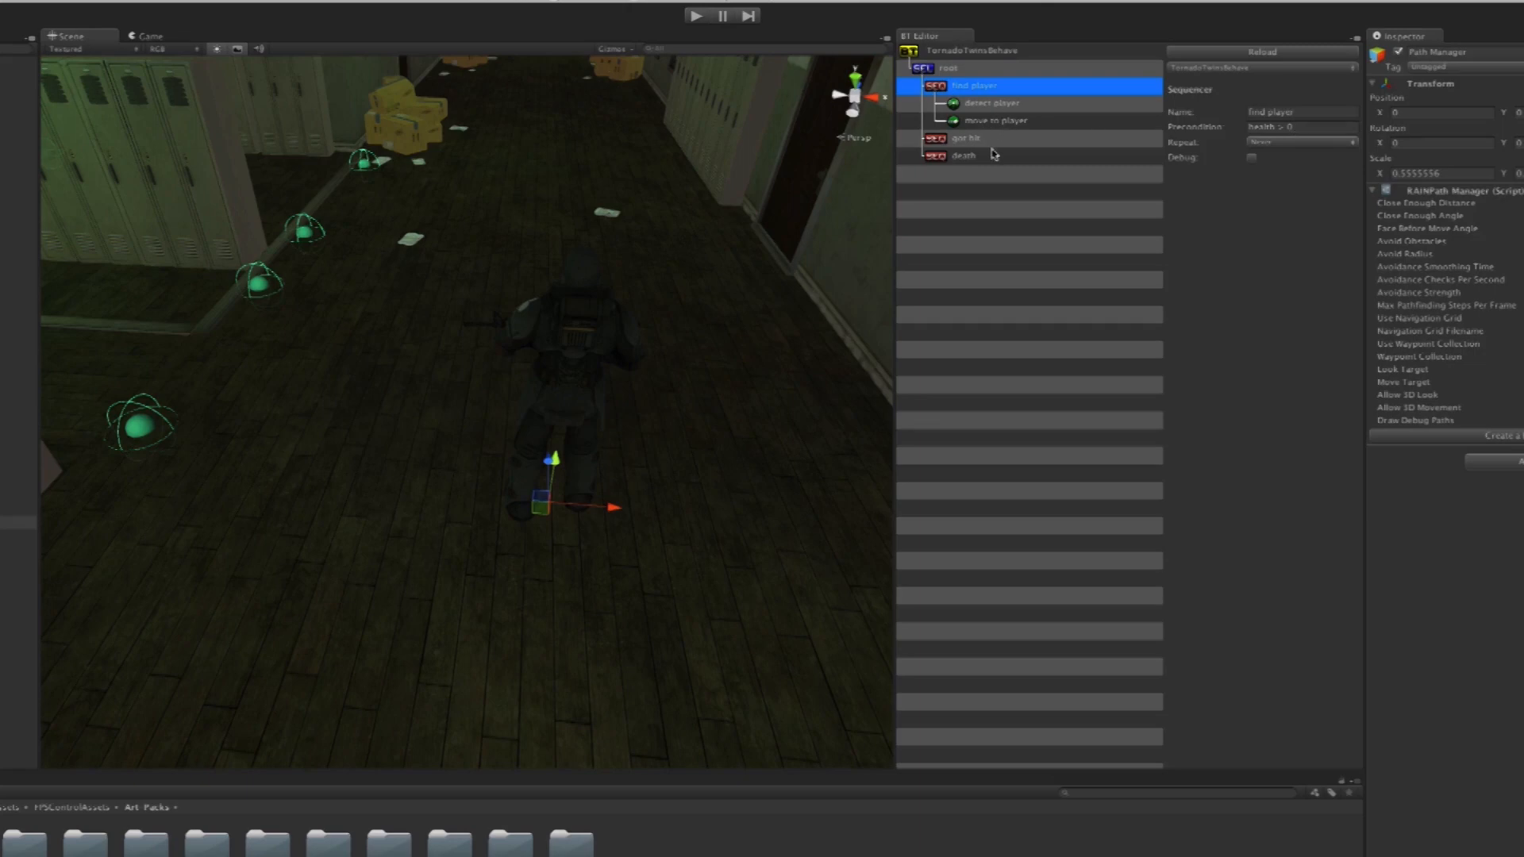
click(971, 51)
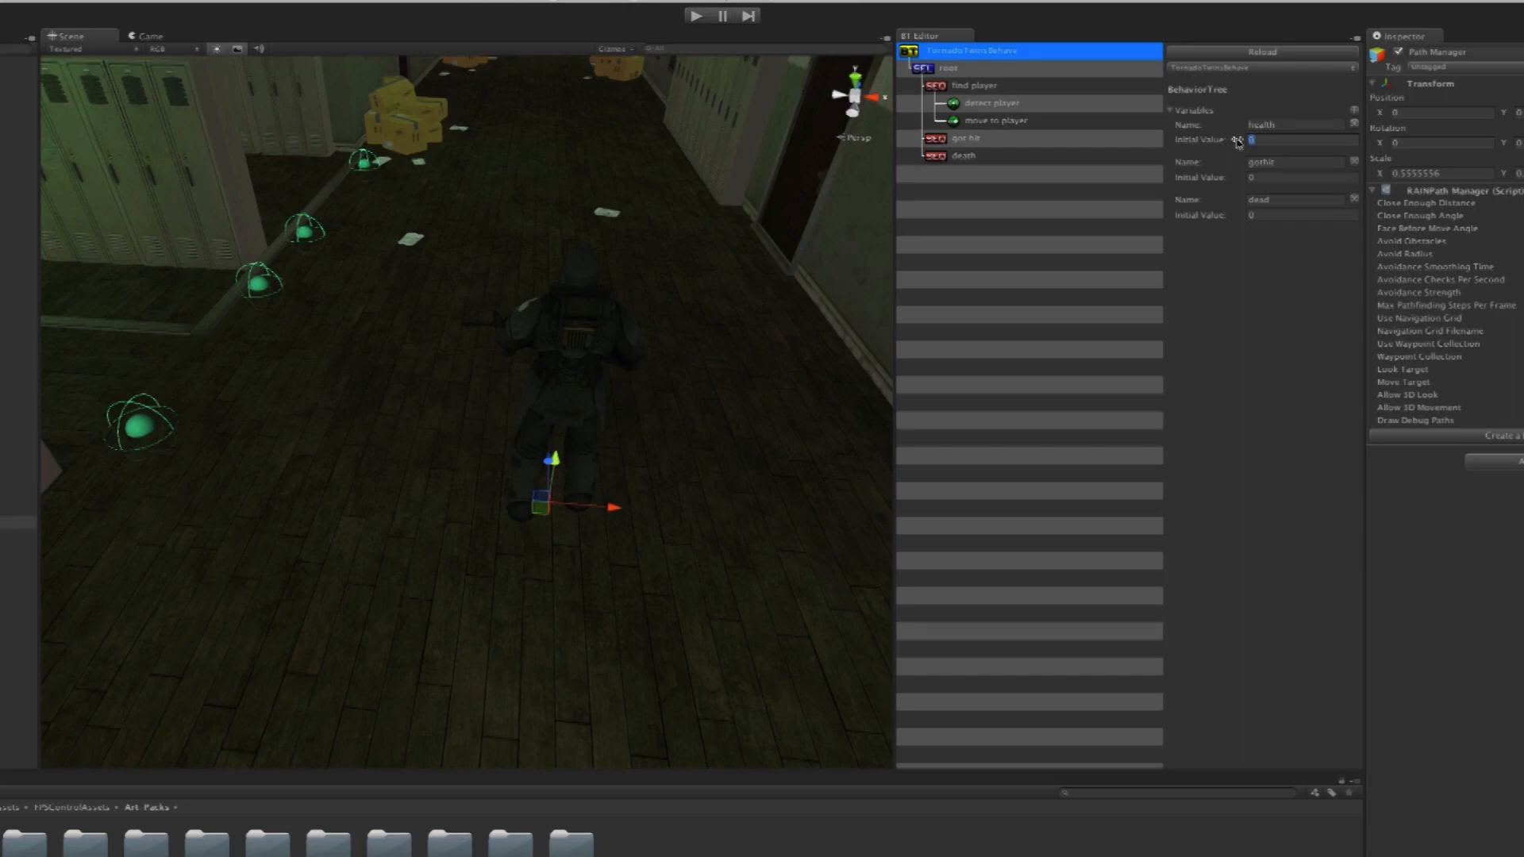
text(50)
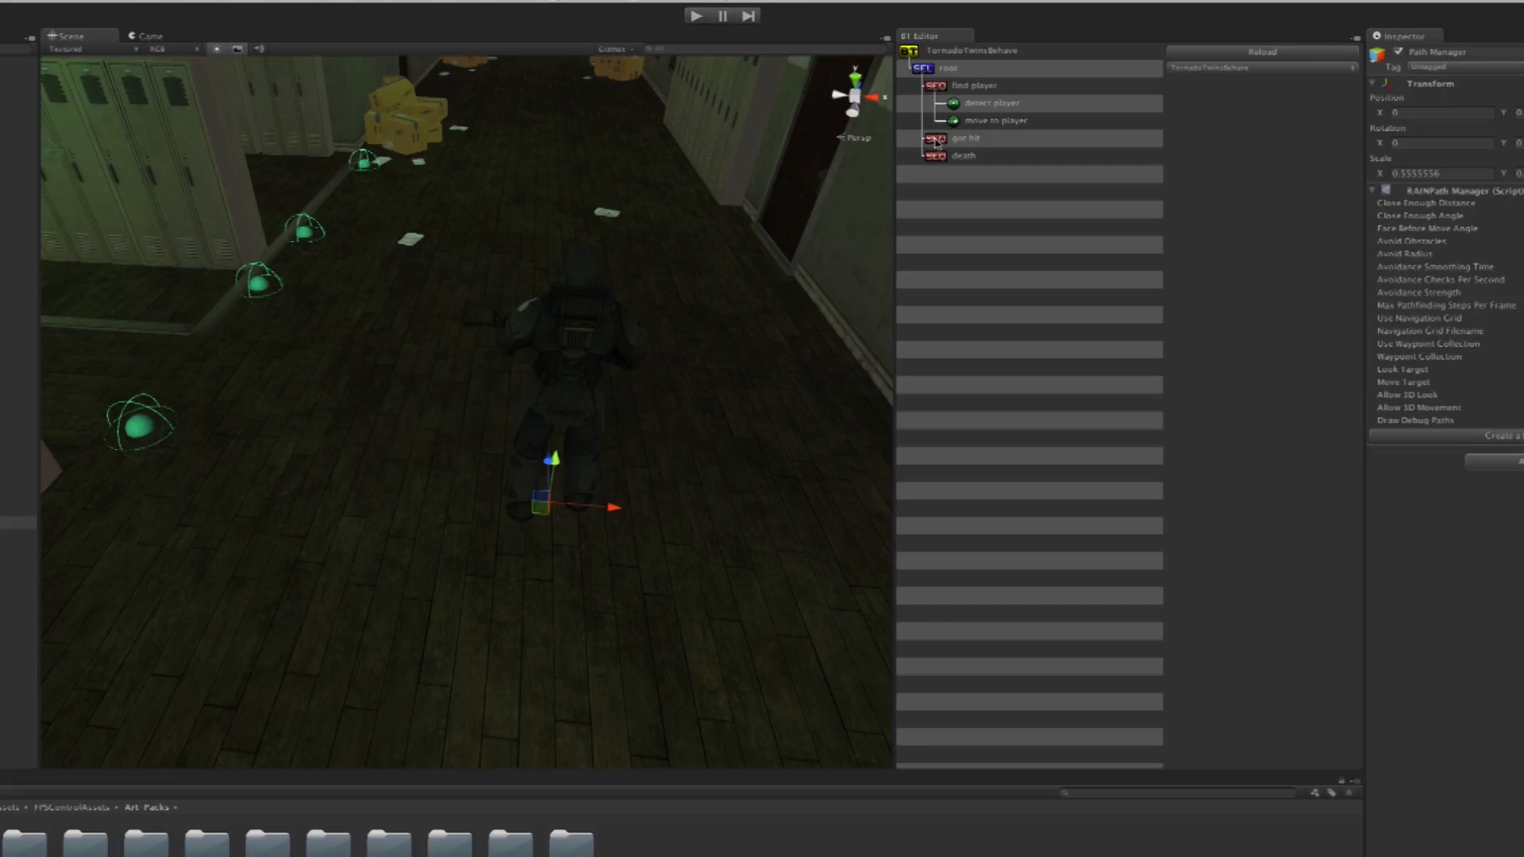
mouse_move(957, 162)
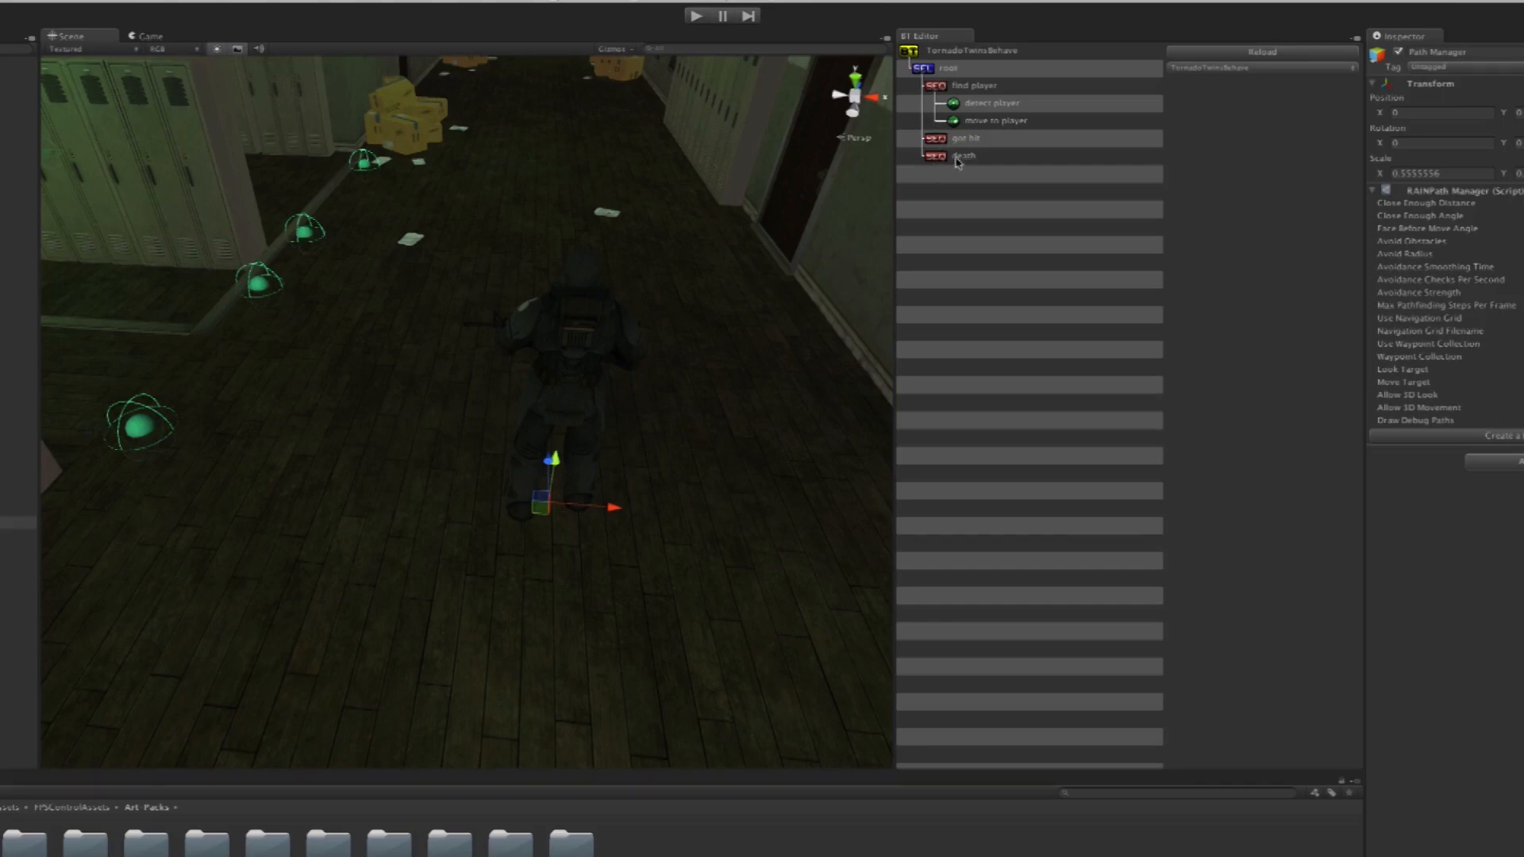